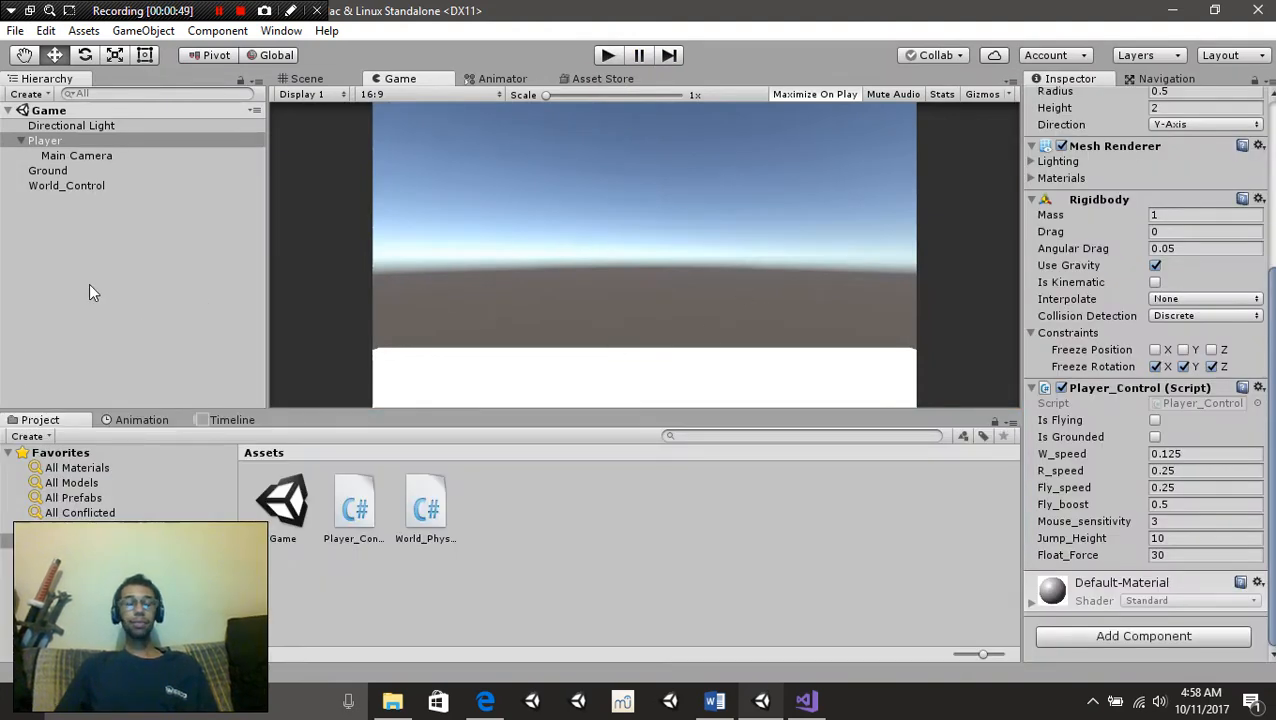
mouse_move(98, 175)
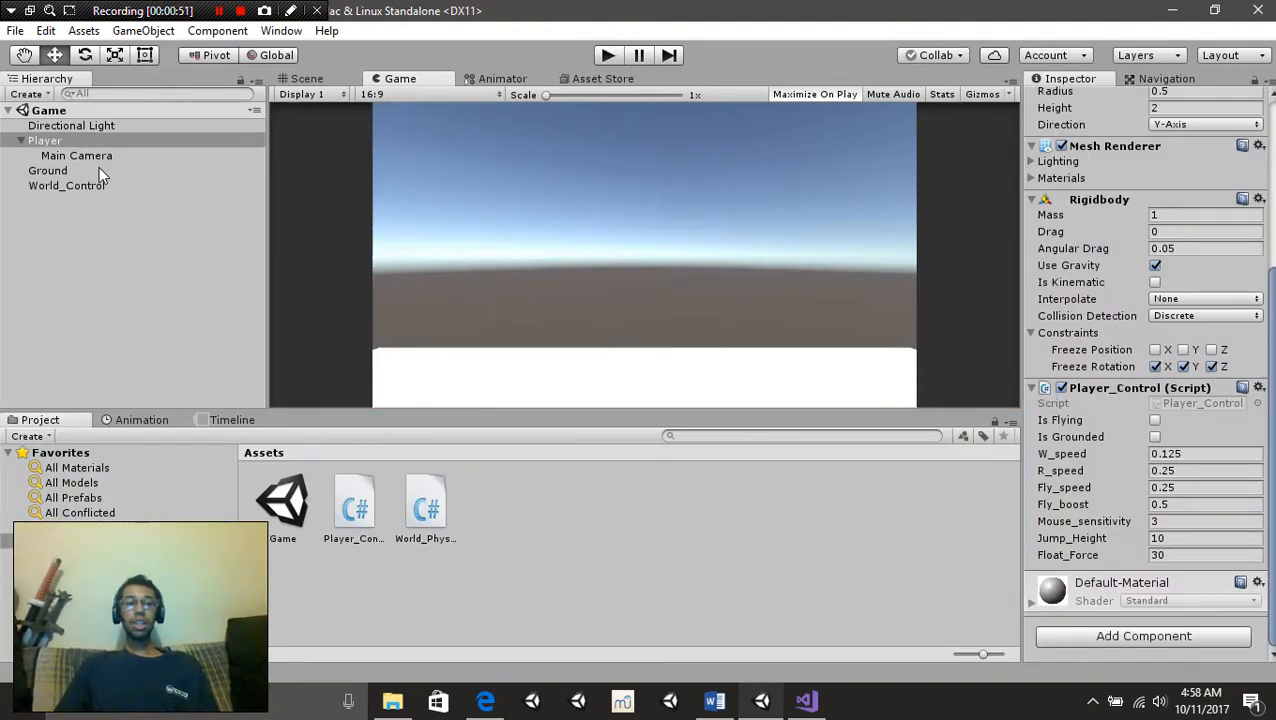
Select the Ground plane to inspect its transform, mesh collider and renderer settings
left_click(48, 170)
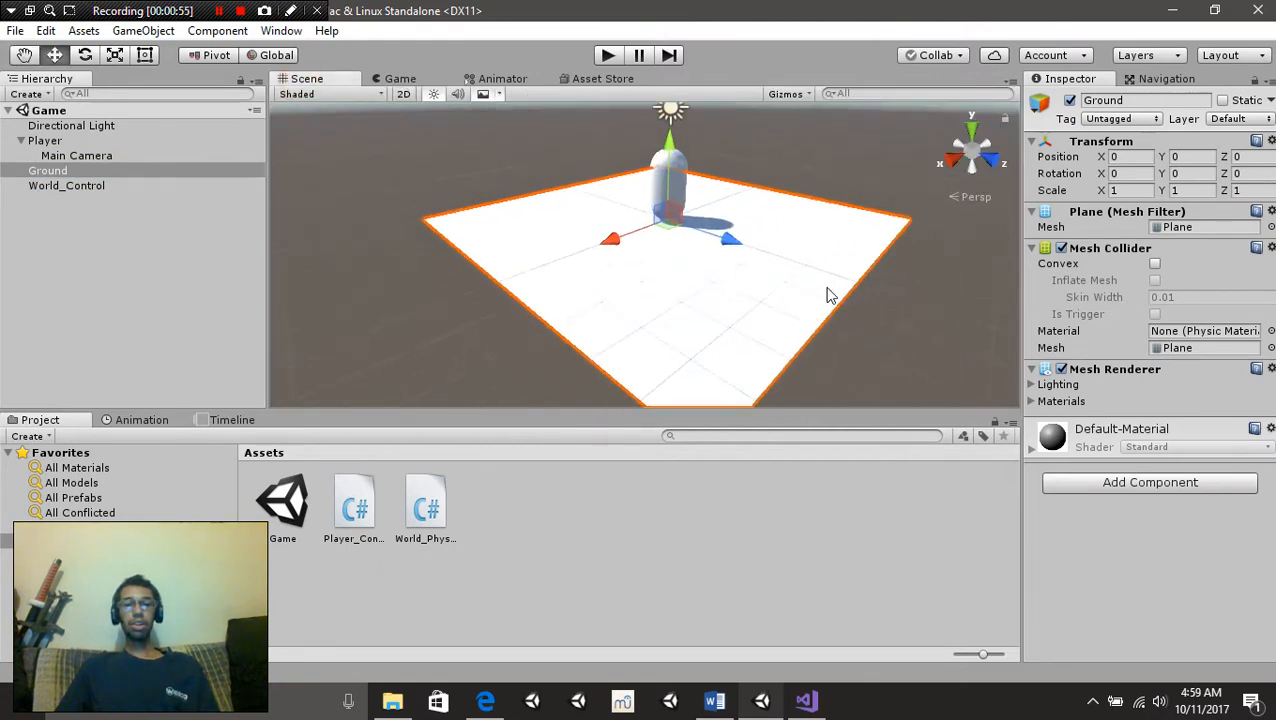
mouse_move(700, 310)
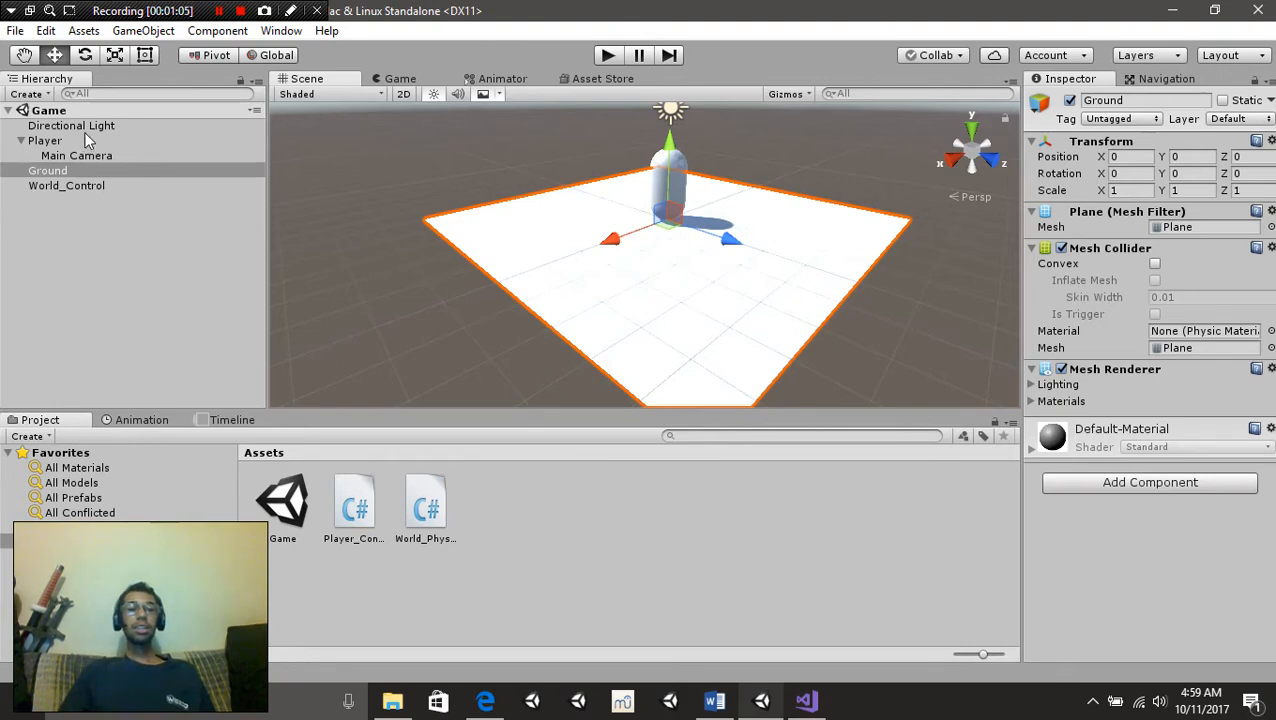
Select the Player capsule to show its collider, rigidbody and Player_Control values
left_click(45, 140)
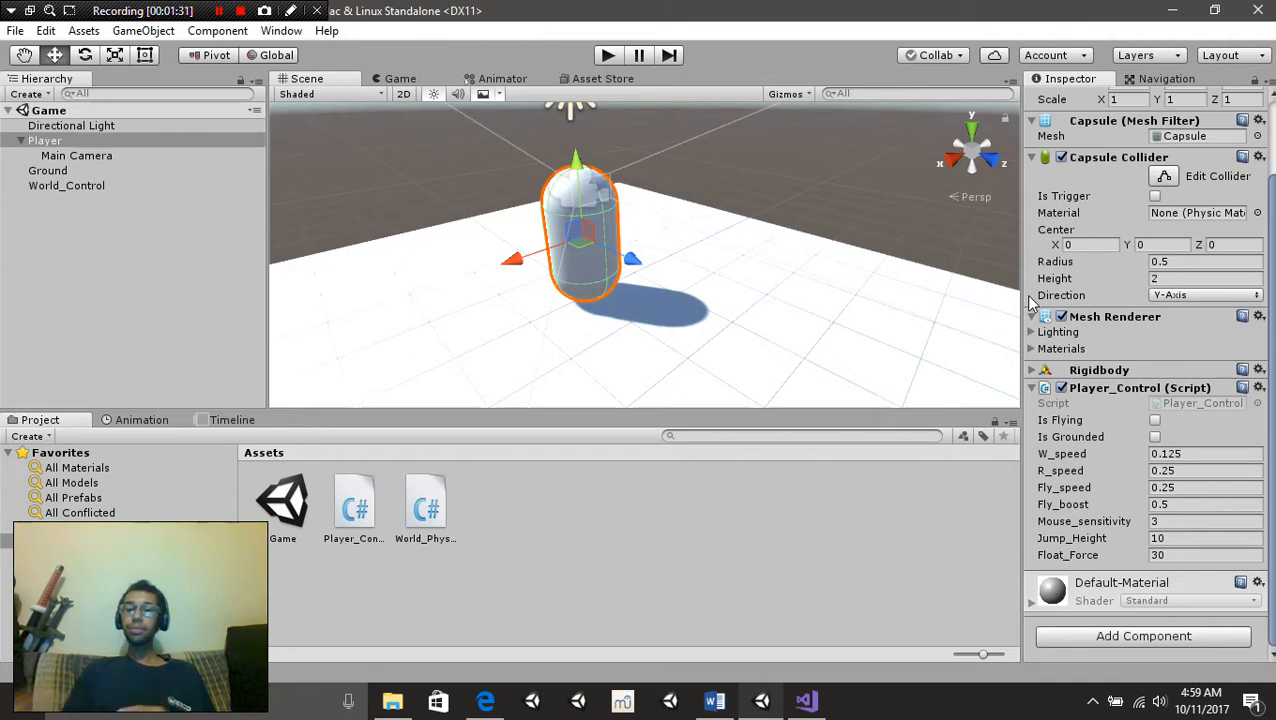
mouse_move(1020, 412)
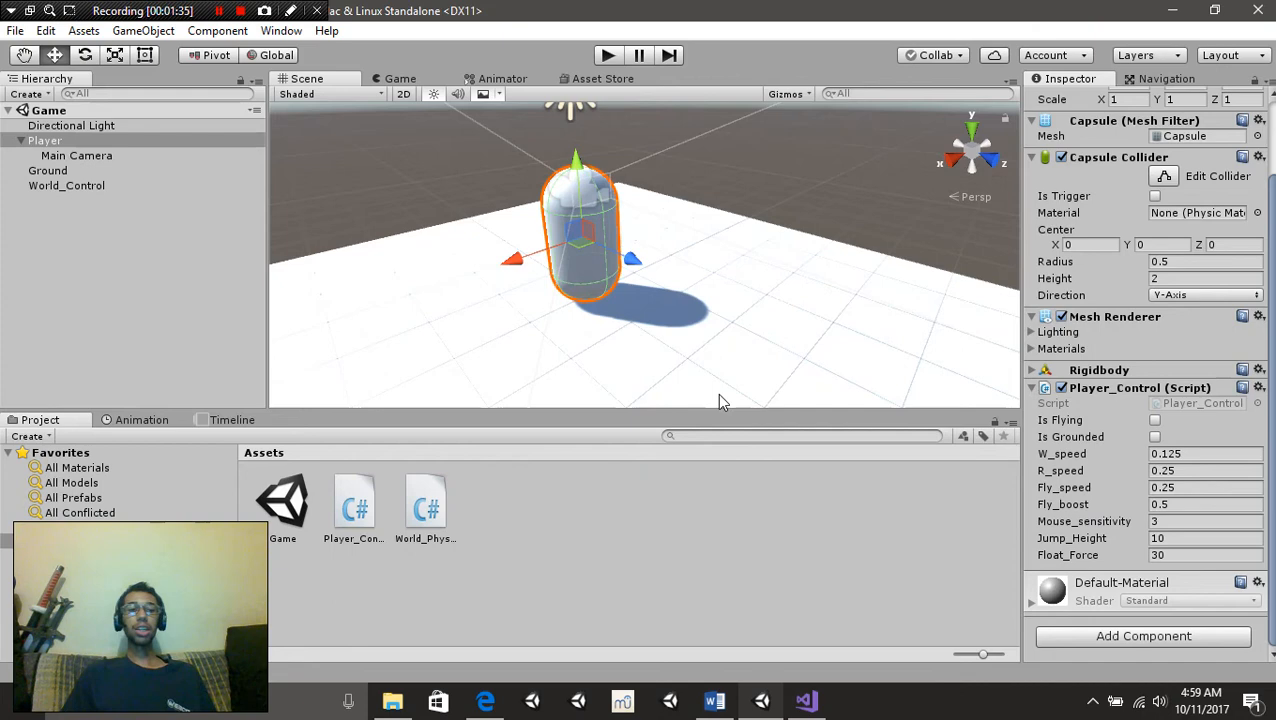
mouse_move(403, 231)
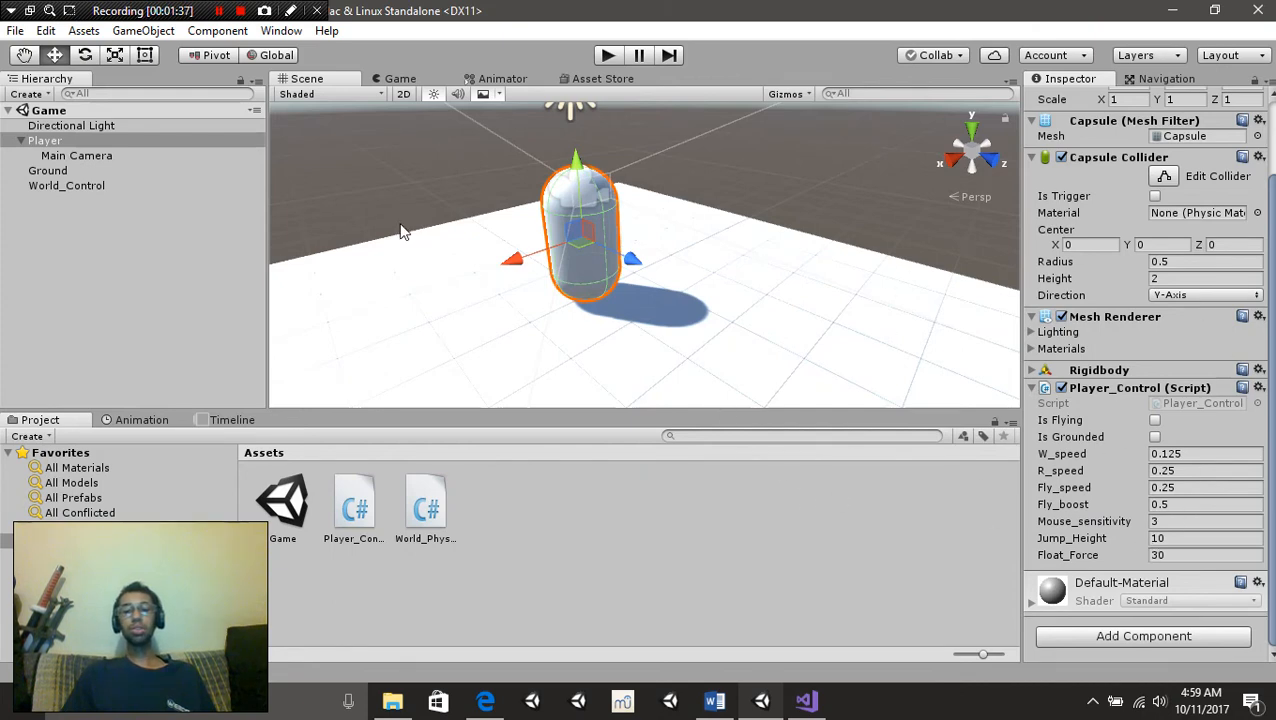
mouse_move(824, 318)
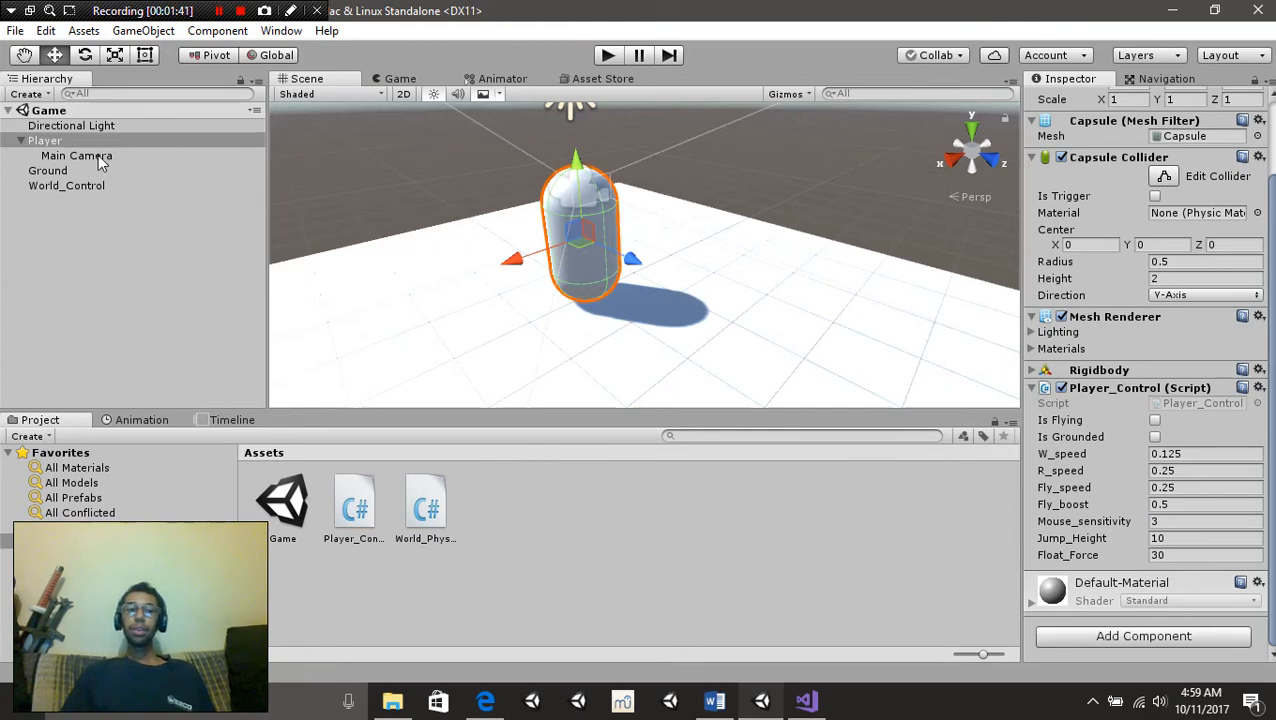
Inspect Main Camera, drag it out of Player, then drag it back under Player
left_click(77, 155)
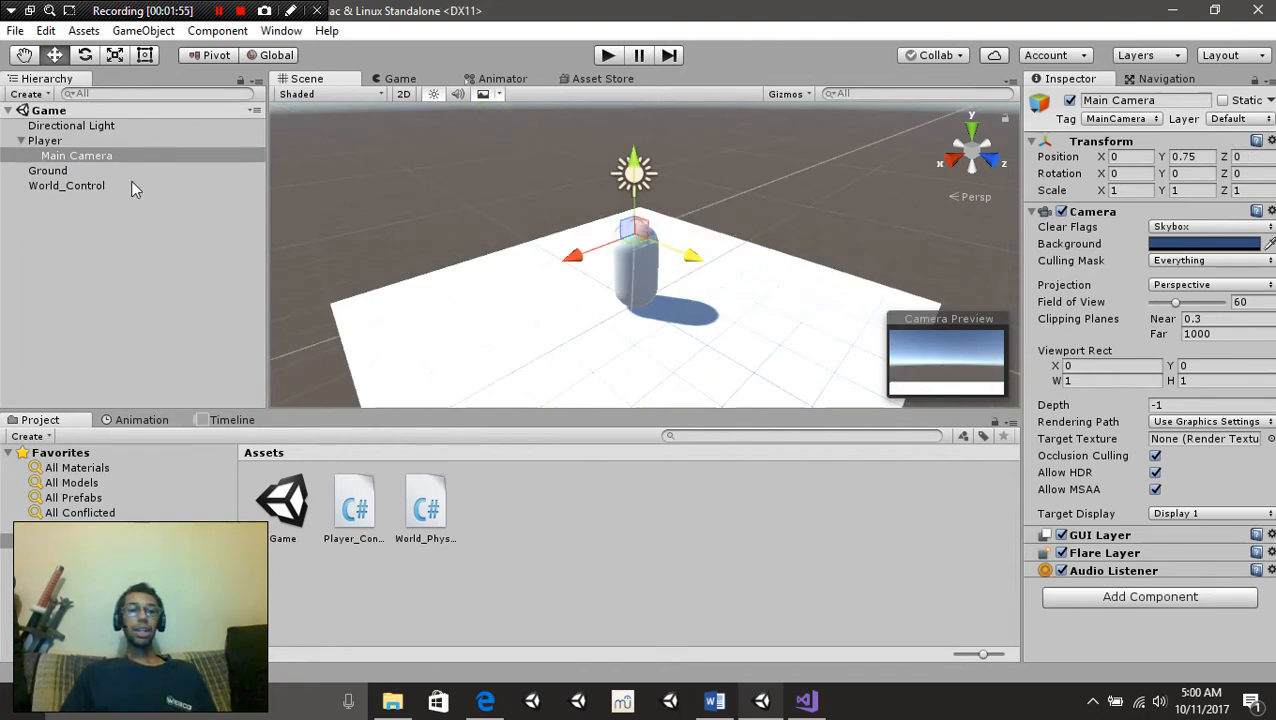
left_click(44, 140)
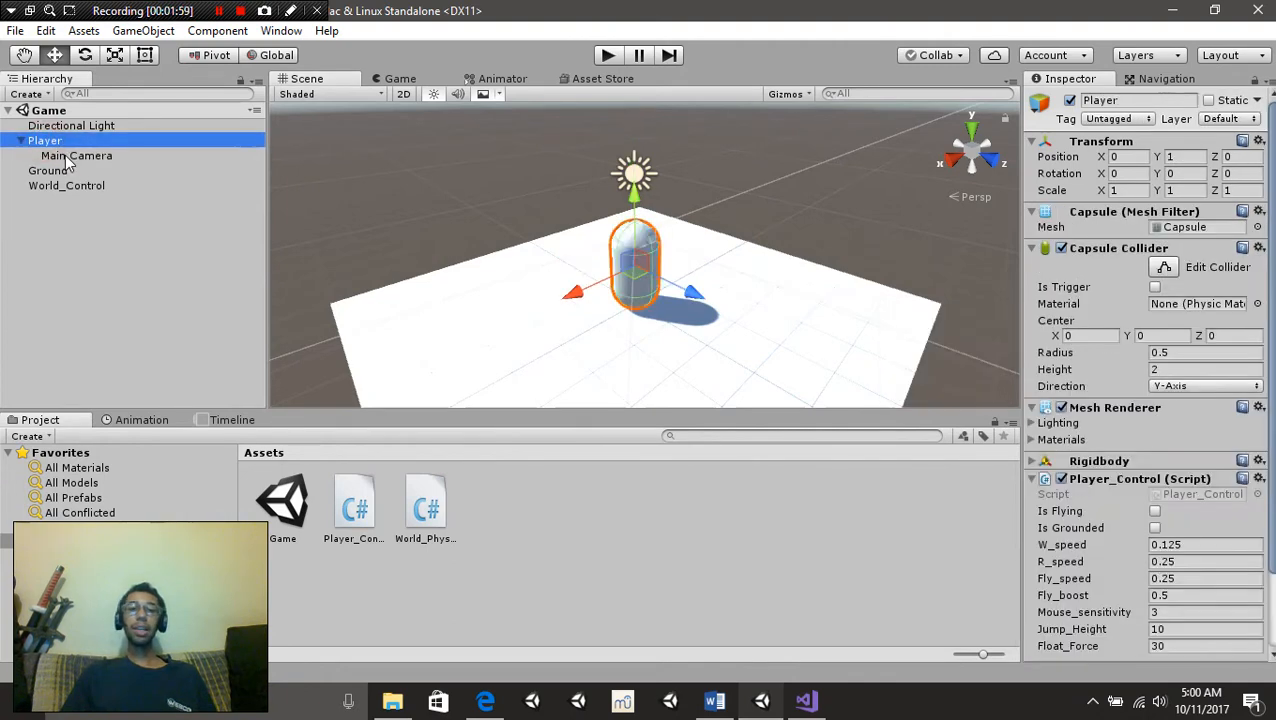
left_click(63, 140)
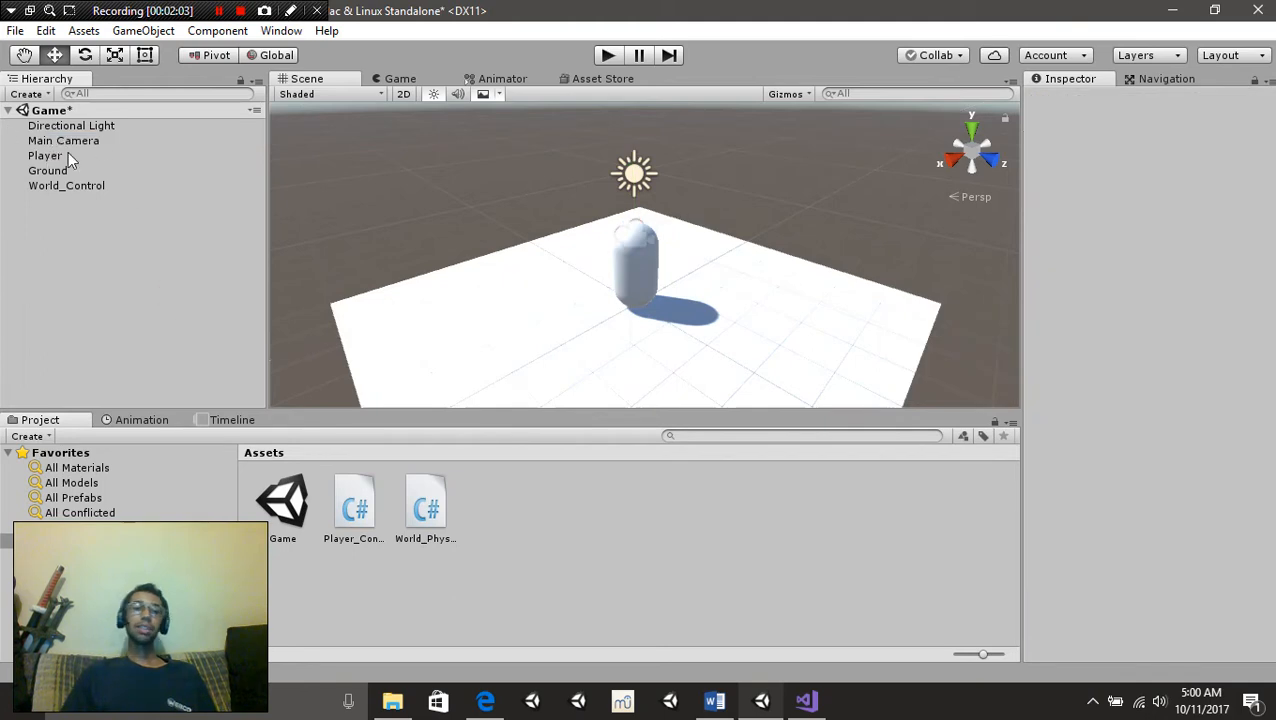
left_click(45, 156)
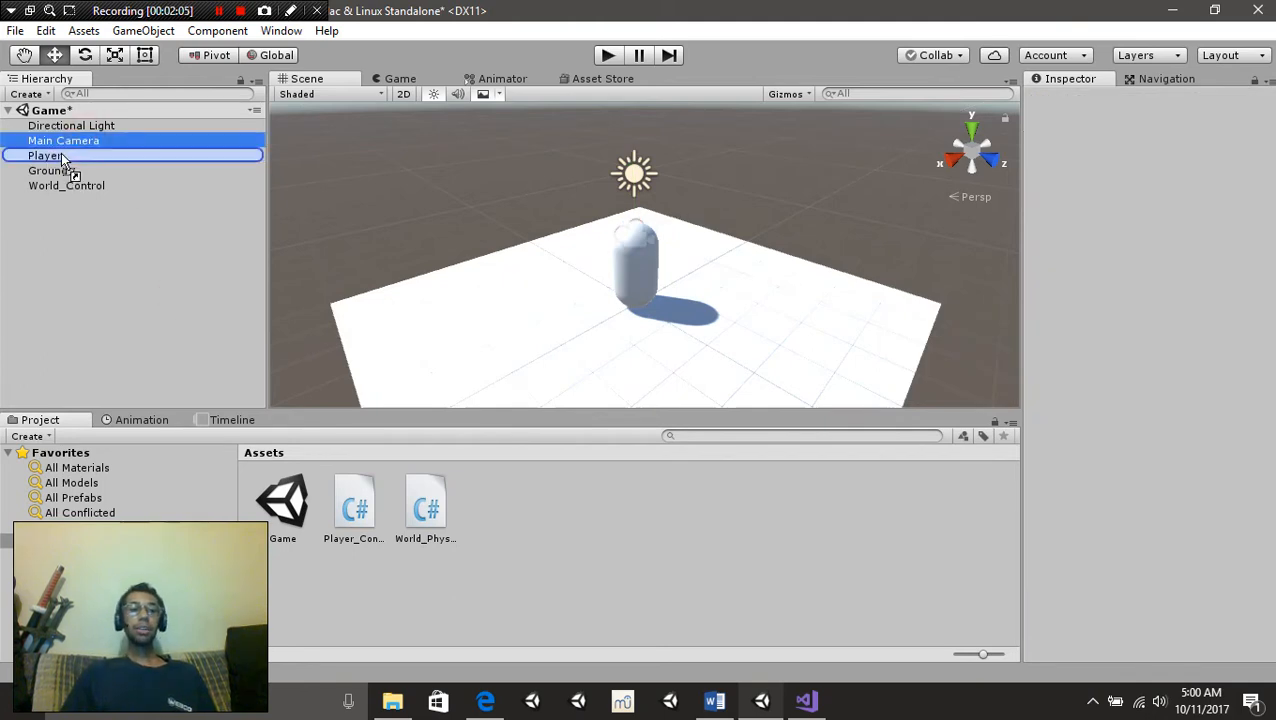
left_click(63, 140)
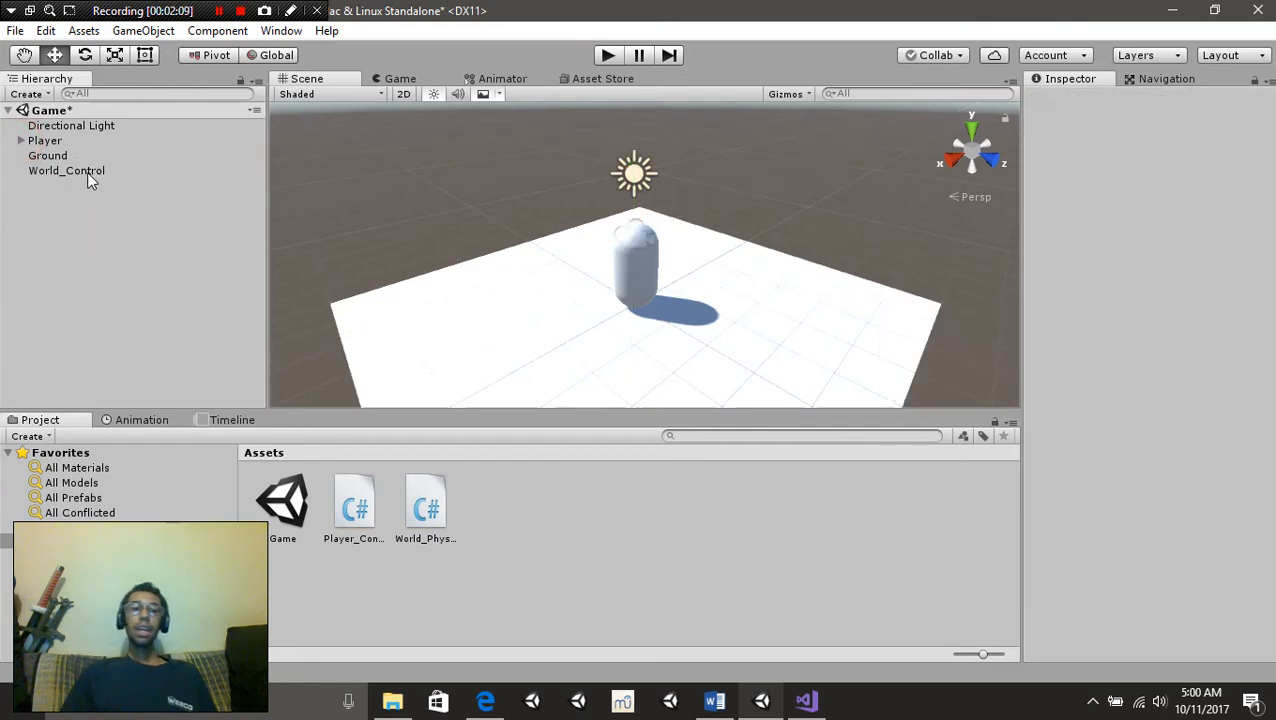
Select World_Control to reveal its World_Physics script with Gravity_Strength 25
left_click(66, 170)
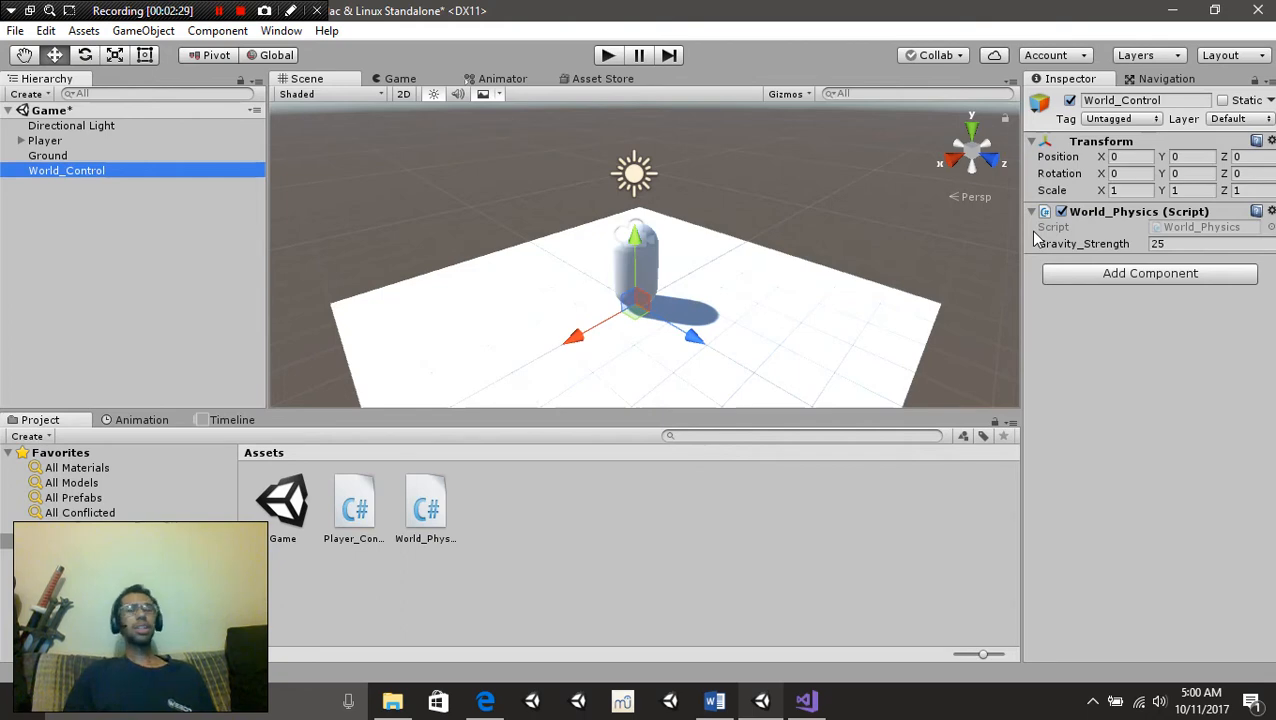
mouse_move(660, 554)
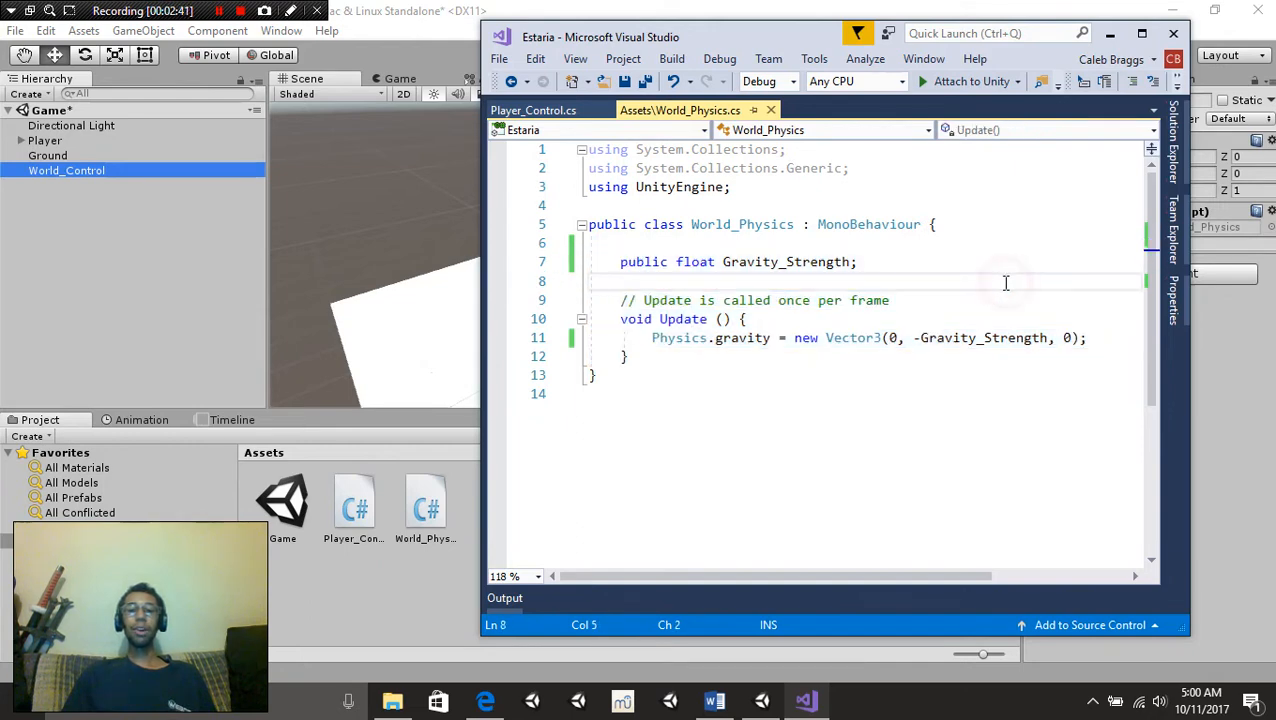
Review World_Physics.cs, whose Update sets downward Physics.gravity from Gravity_Strength
left_click(620, 281)
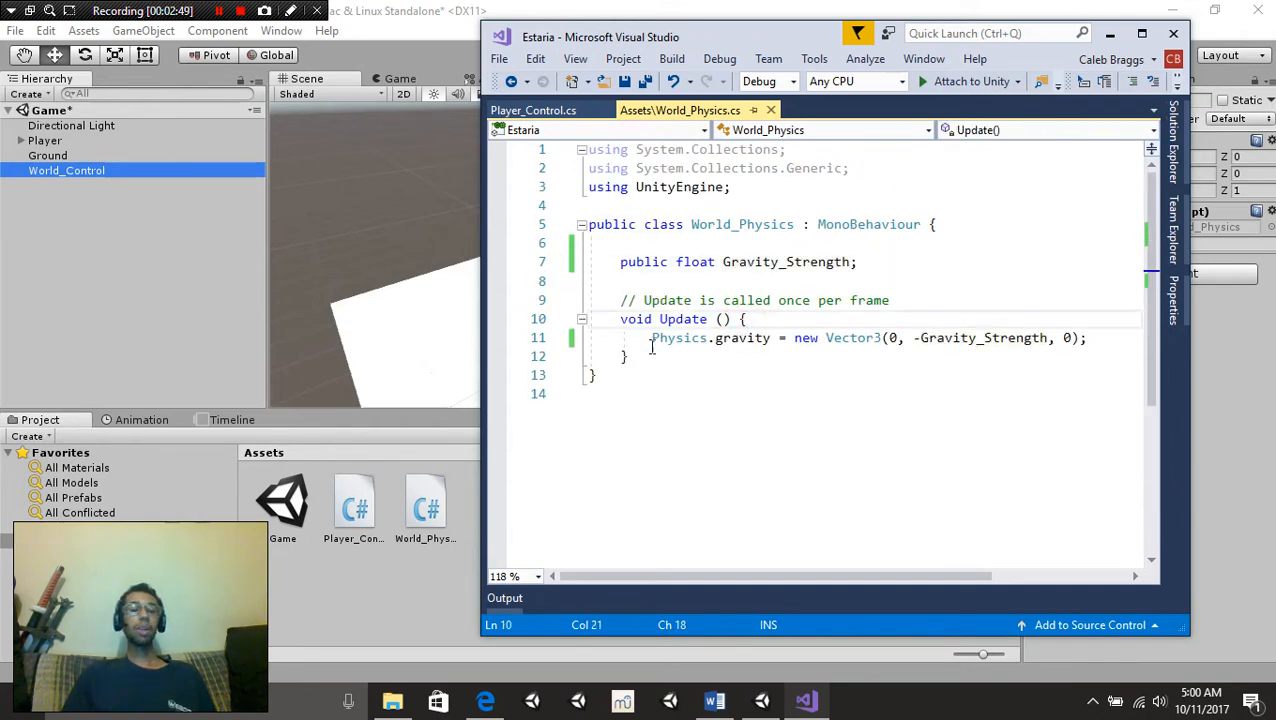
mouse_move(853, 337)
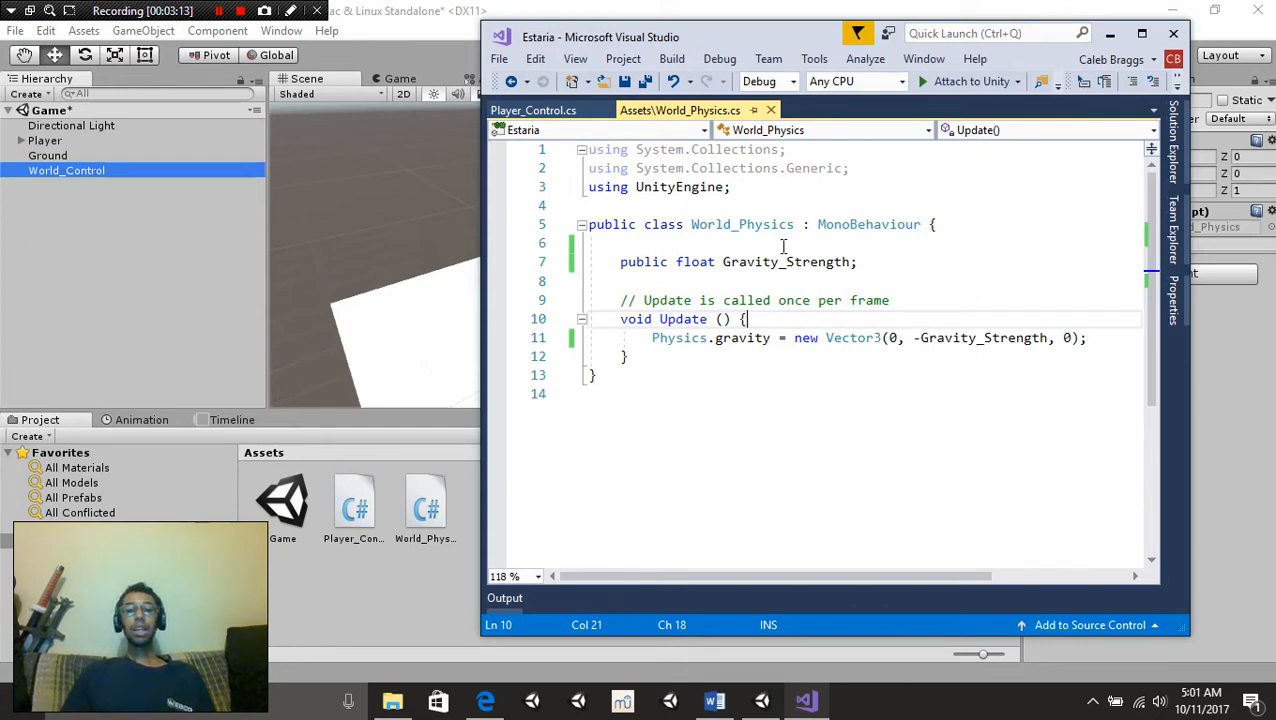
mouse_move(739, 337)
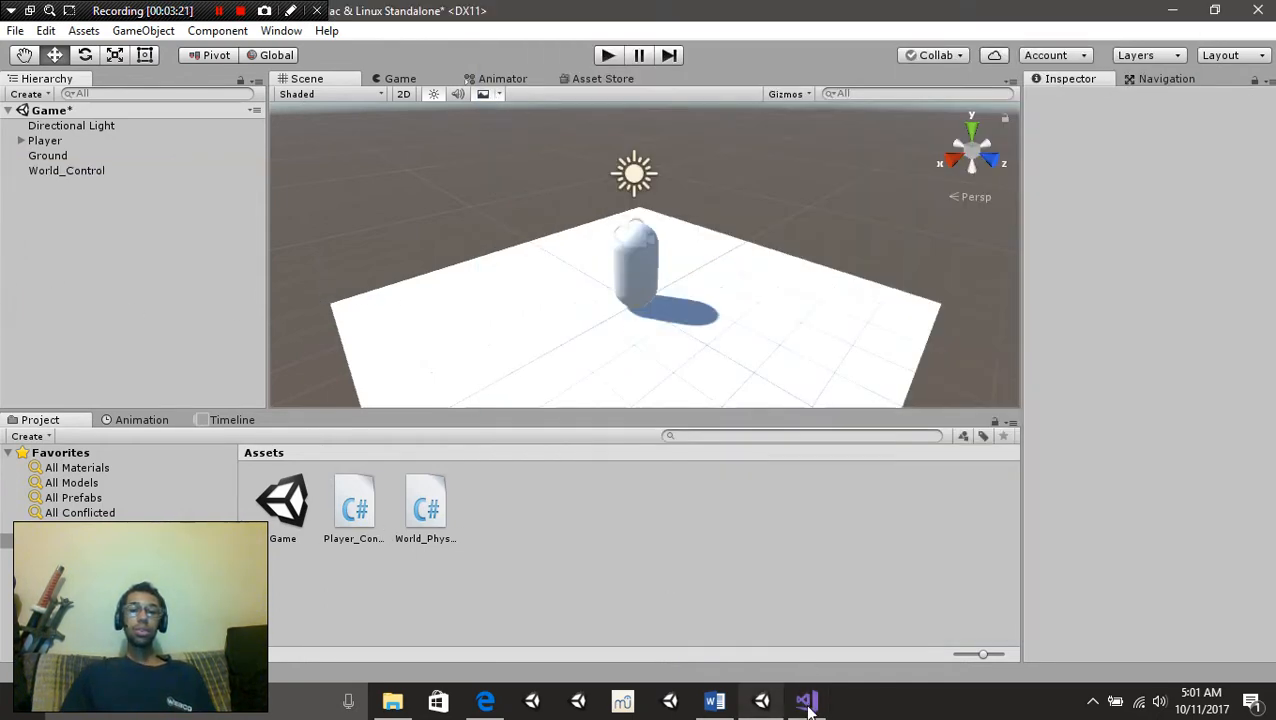
Bring Player_Control.cs forward in Visual Studio and answer the inconsistent line-endings prompt
left_click(805, 700)
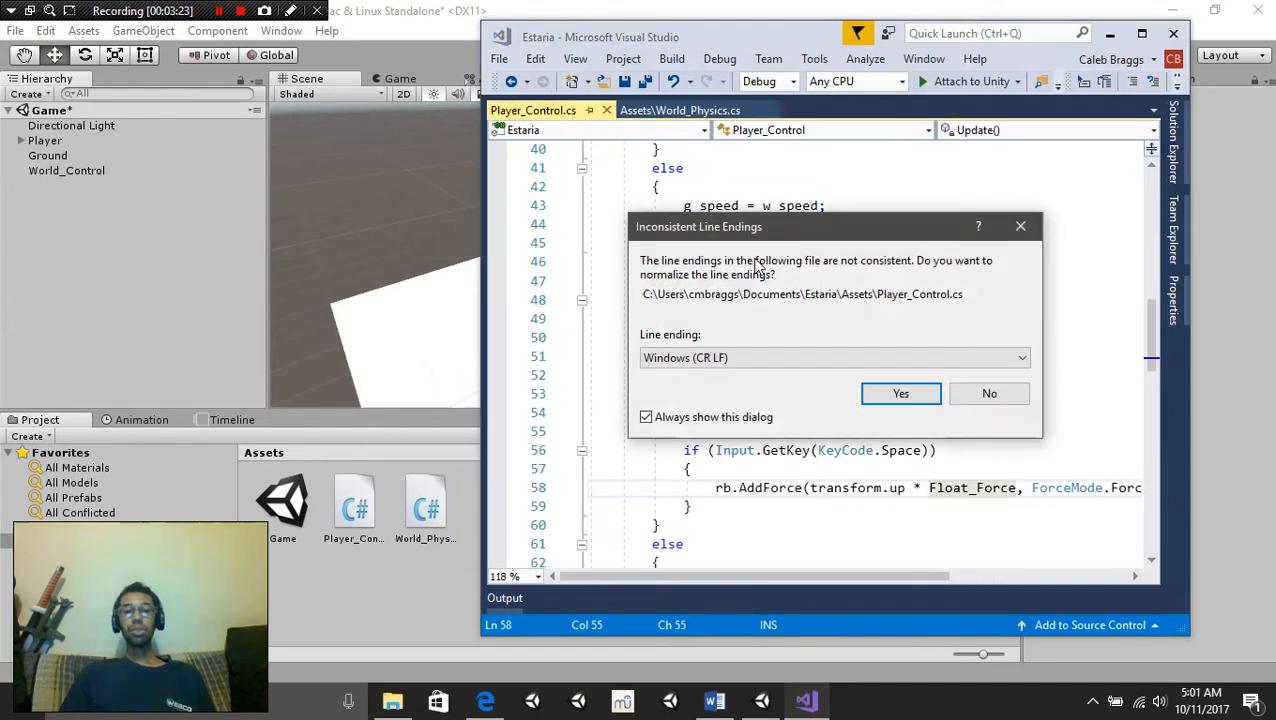
left_click(900, 393)
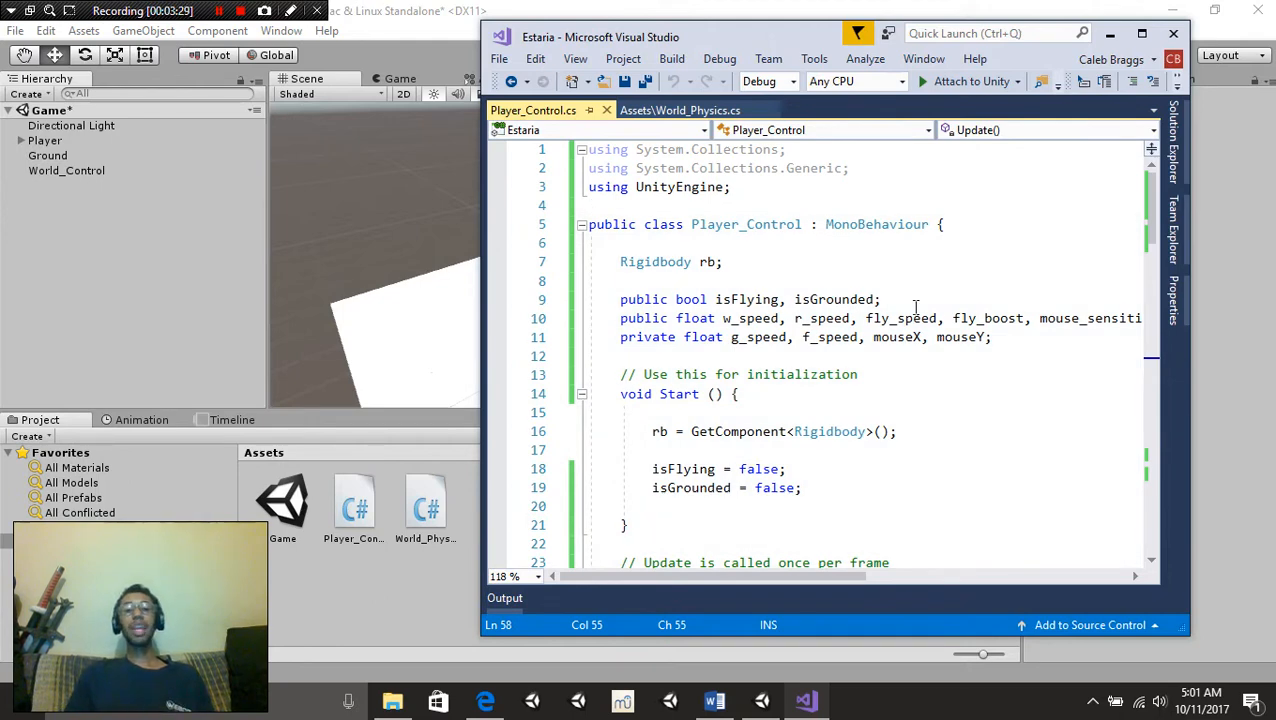
mouse_move(793, 277)
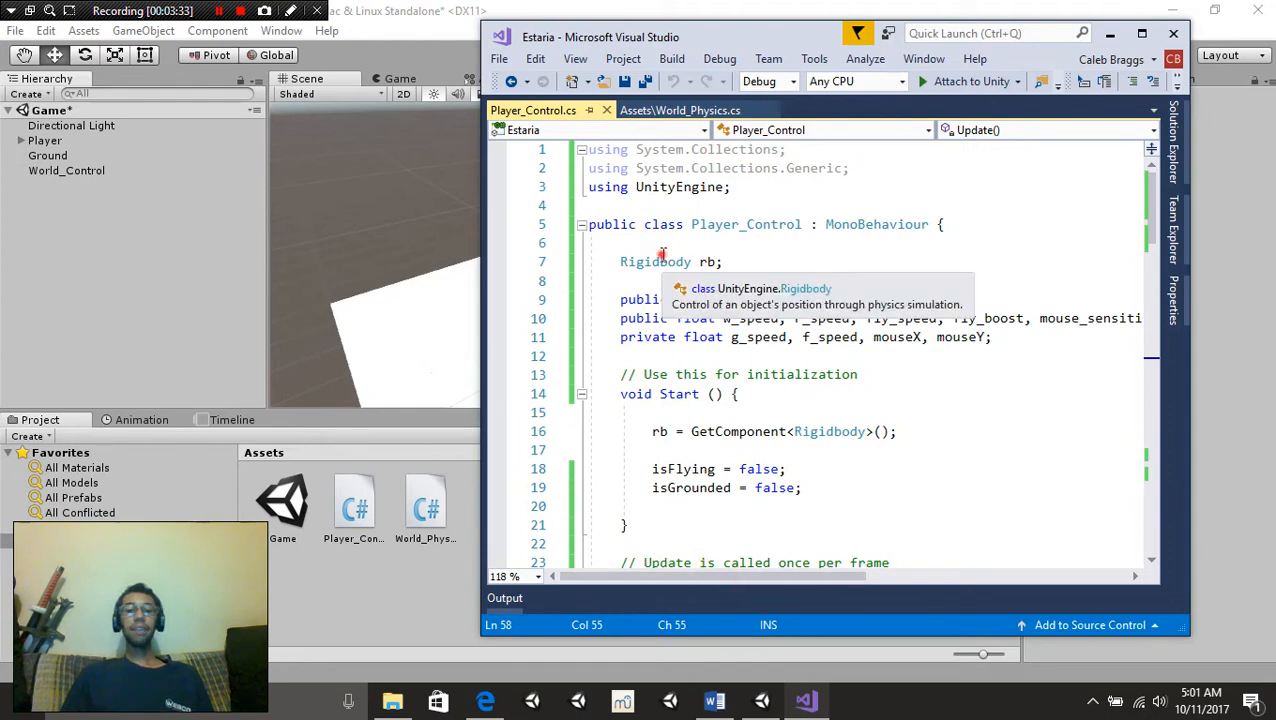
left_click(709, 261)
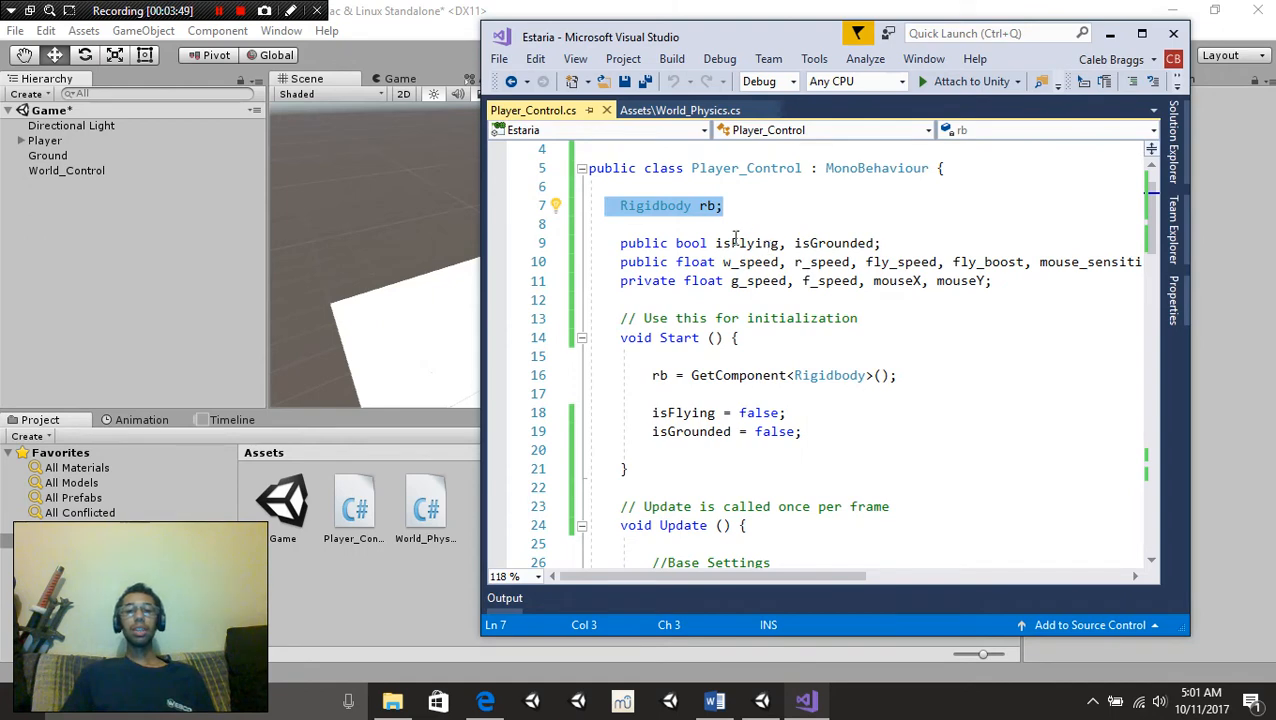
mouse_move(832, 243)
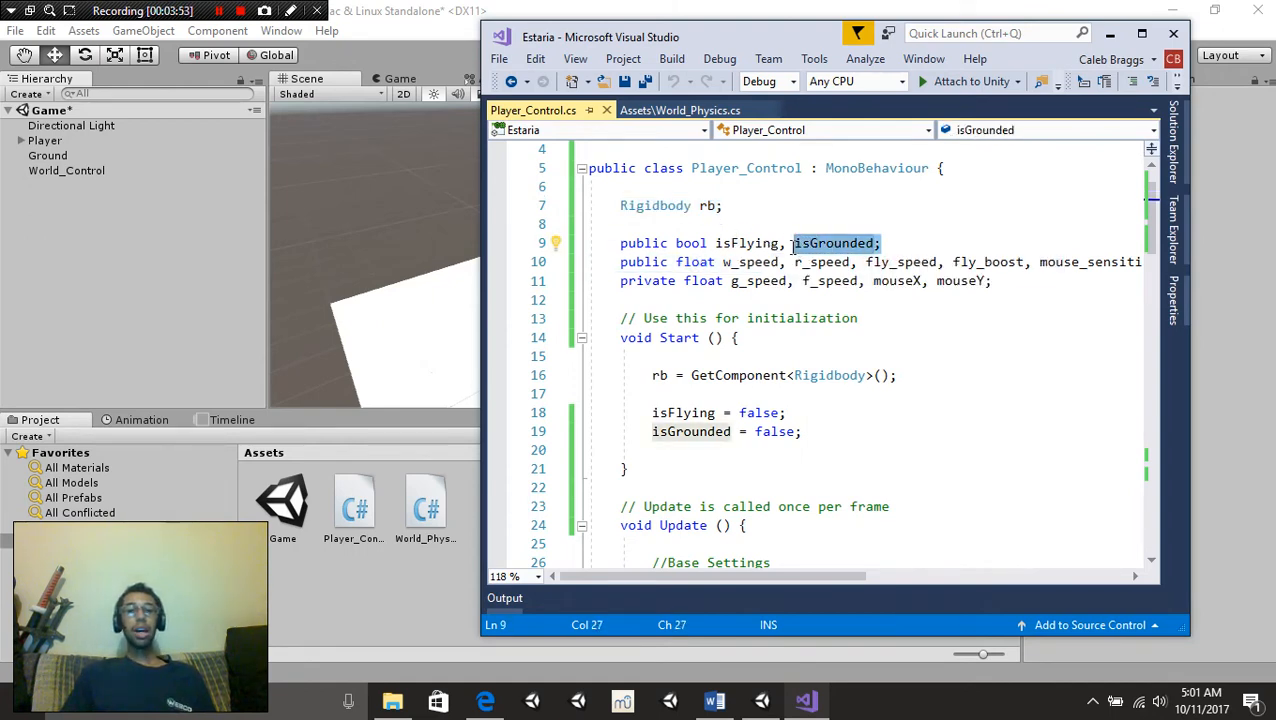
mouse_move(747, 243)
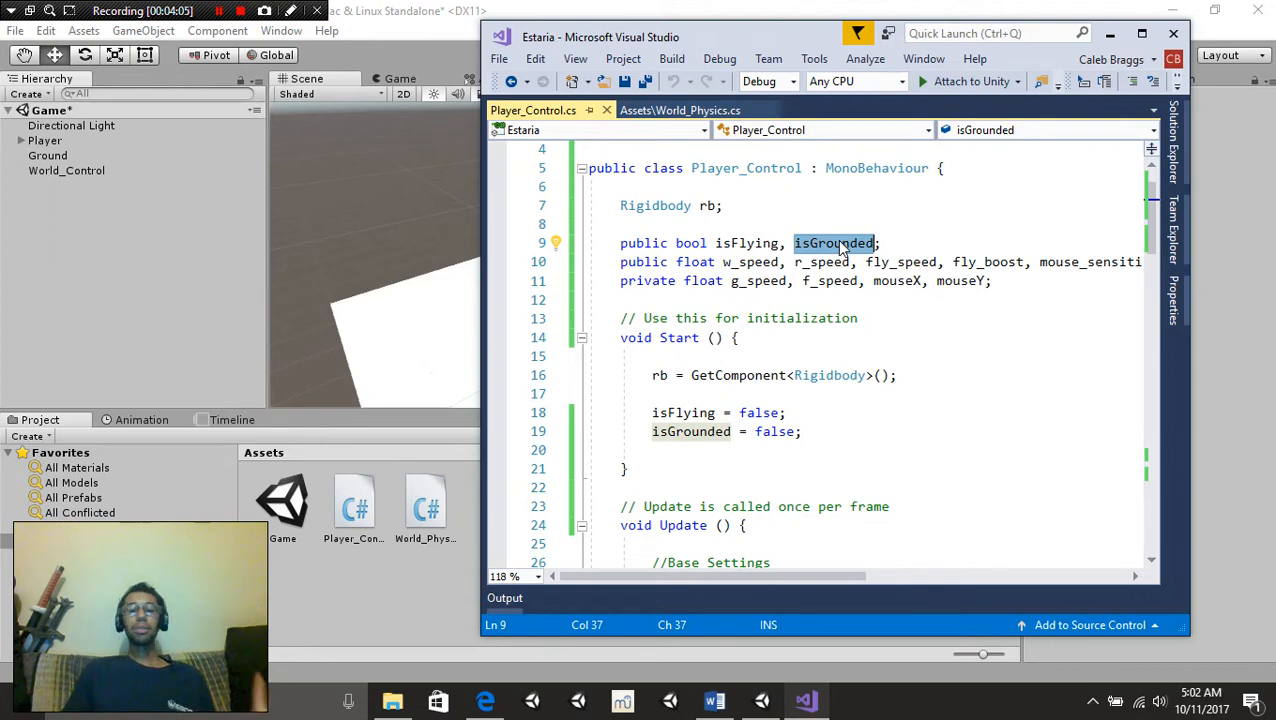
mouse_move(750, 290)
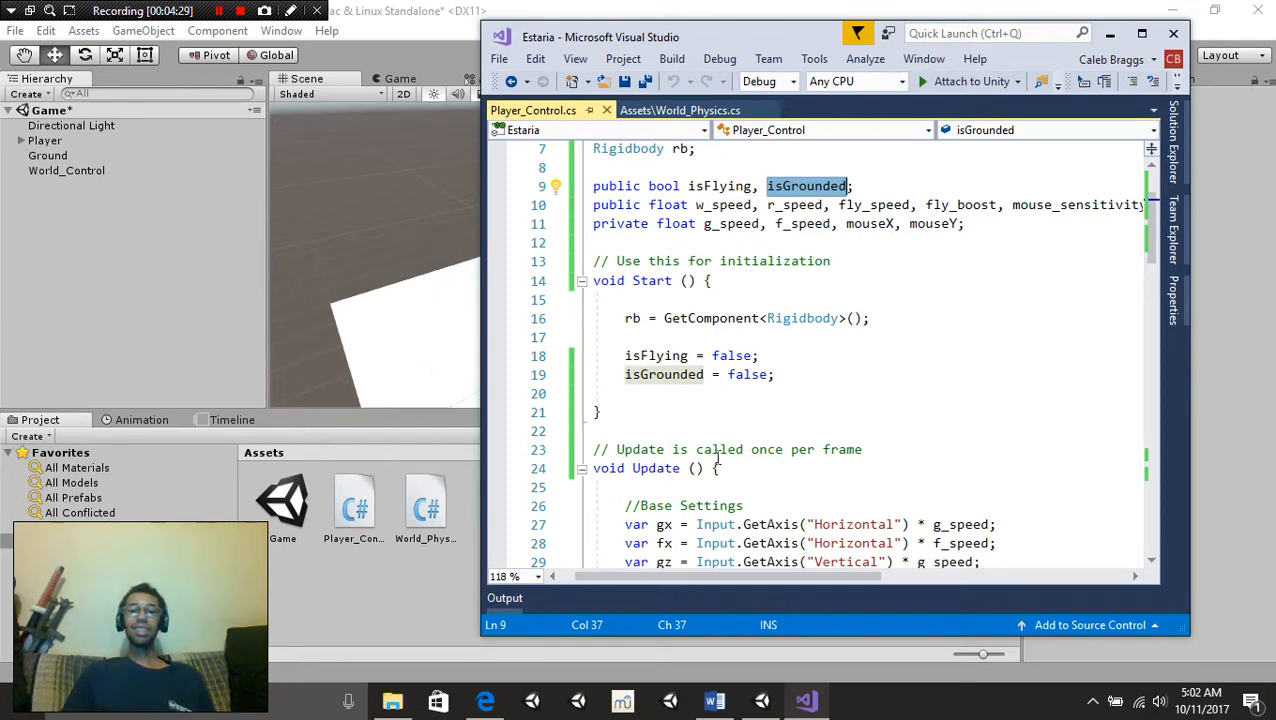
mouse_move(740, 223)
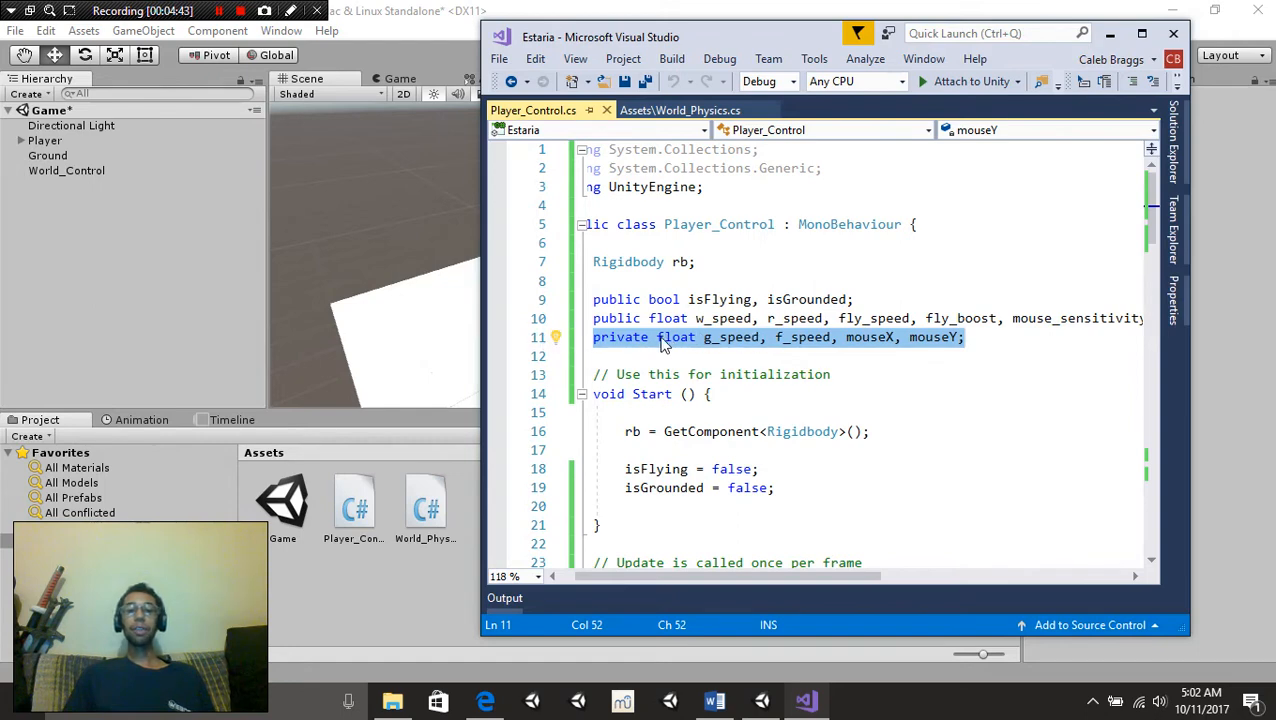
left_click(815, 337)
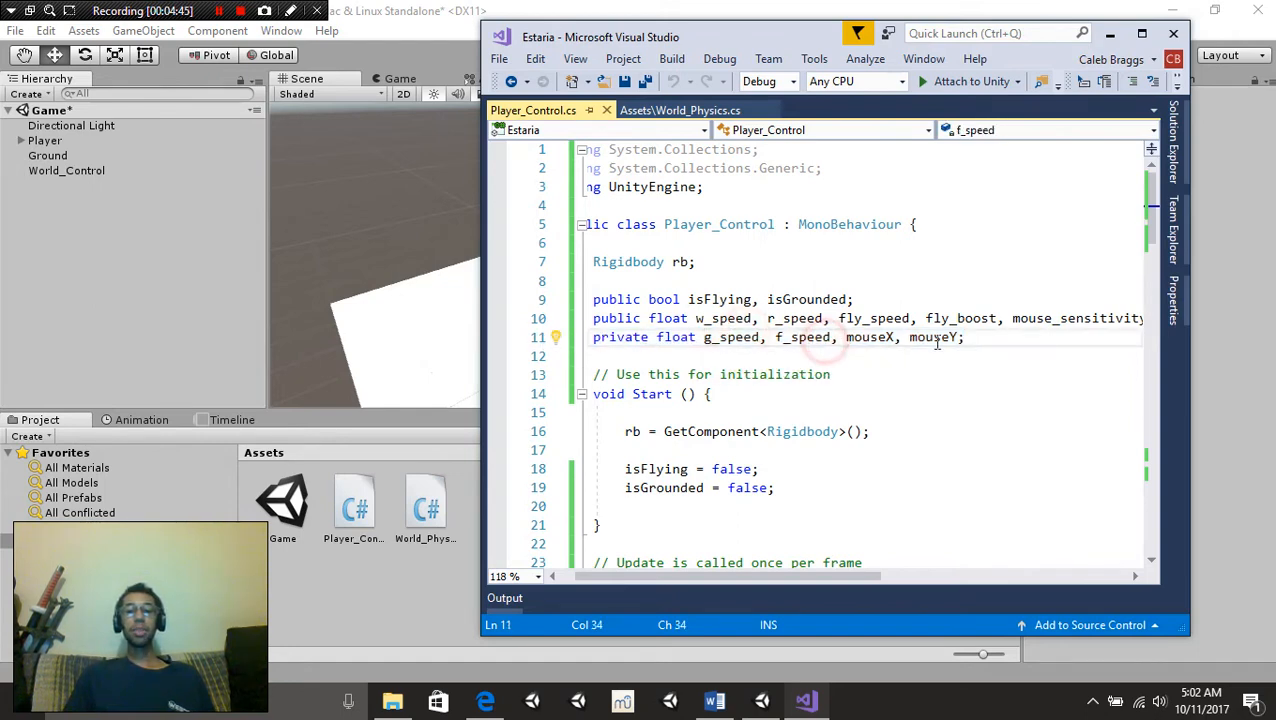
double_click(932, 337)
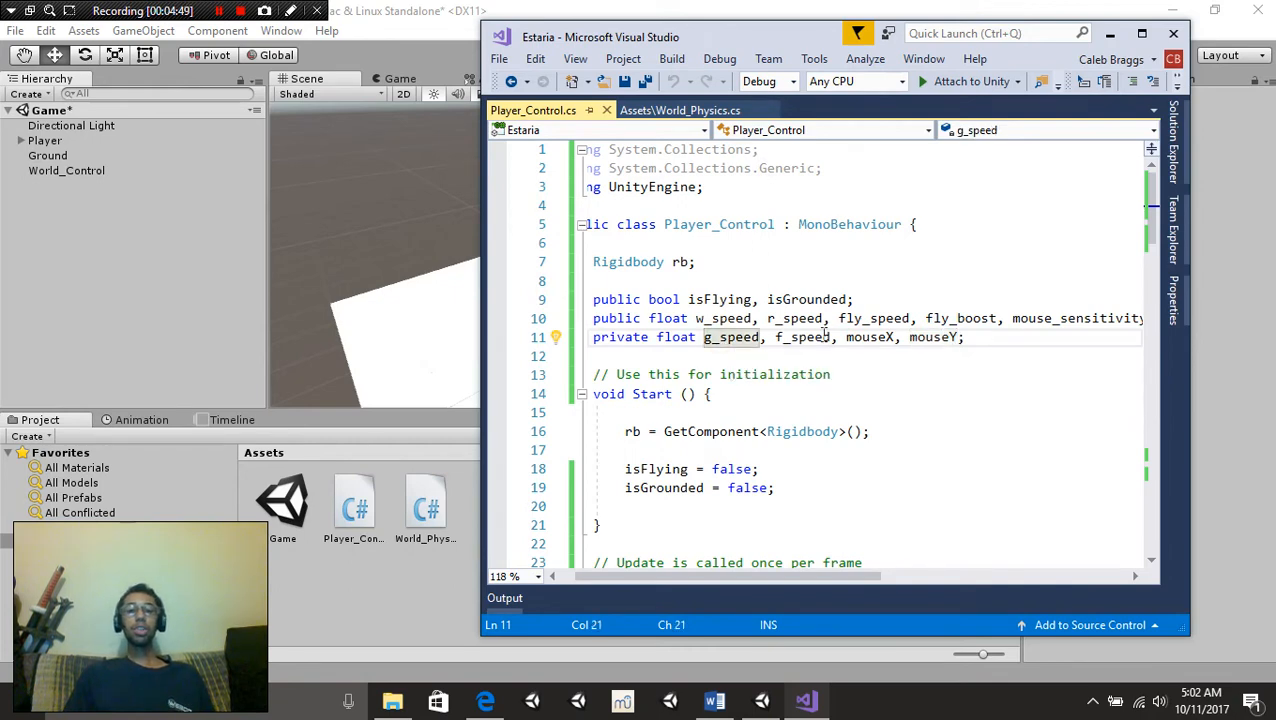
double_click(800, 337)
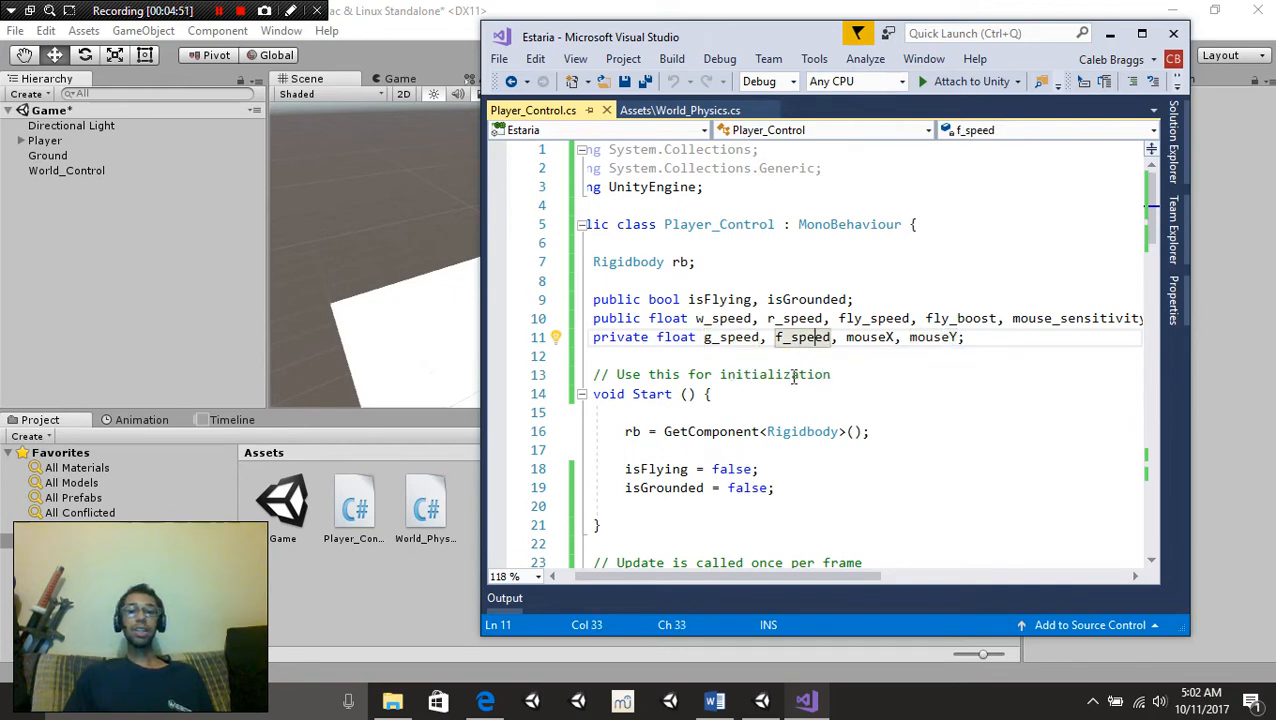
scroll("down", 3)
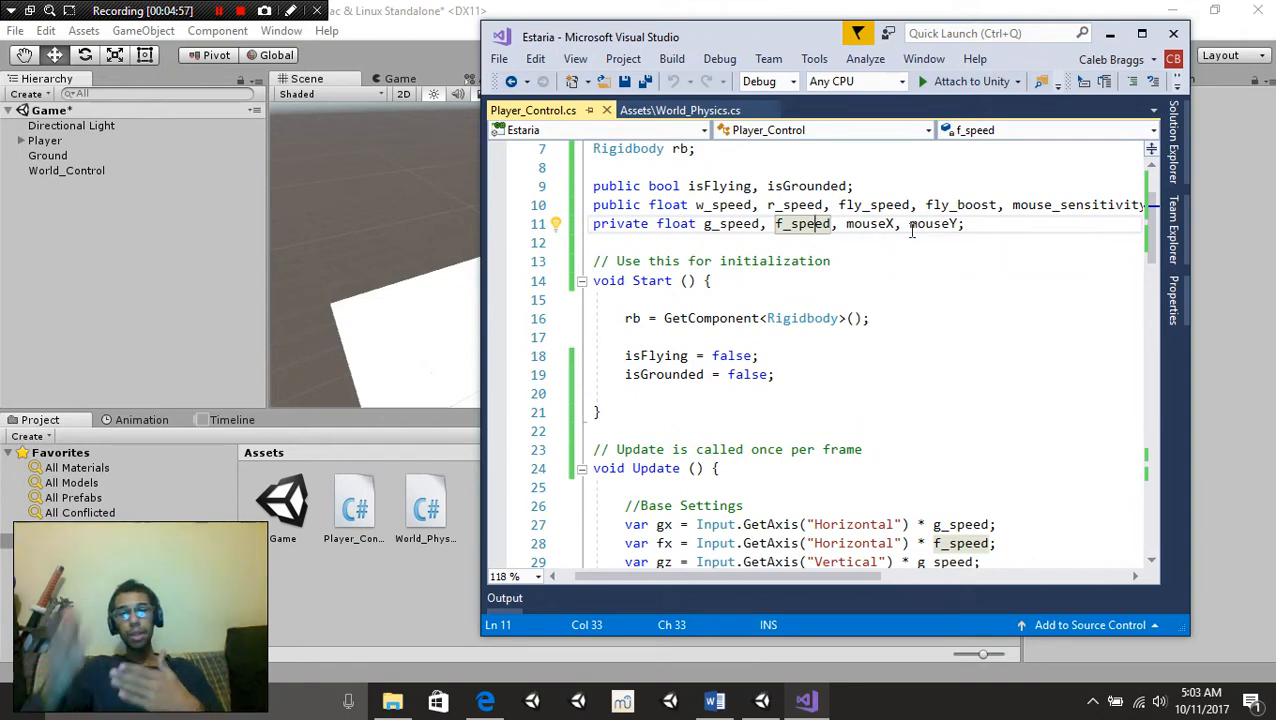
mouse_move(933, 223)
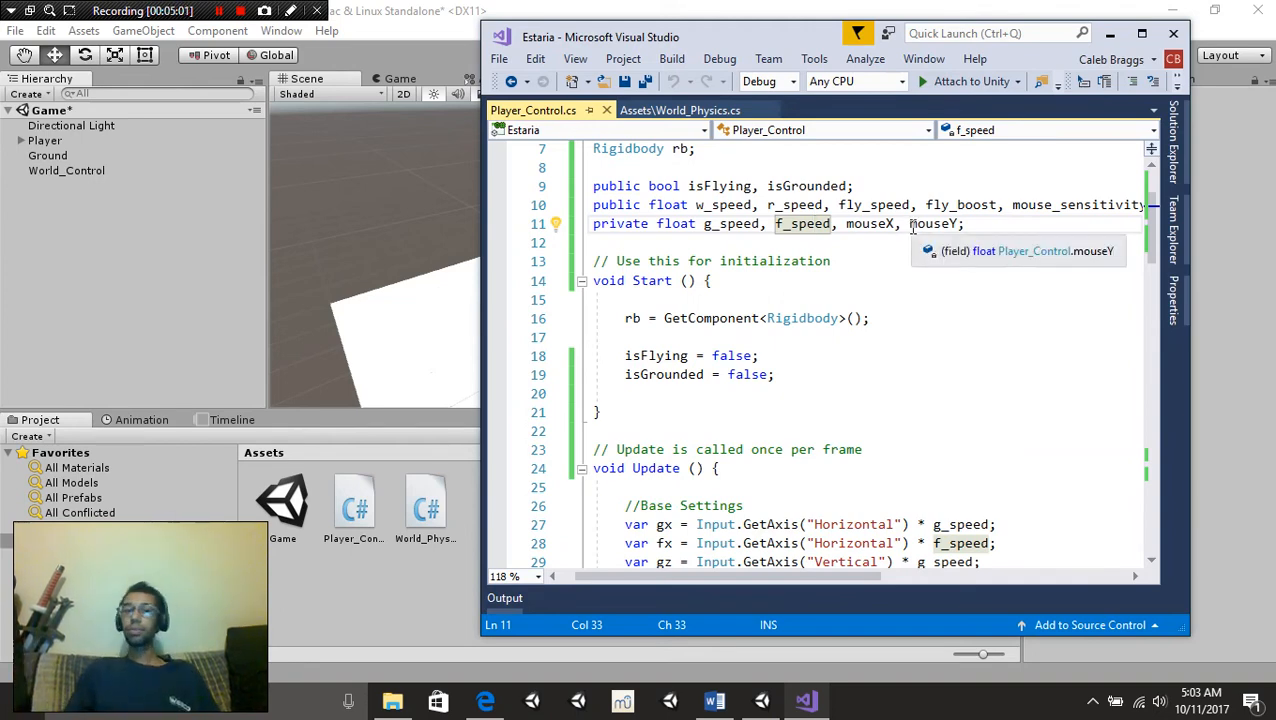
mouse_move(715, 575)
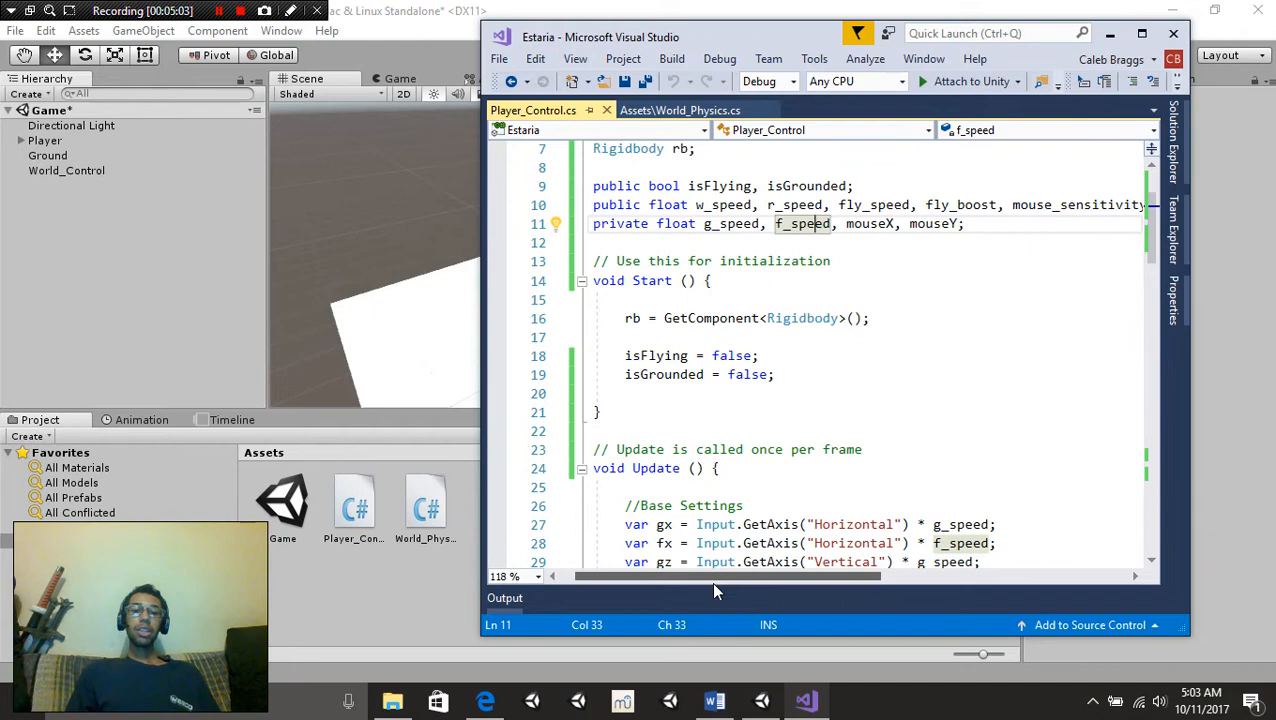
Walk through the rb GetComponent setup in Start() and change isGrounded's initial value to true
scroll("down", 3)
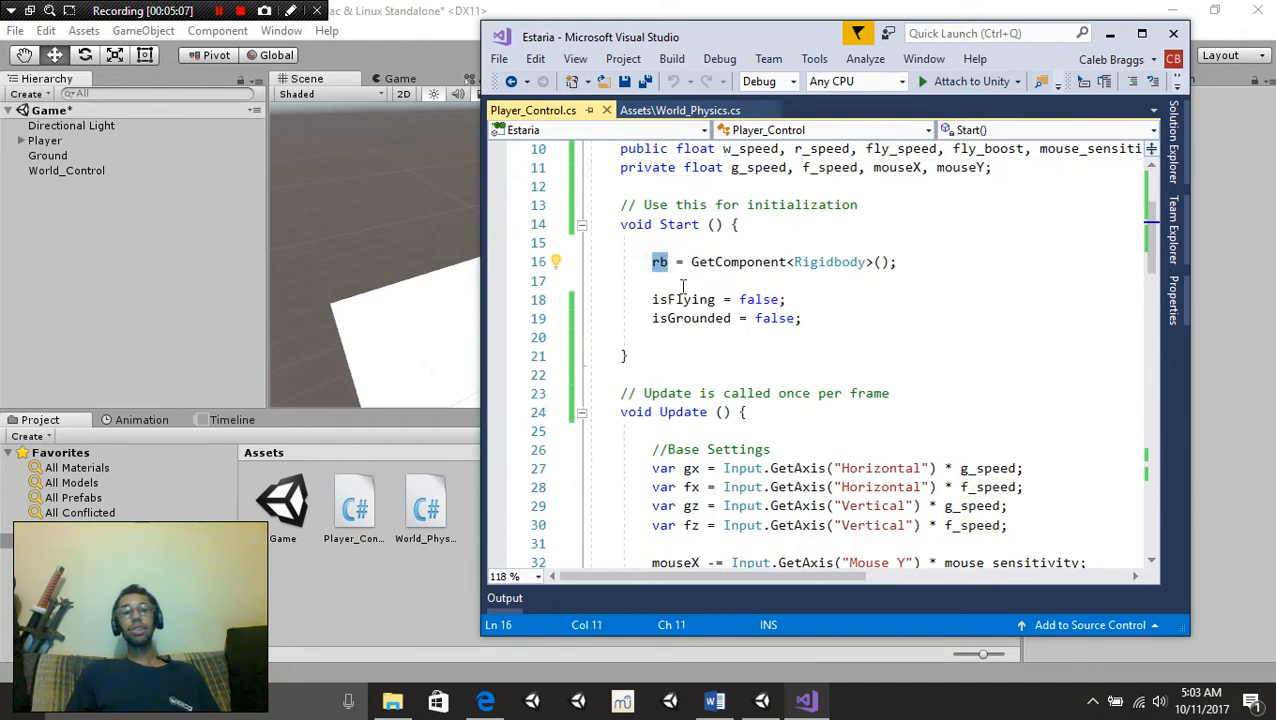
left_click(830, 261)
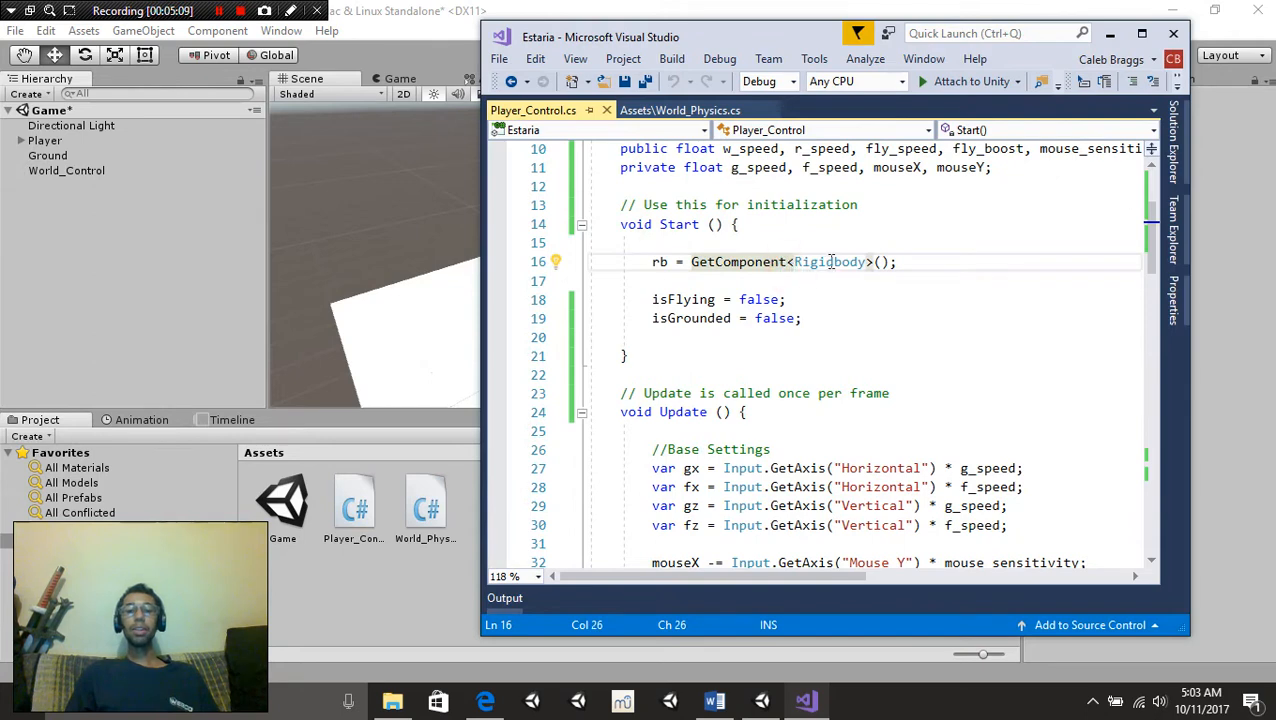
double_click(828, 261)
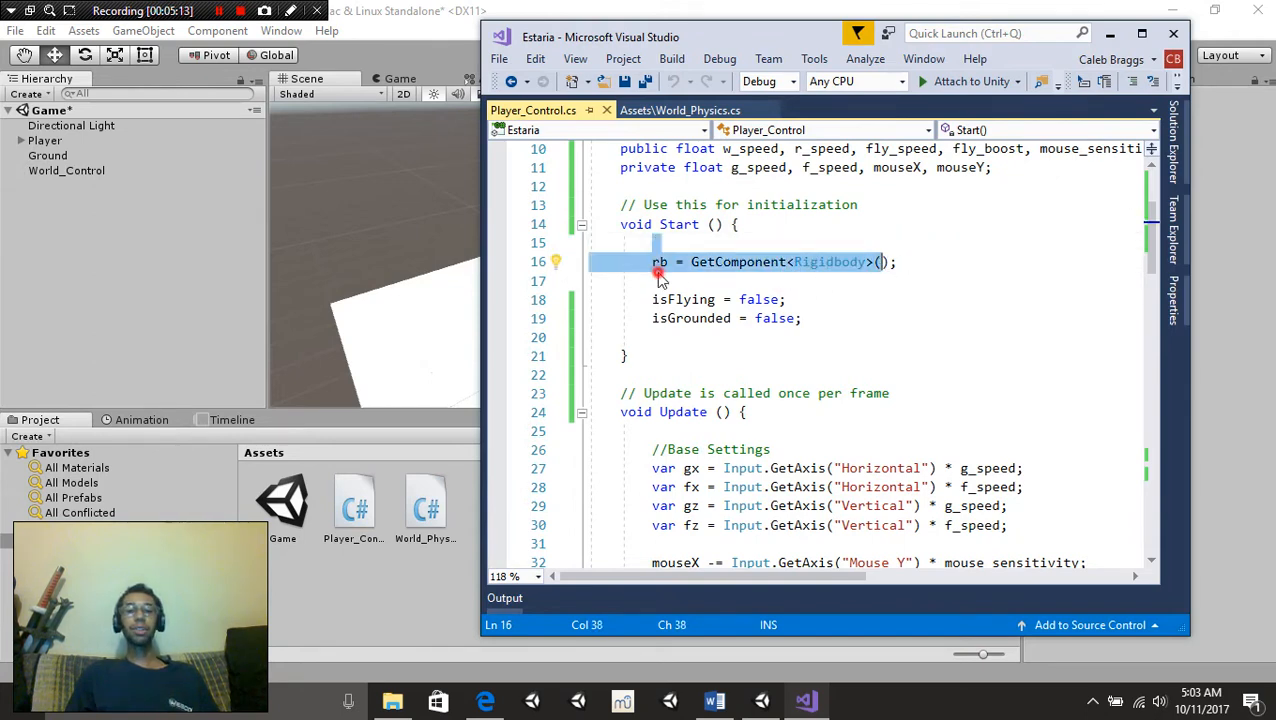
left_click(787, 299)
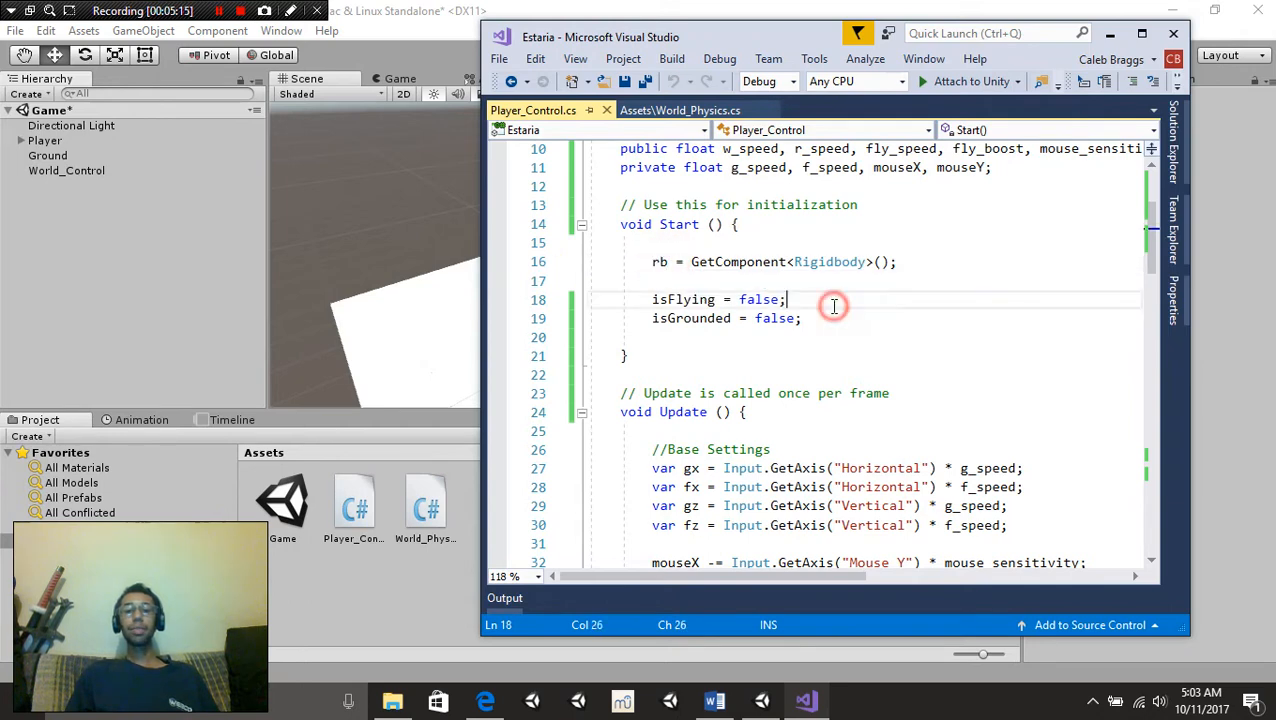
scroll("down", 3)
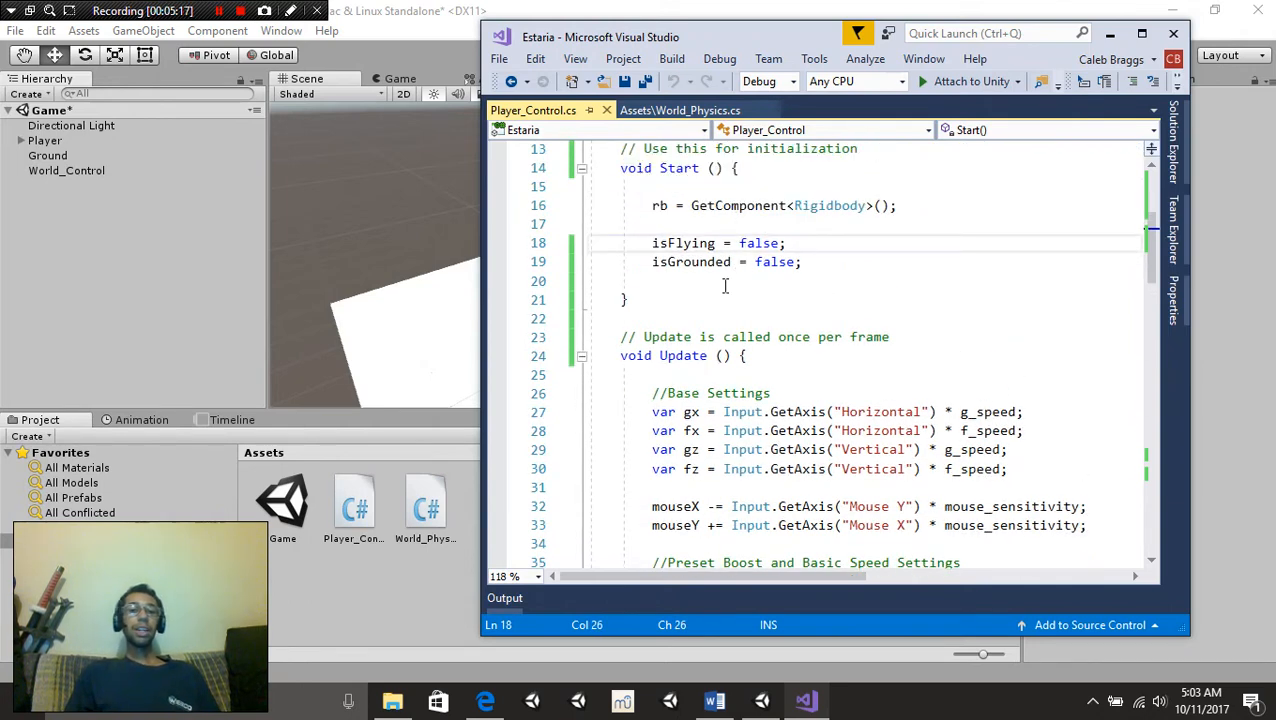
mouse_move(775, 261)
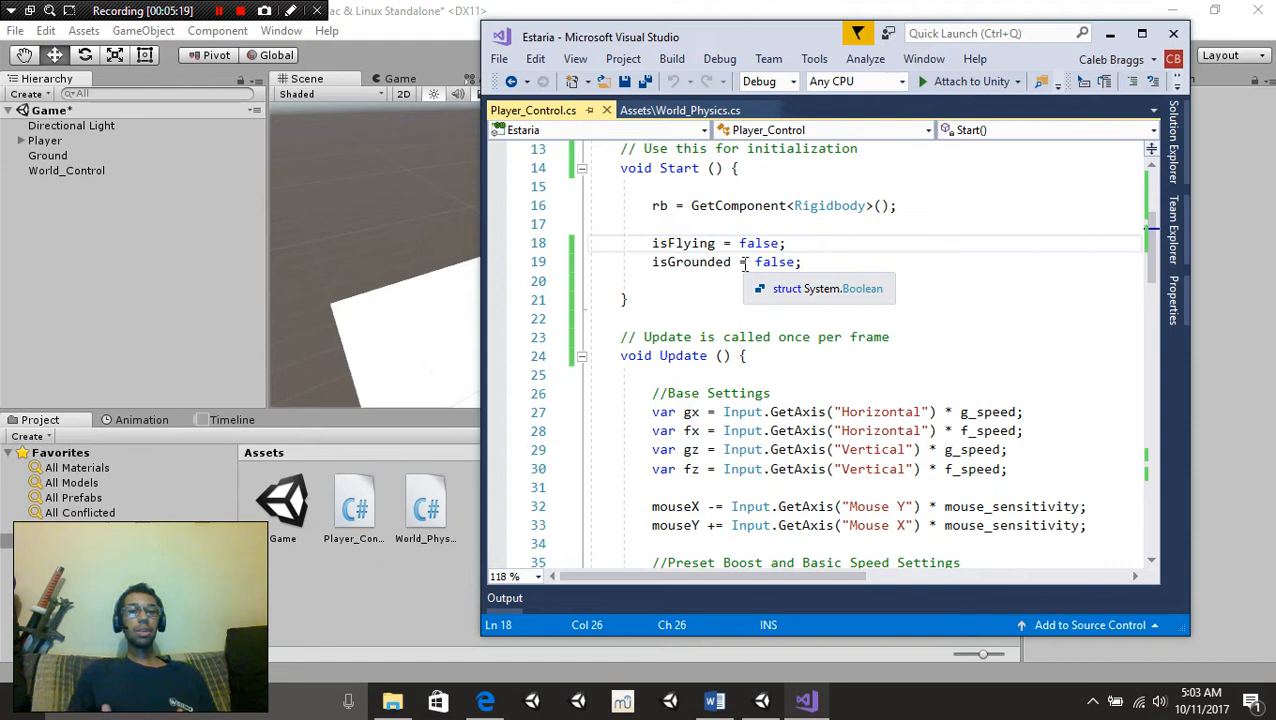
double_click(774, 261)
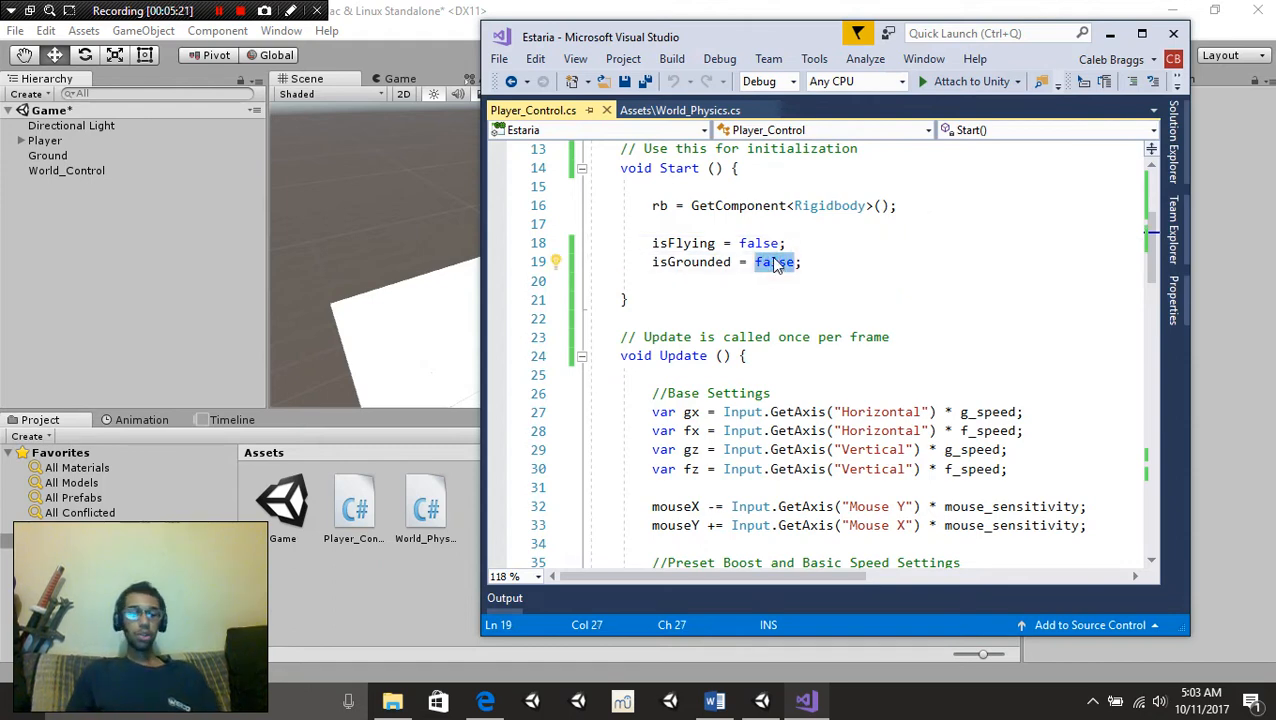
type("true")
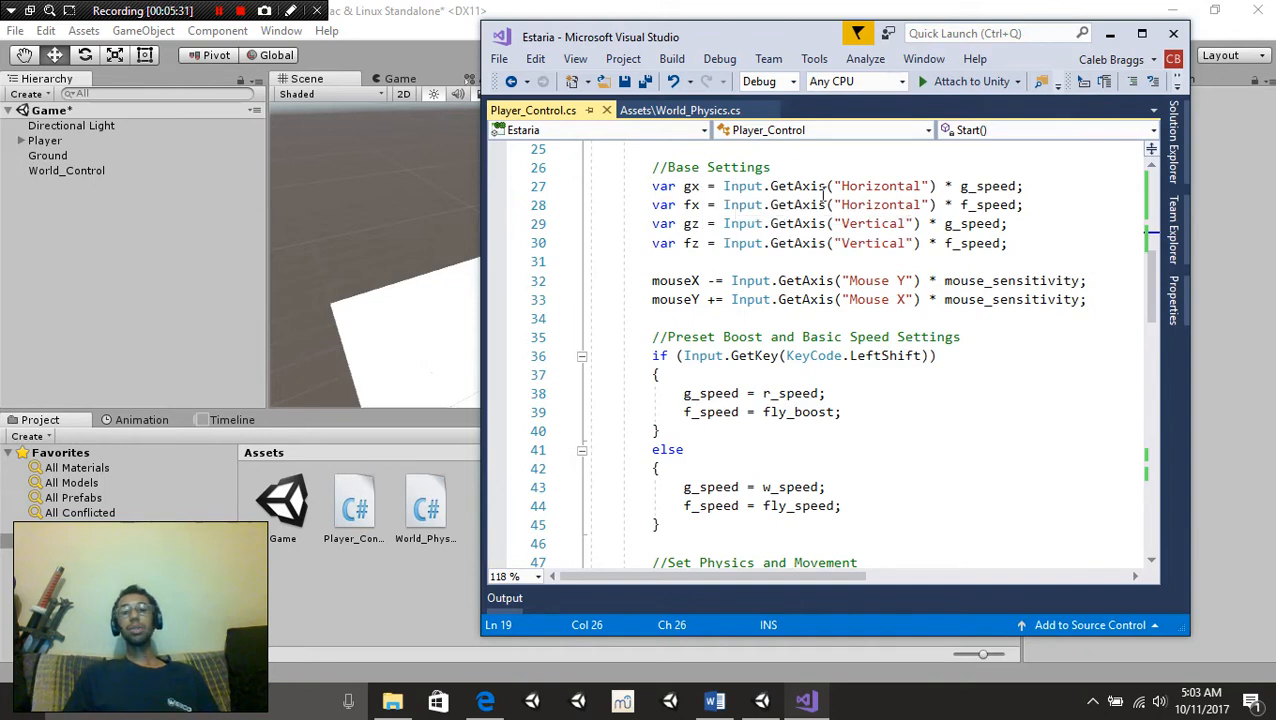
mouse_move(969, 204)
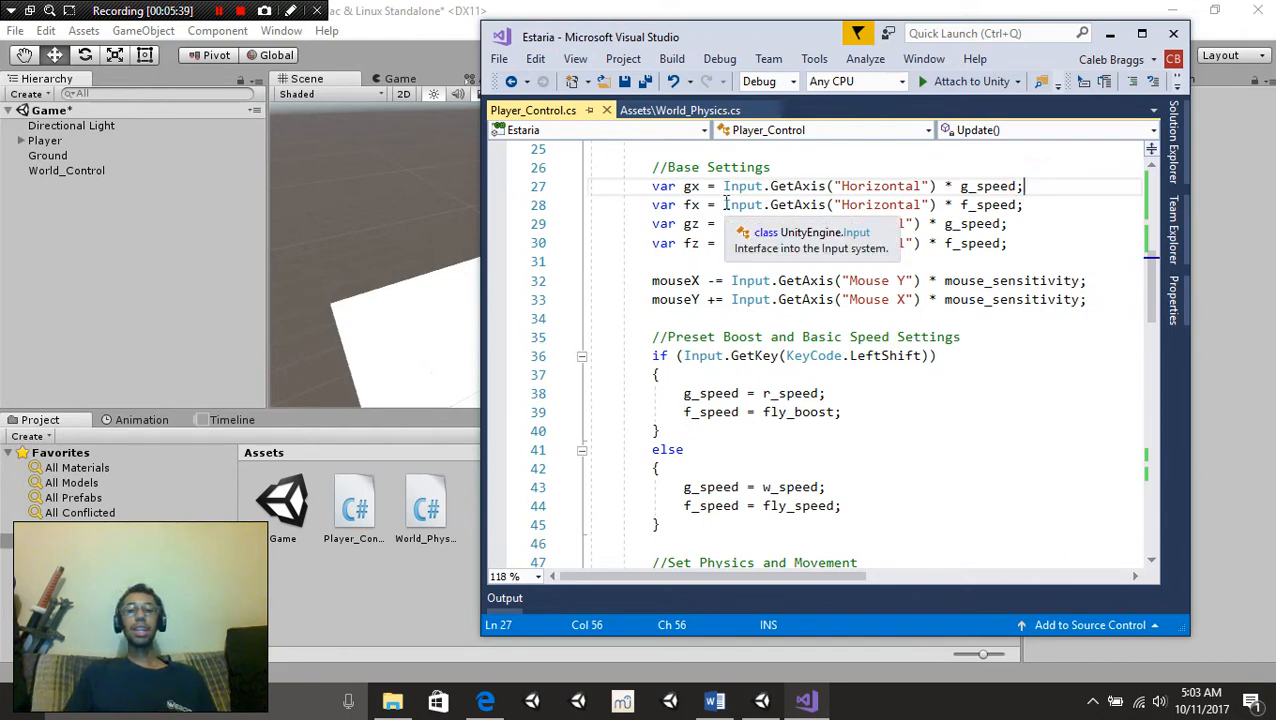
type("Vertical")
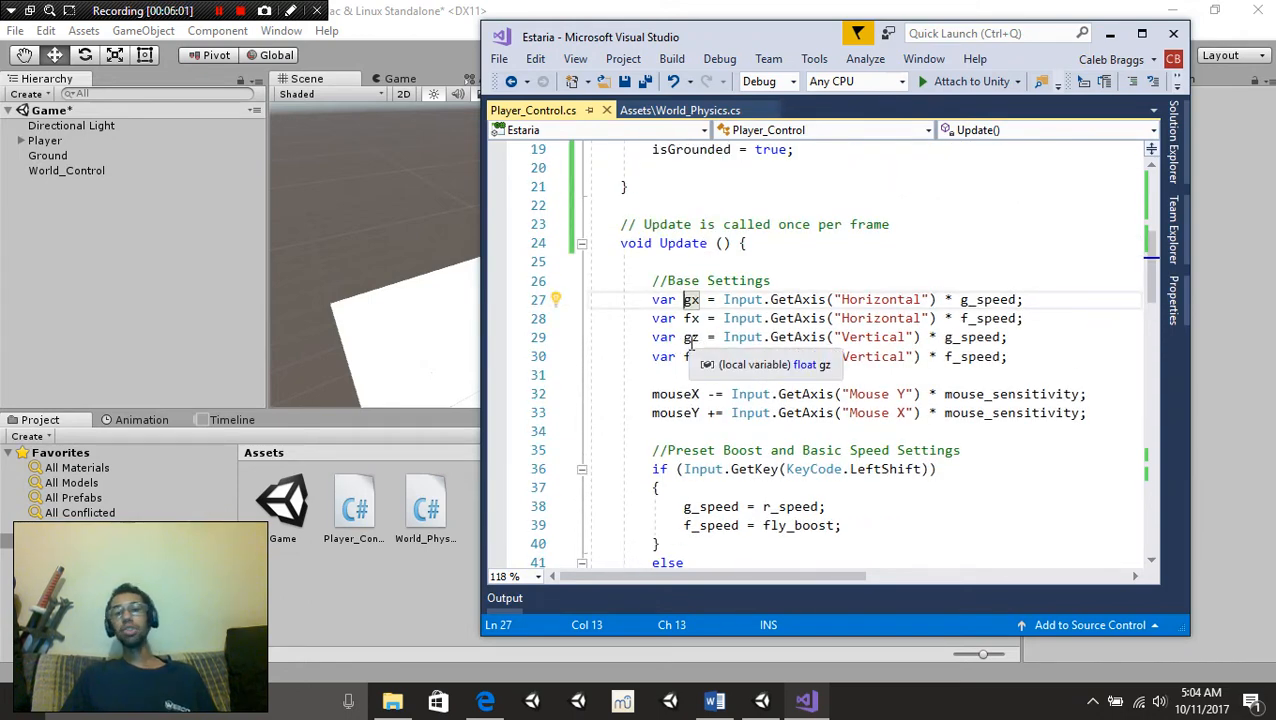
mouse_move(980, 357)
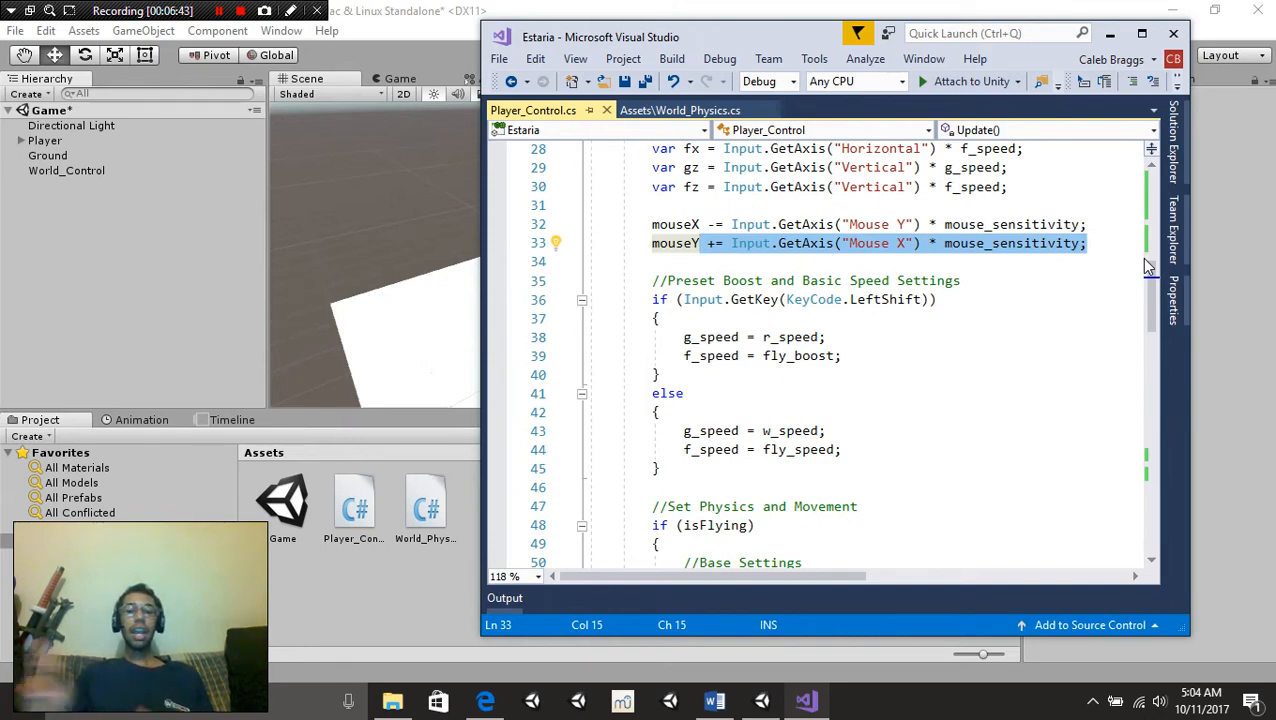
scroll("down", 3)
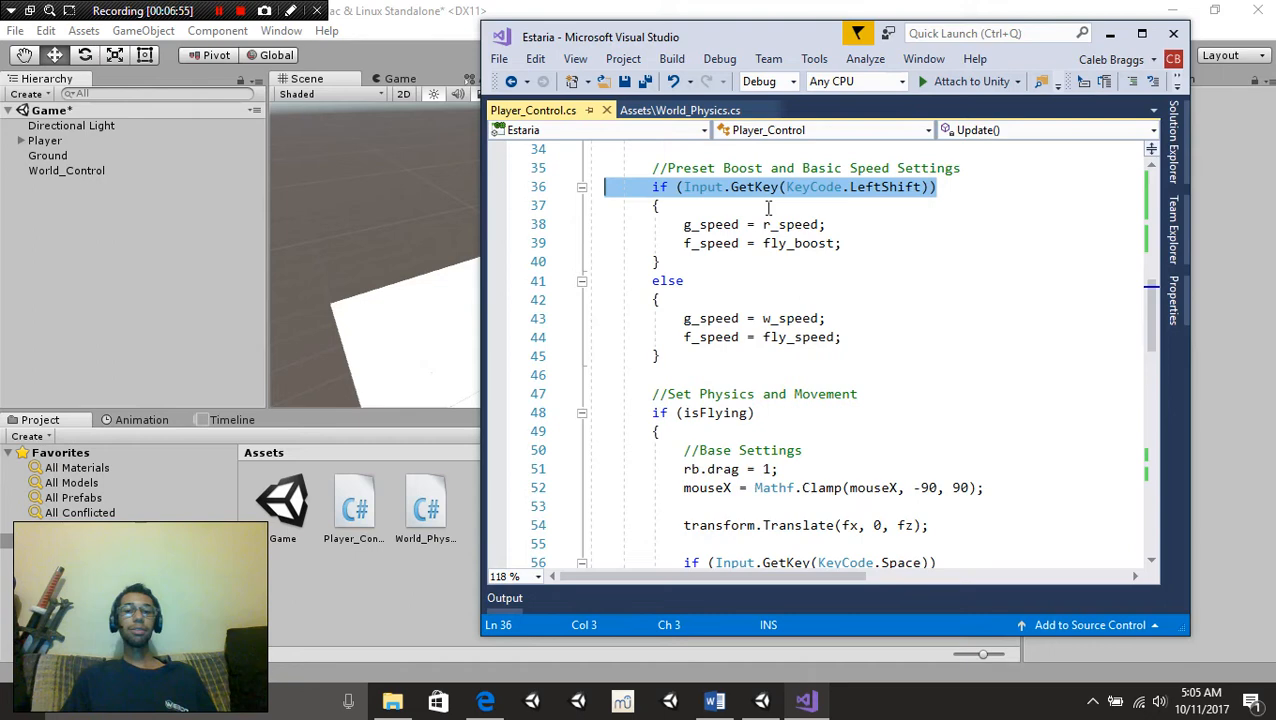
mouse_move(812, 187)
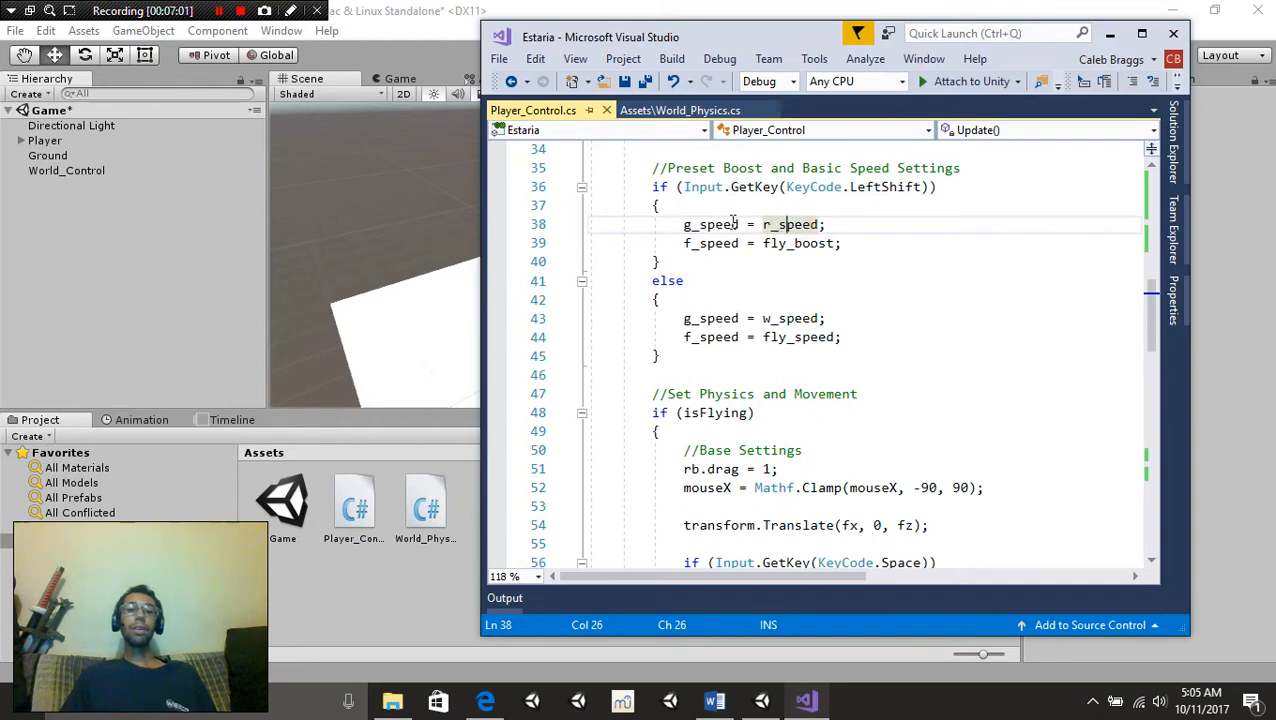
mouse_move(711, 243)
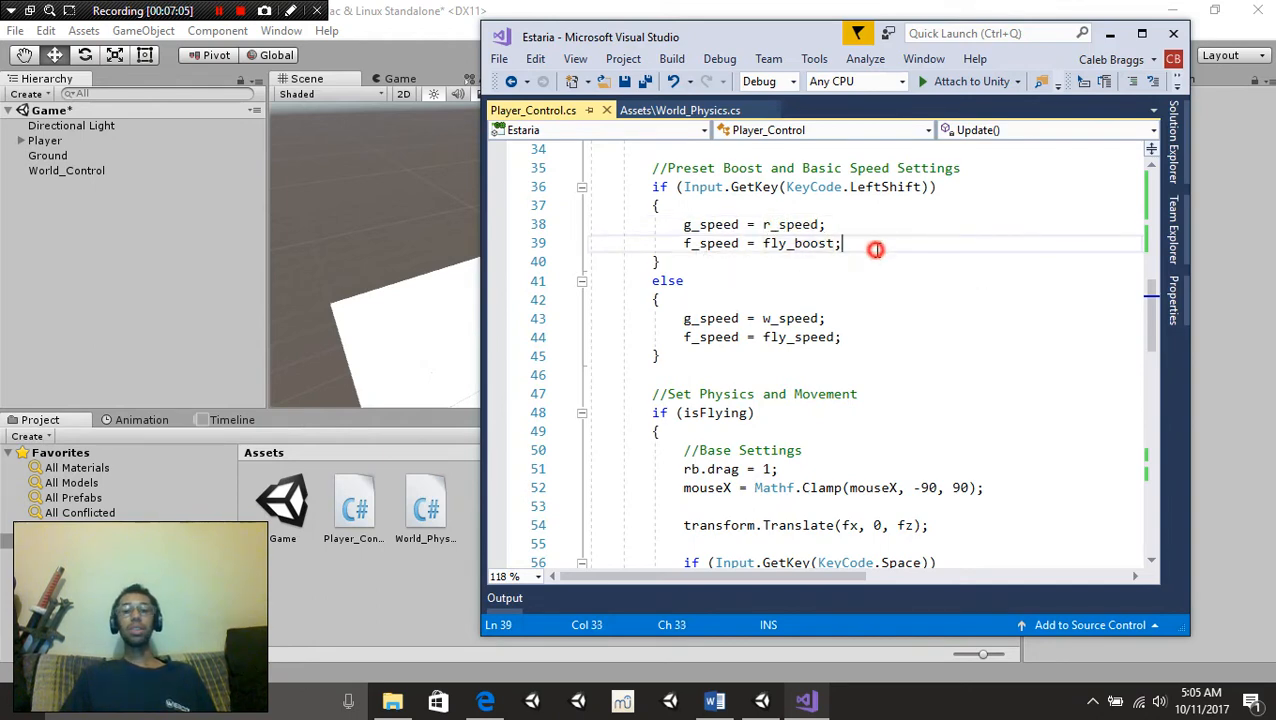
scroll("down", 3)
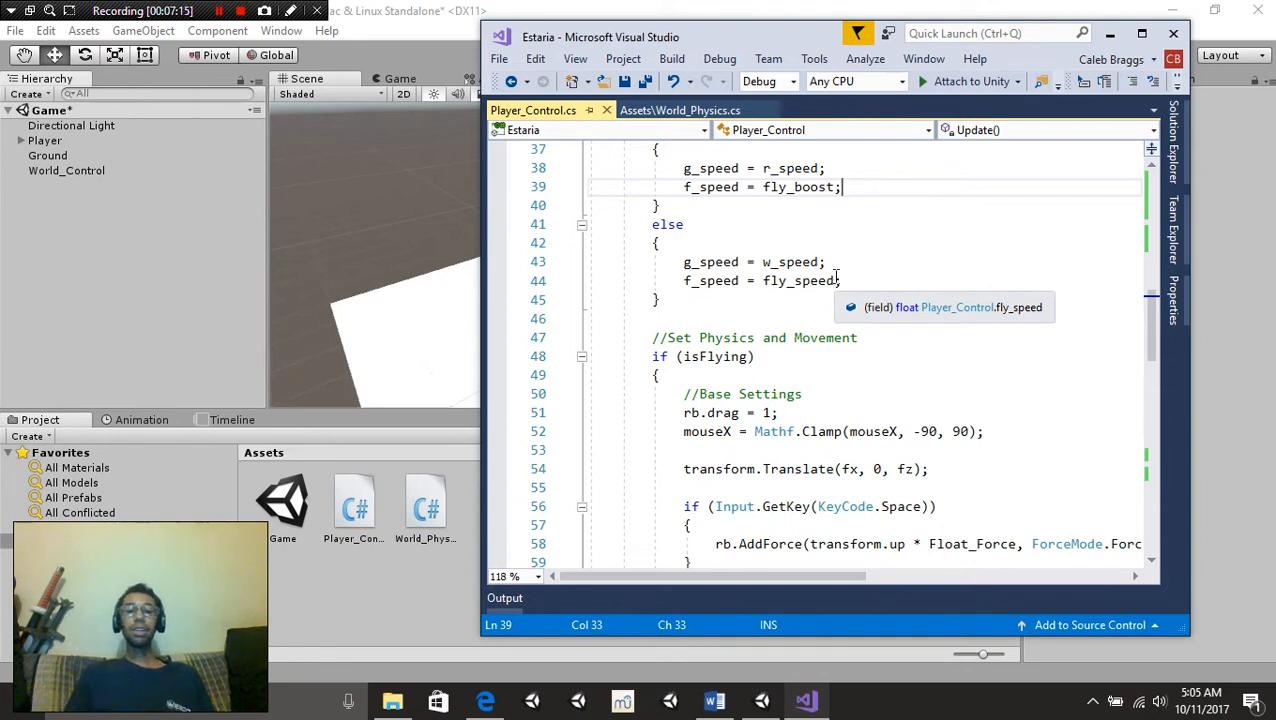
scroll("down", 3)
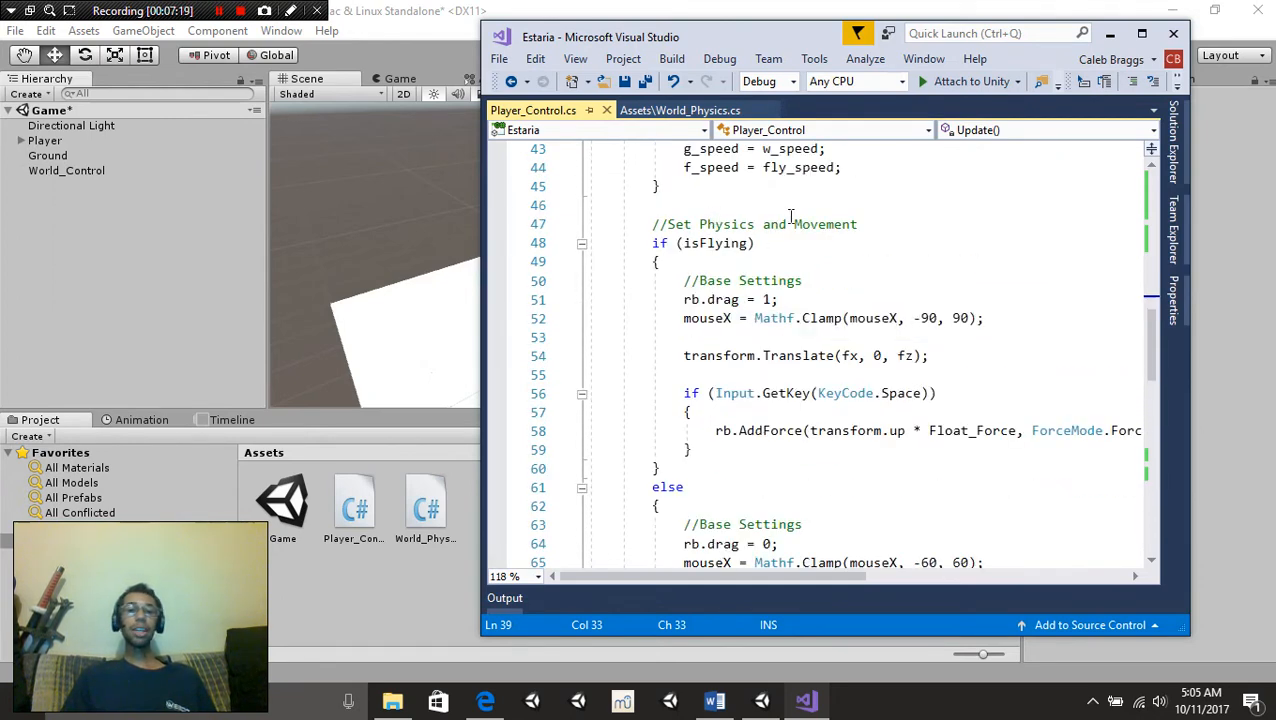
left_click(858, 224)
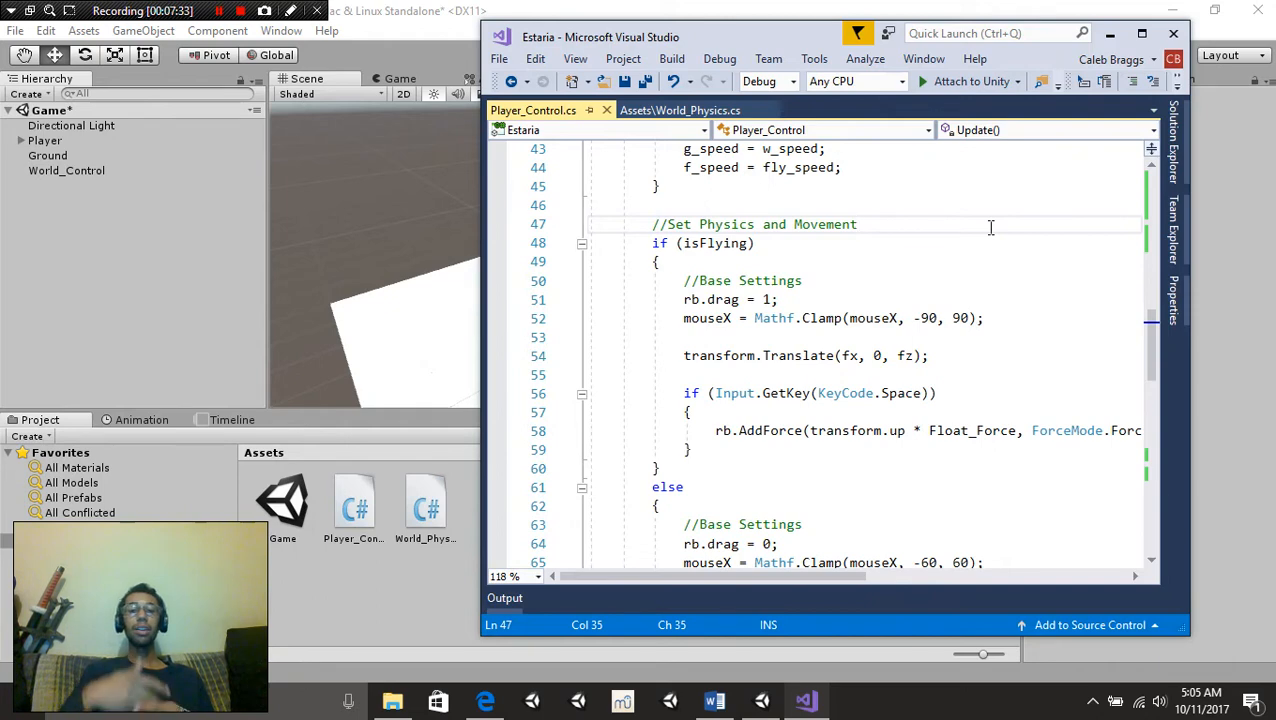
left_click(857, 224)
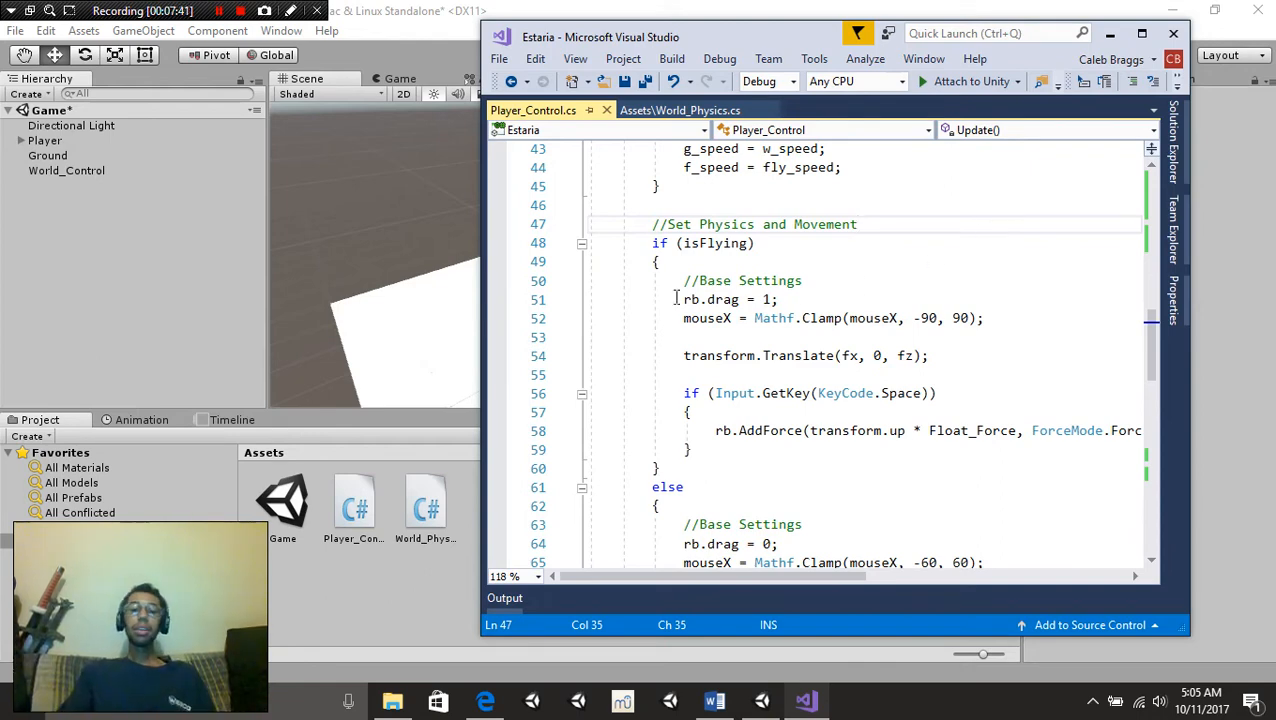
left_click(827, 299)
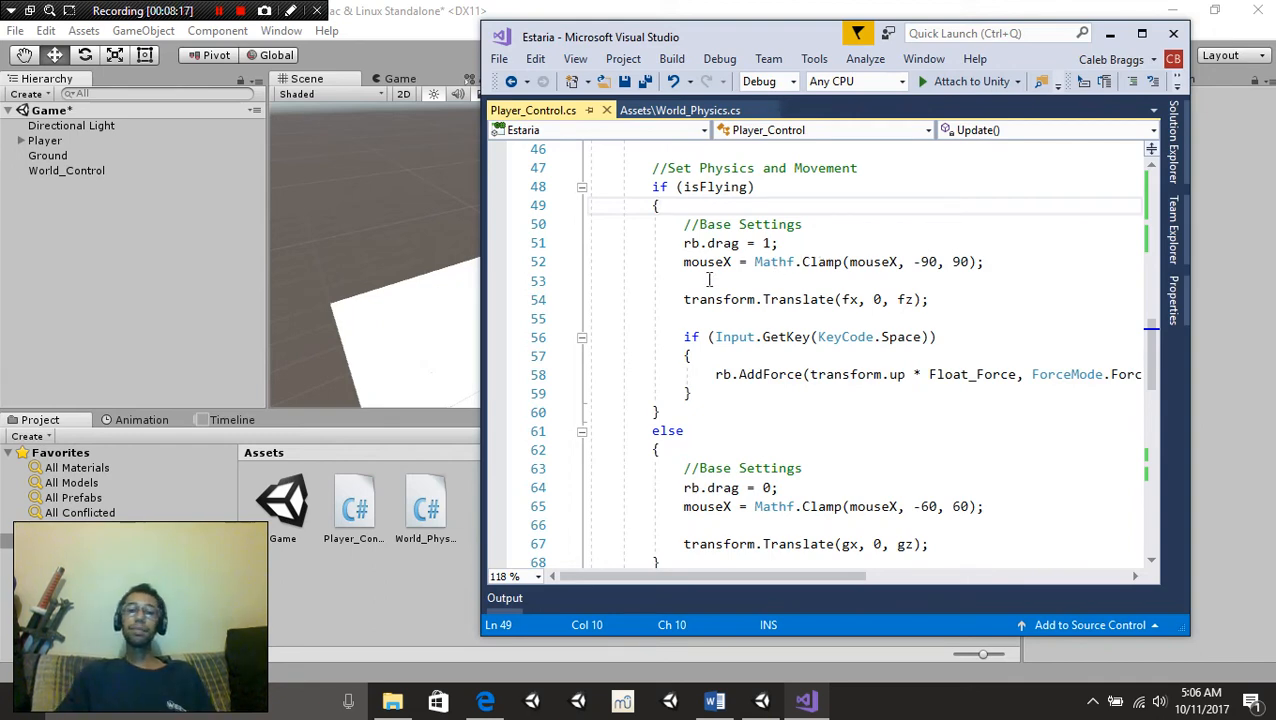
mouse_move(707, 261)
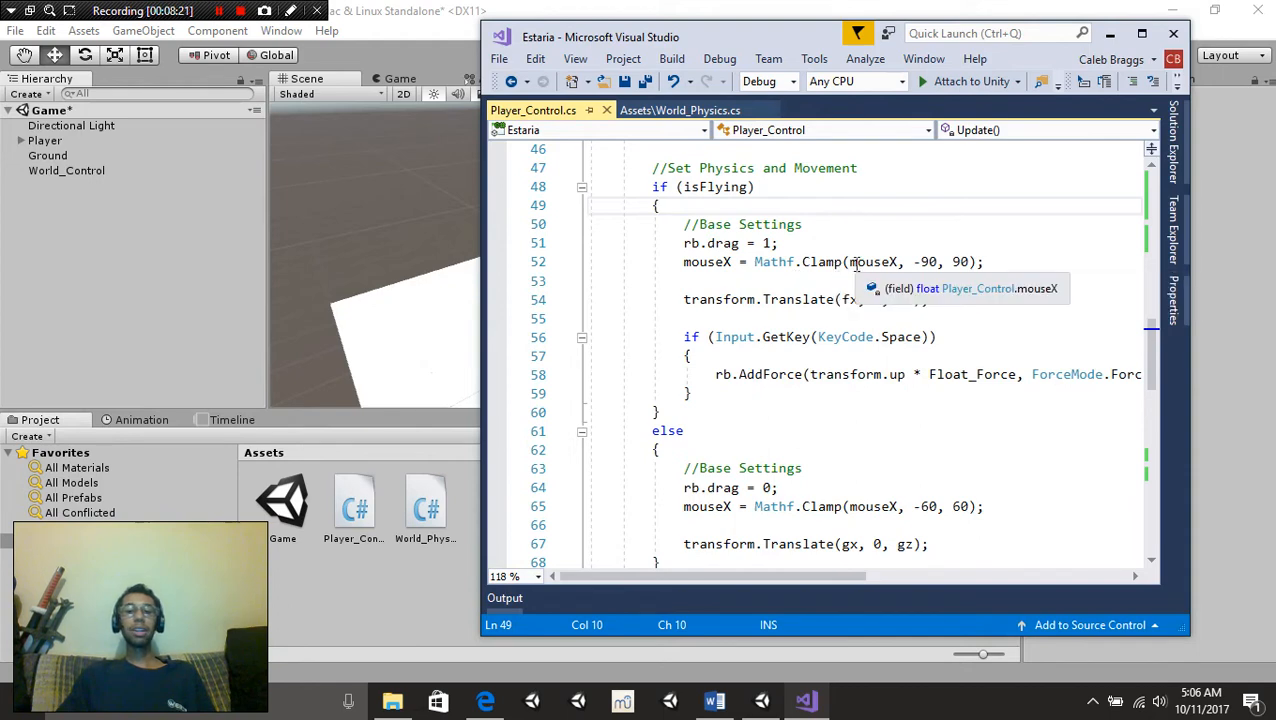
double_click(870, 261)
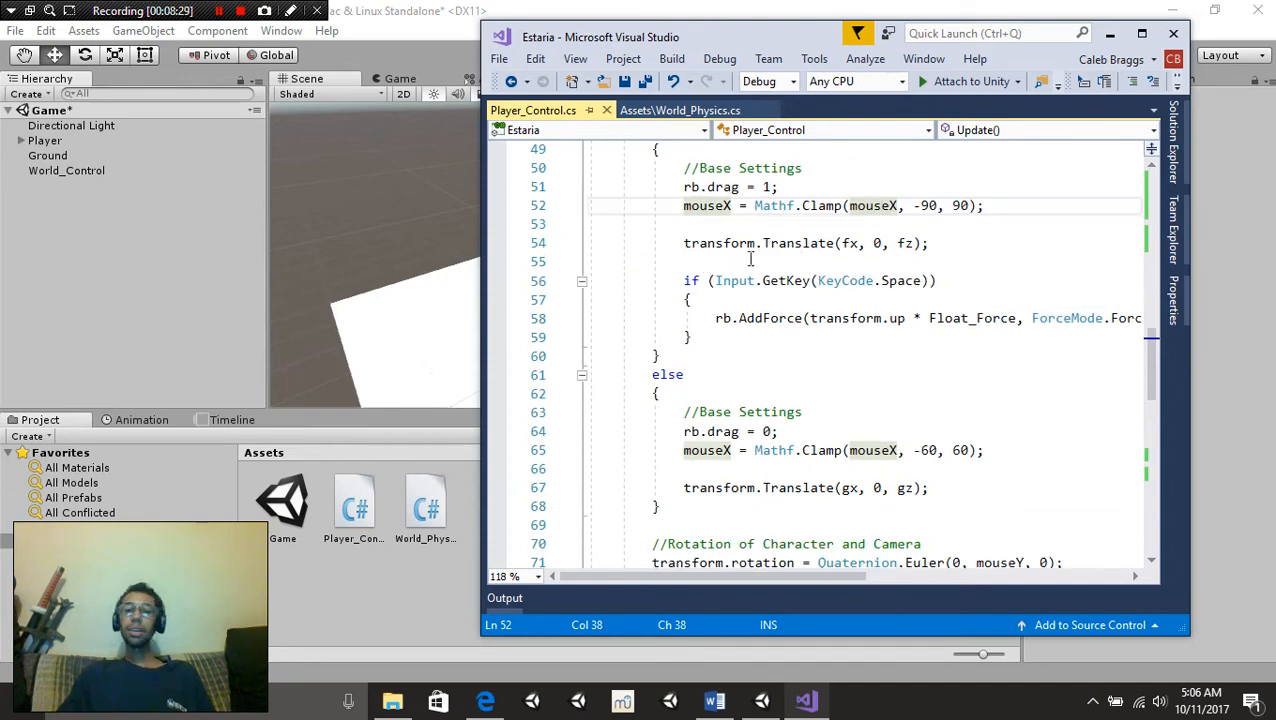
mouse_move(800, 261)
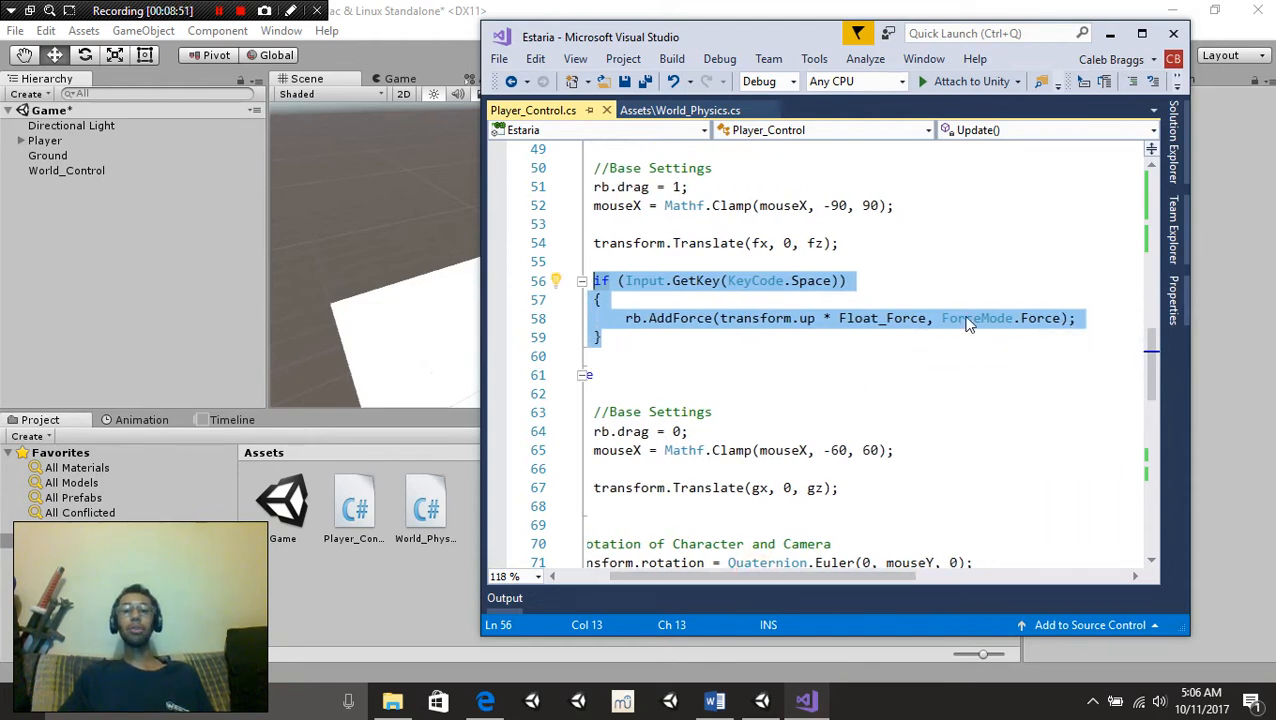
Edit the copied flying key block (Space to Tab) so one Space Float_Force block remains
left_click(1077, 318)
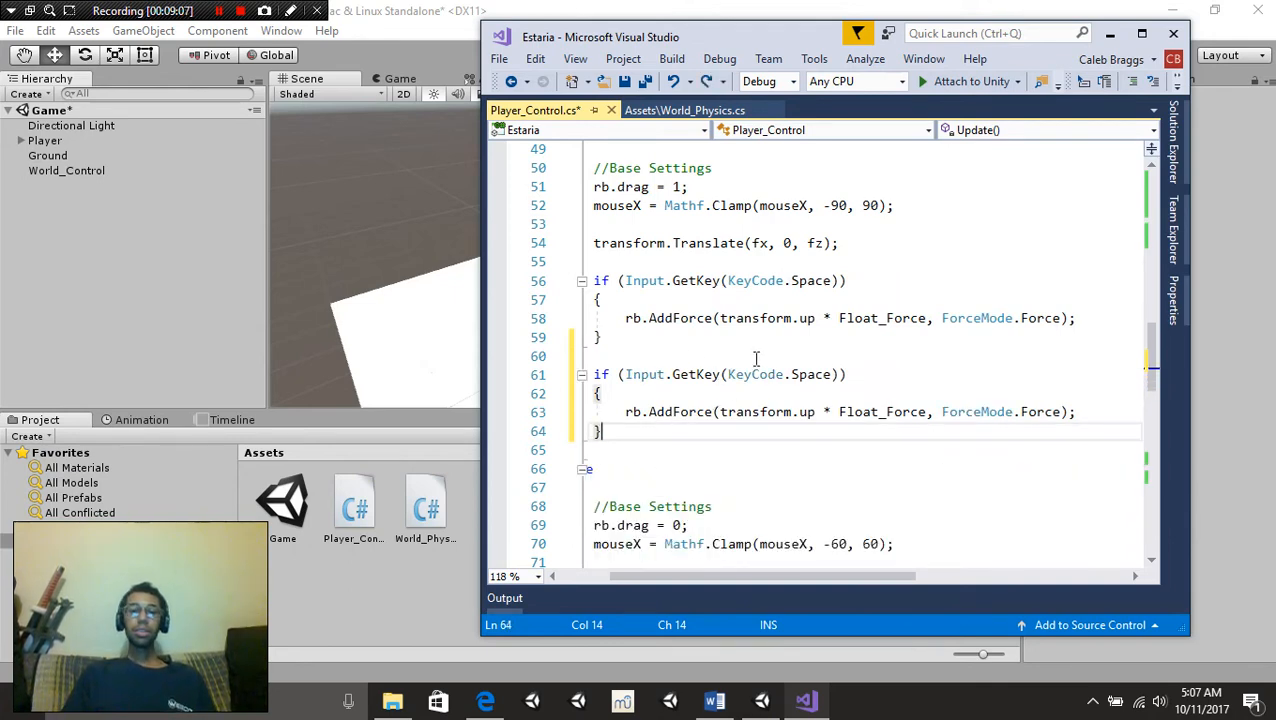
double_click(811, 374)
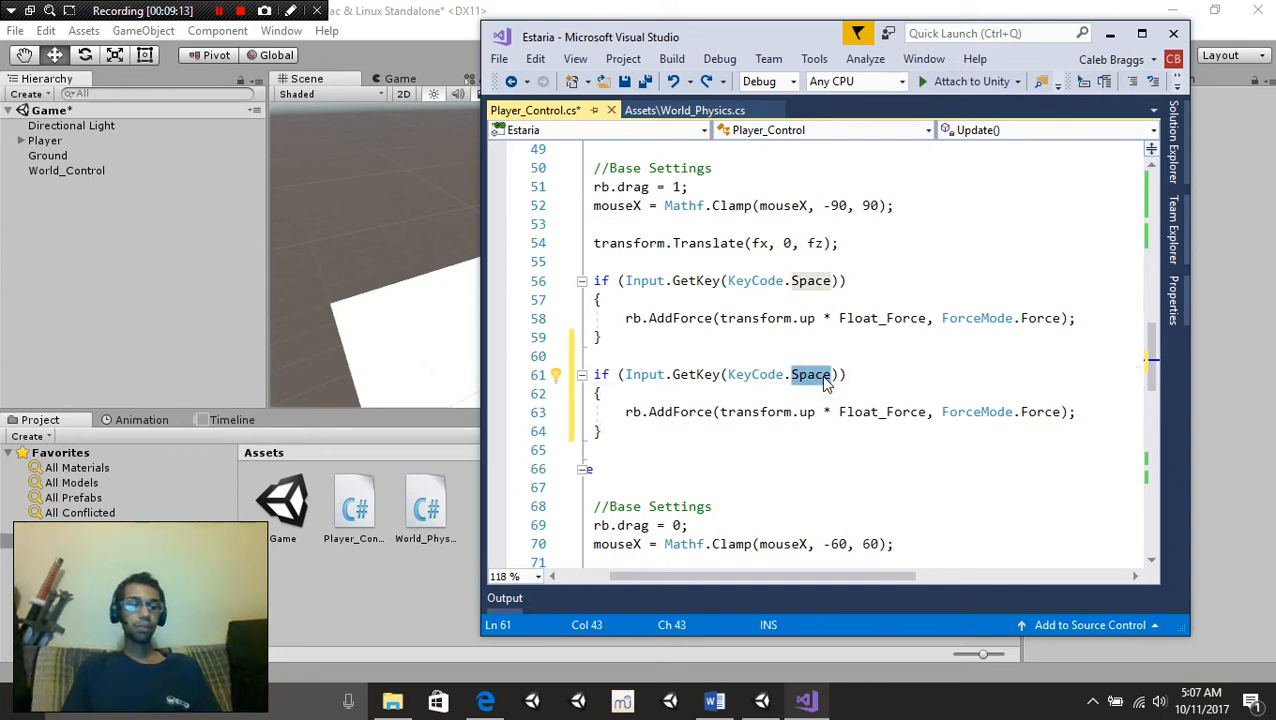
type("Tab")
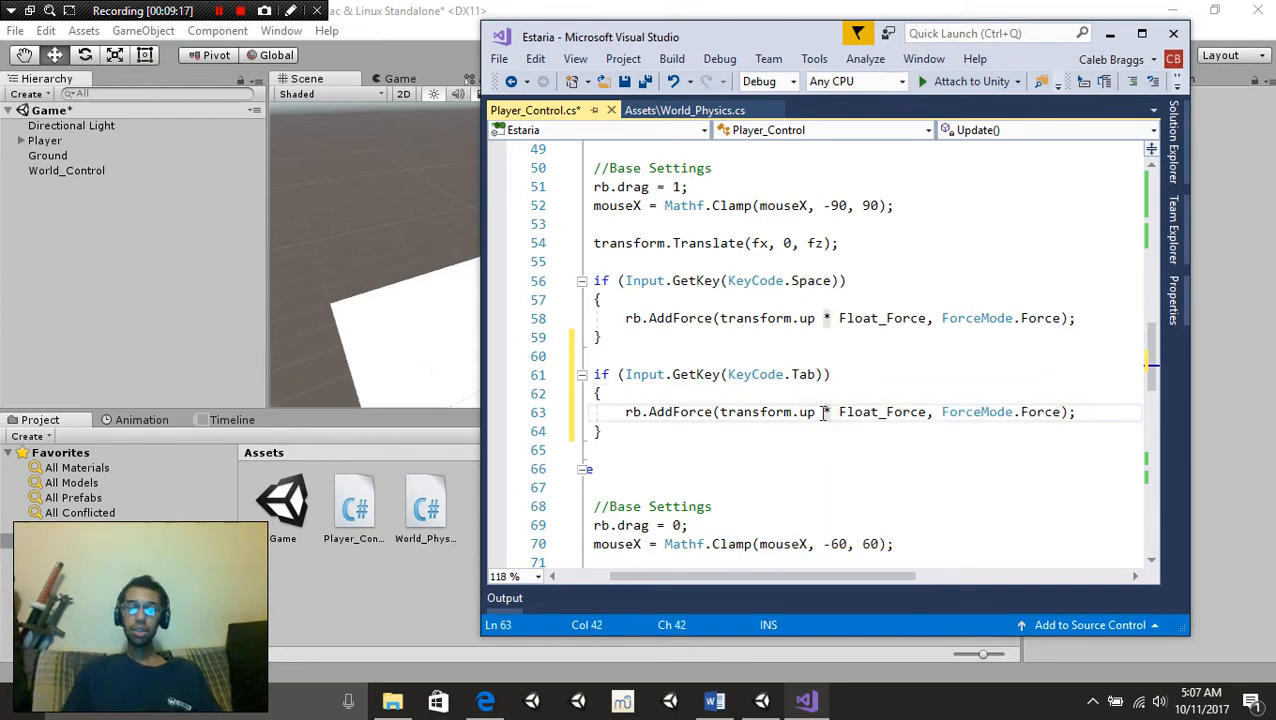
type("do")
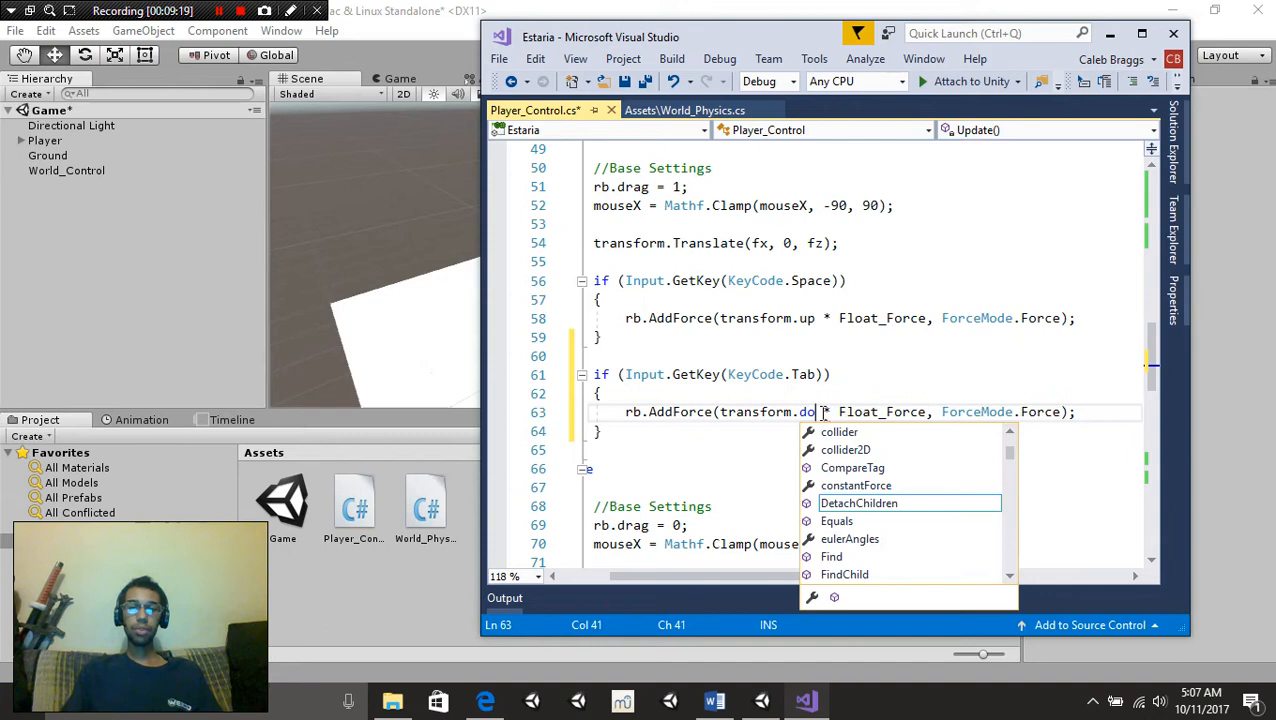
key("backspace")
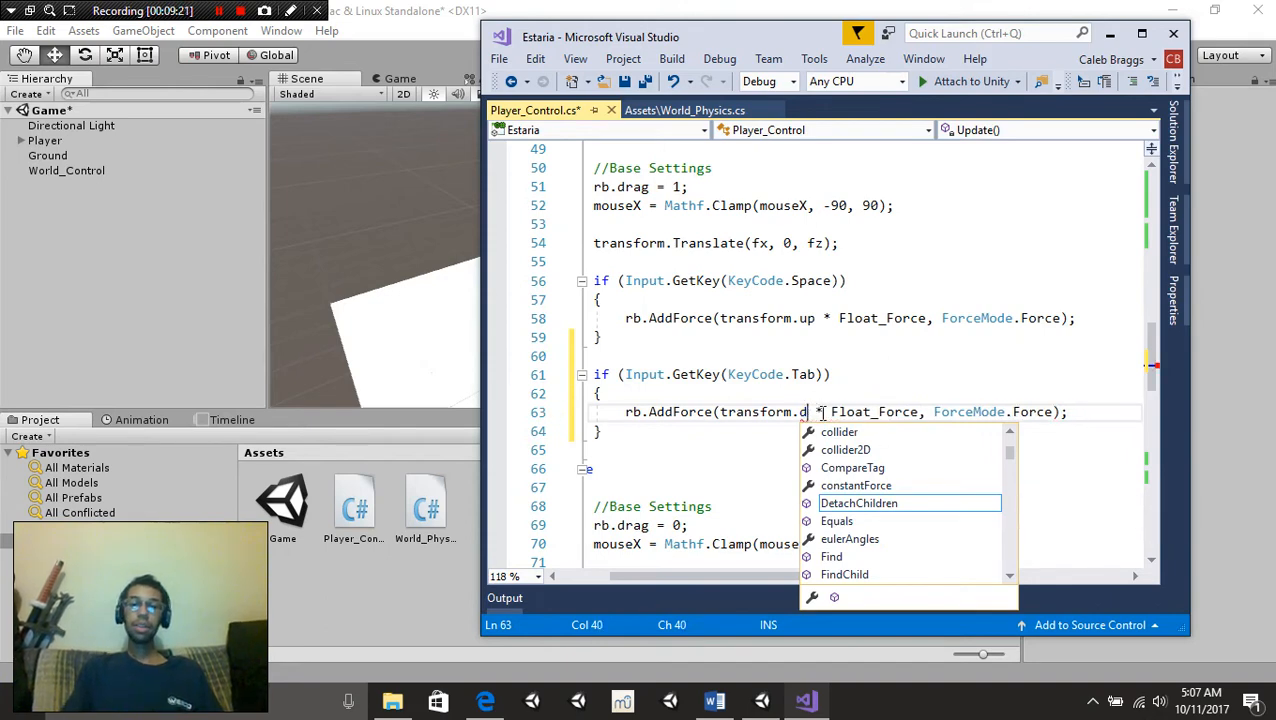
type("up")
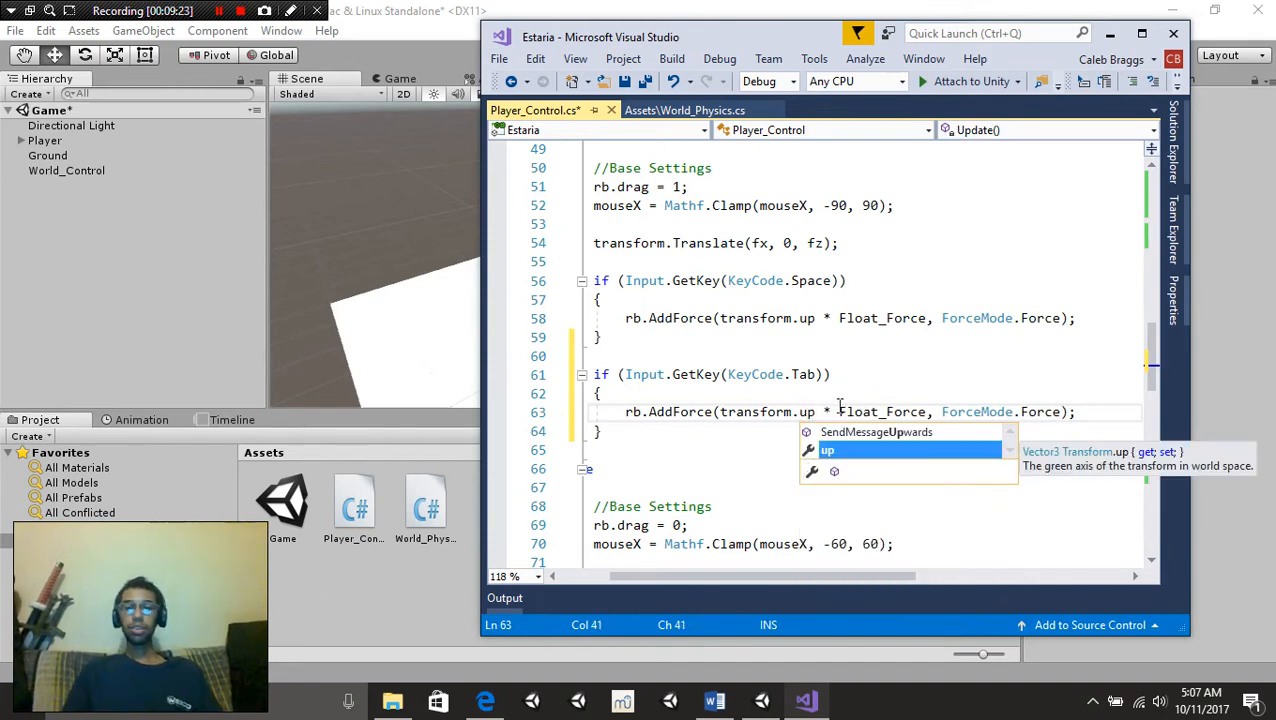
type("-")
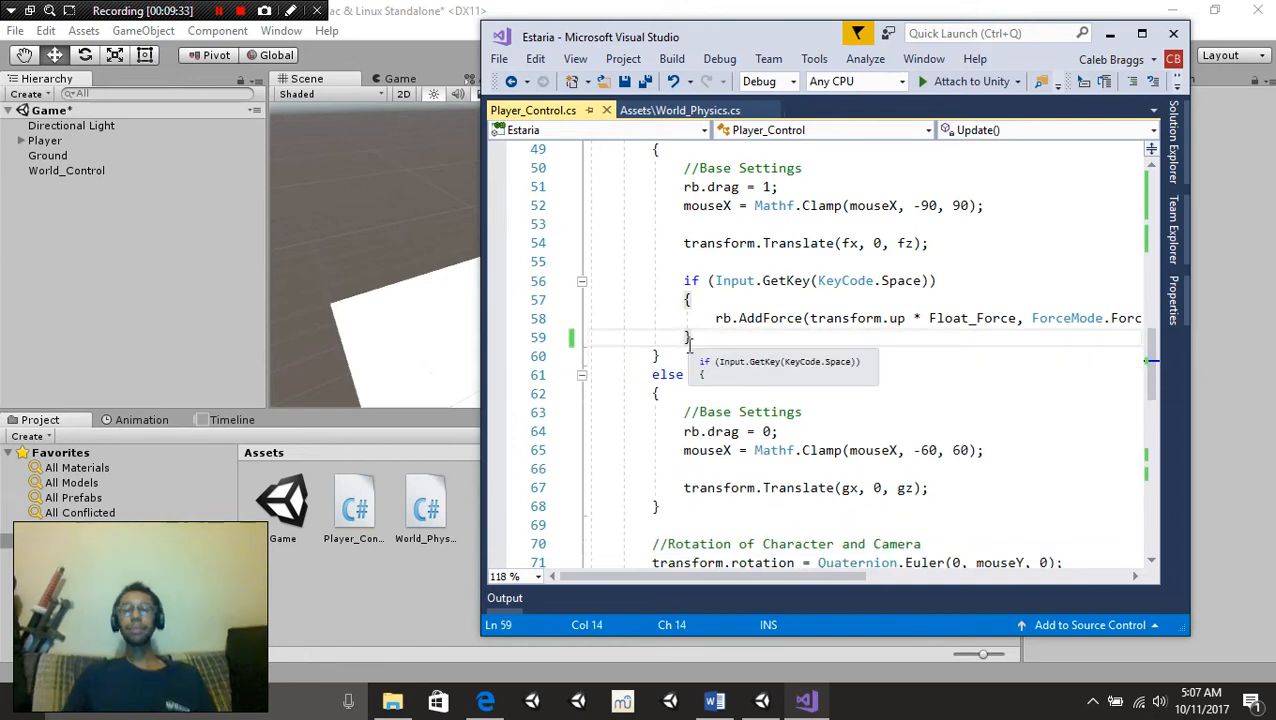
scroll("down", 3)
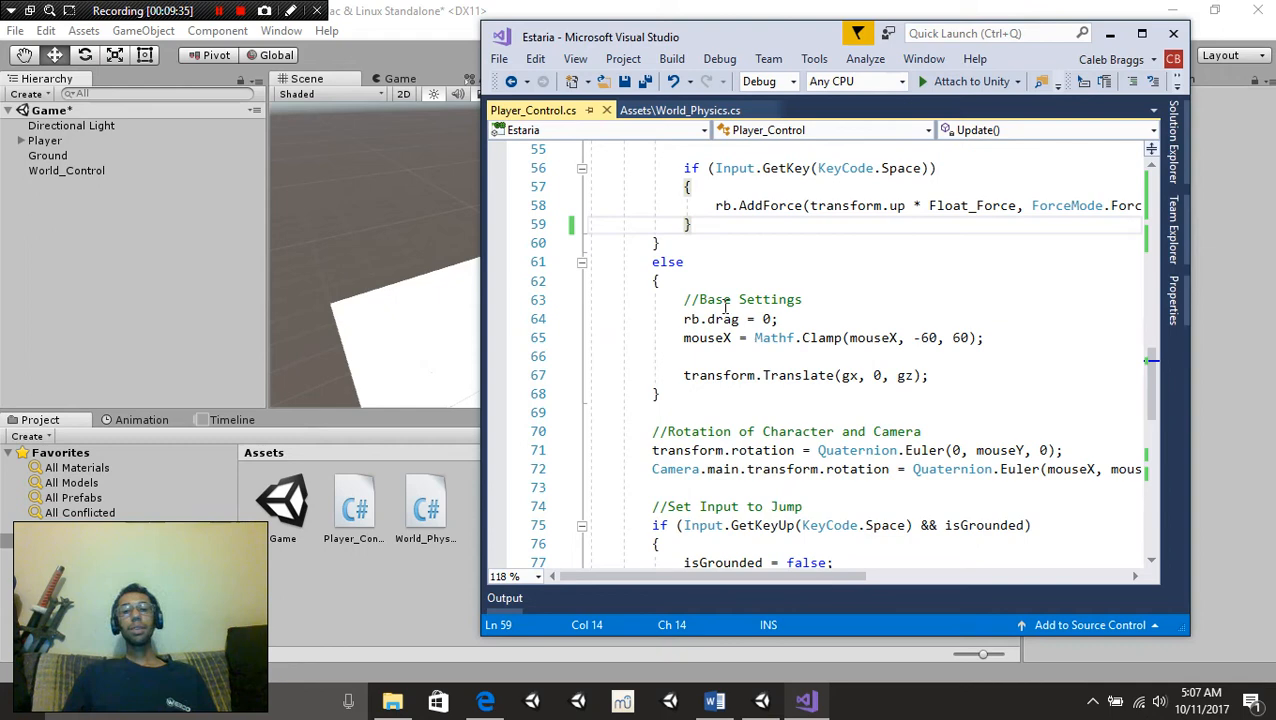
scroll("down", 3)
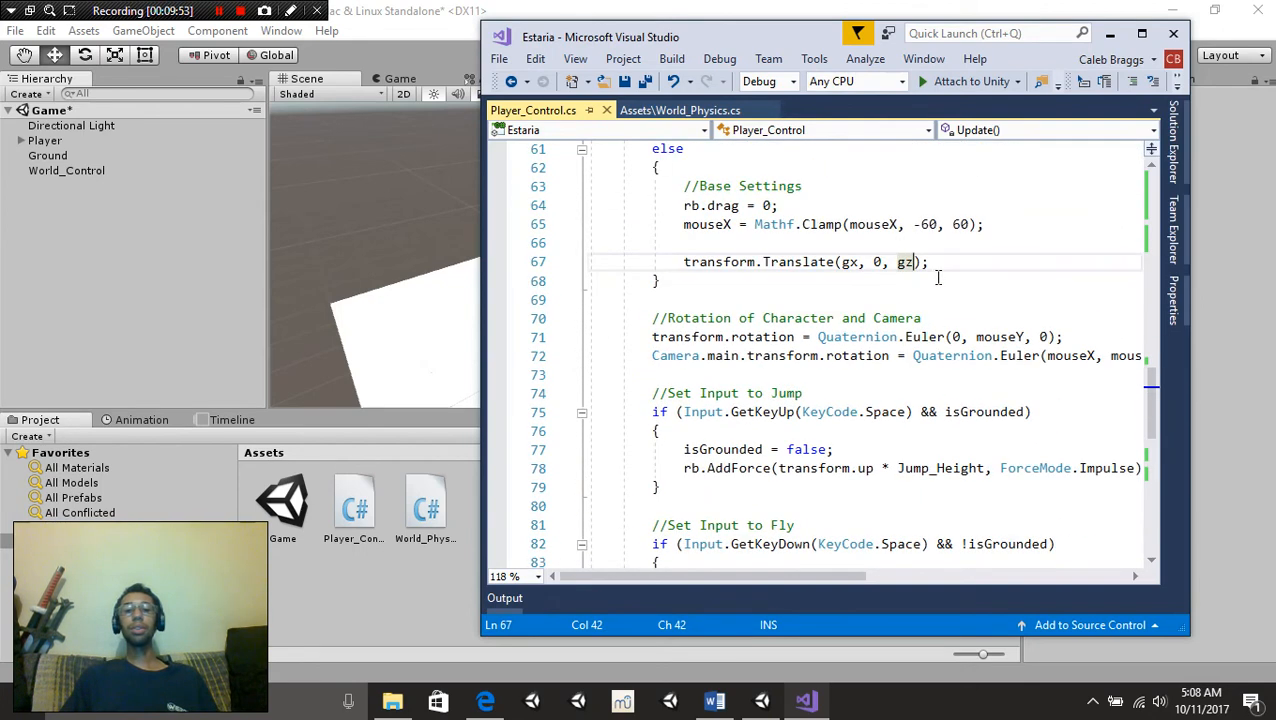
scroll("down", 3)
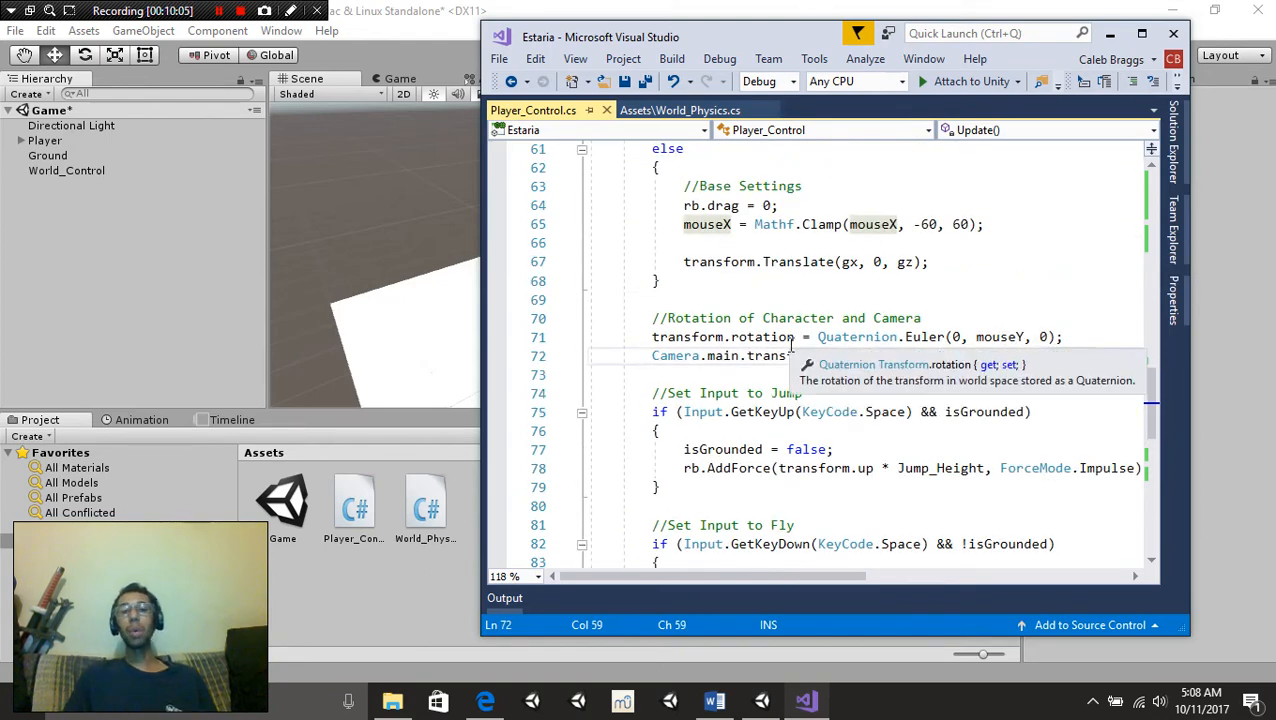
Enter mouseX, mouseY into line 72's Quaternion.Euler camera rotation call and check the line
type("mouseX, mous")
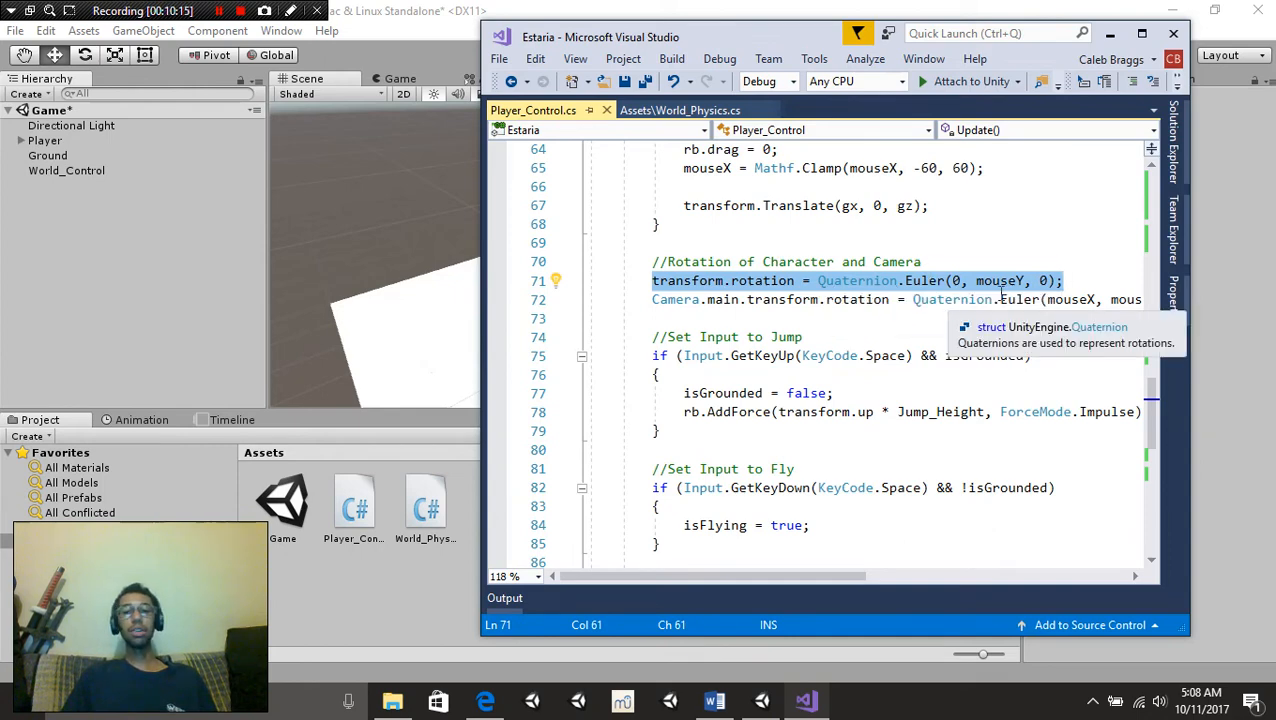
mouse_move(1036, 260)
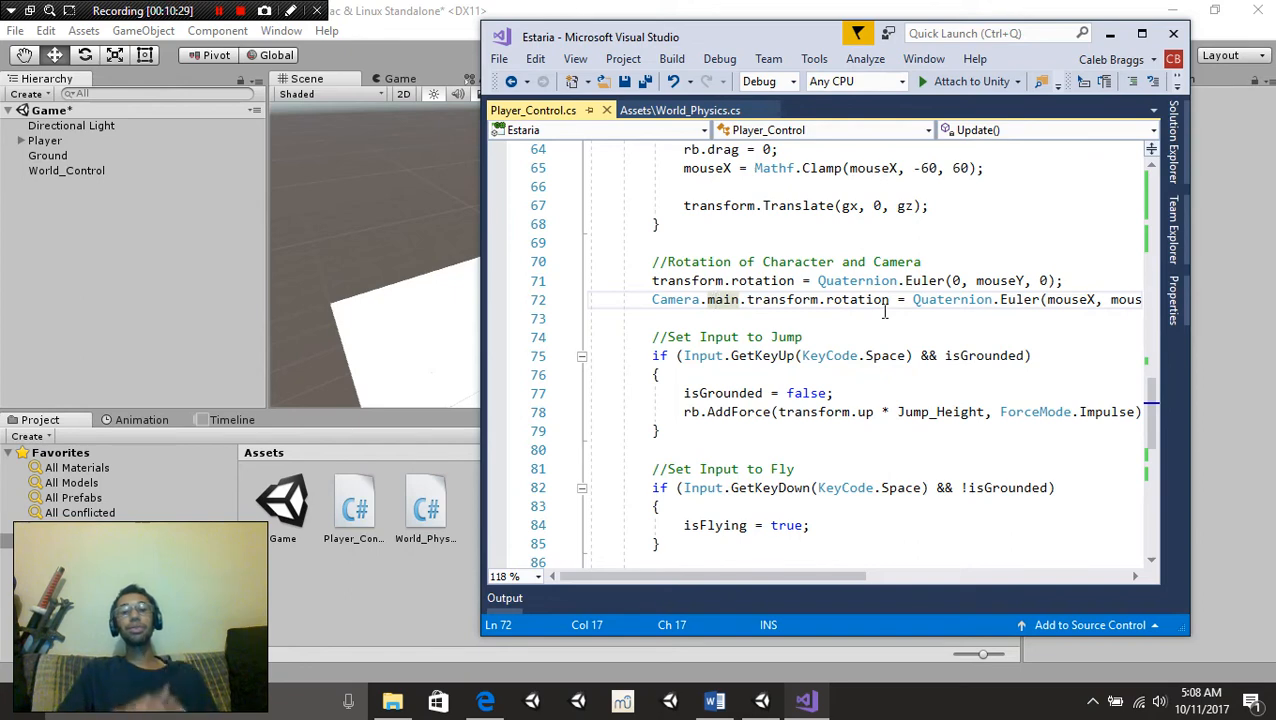
left_click(714, 299)
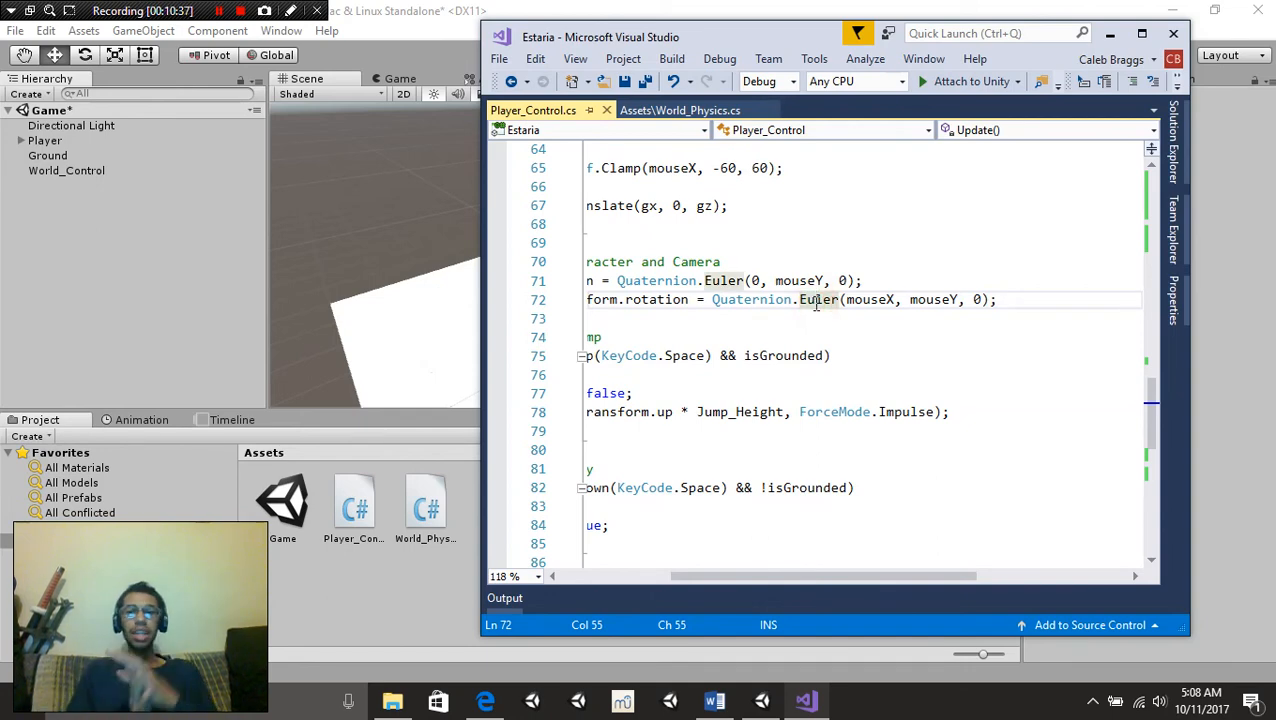
mouse_move(926, 318)
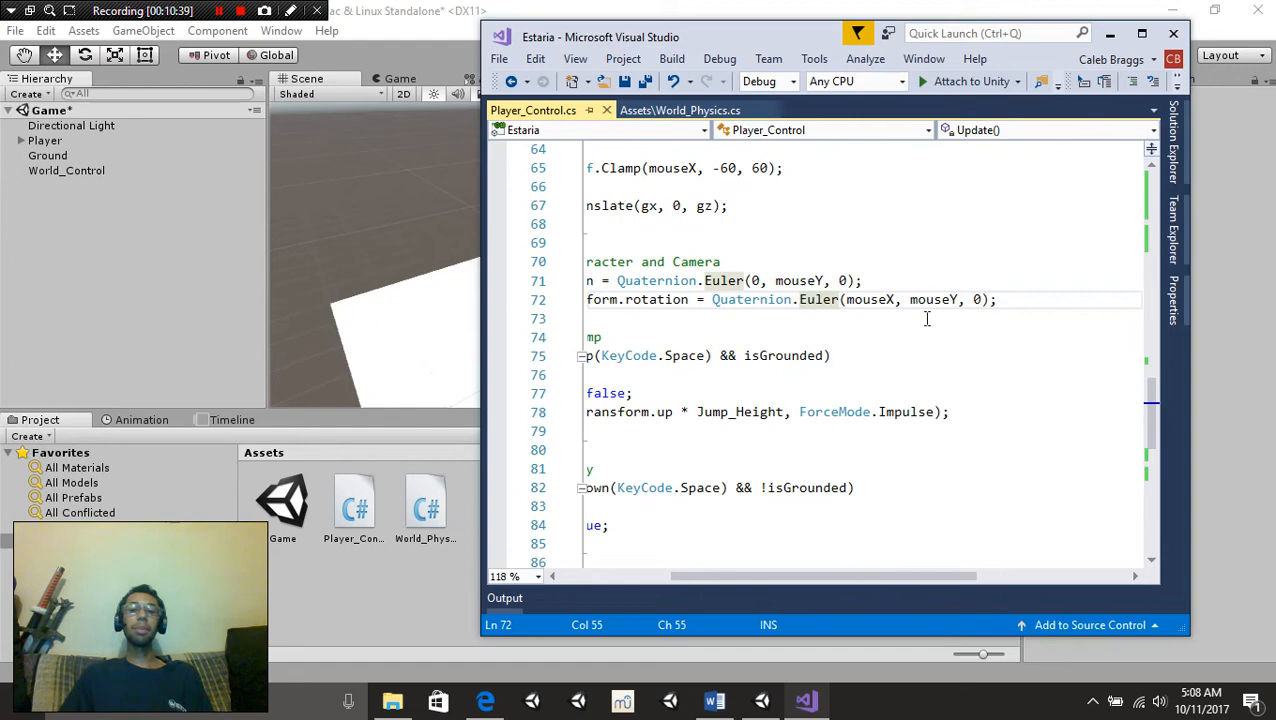
double_click(933, 299)
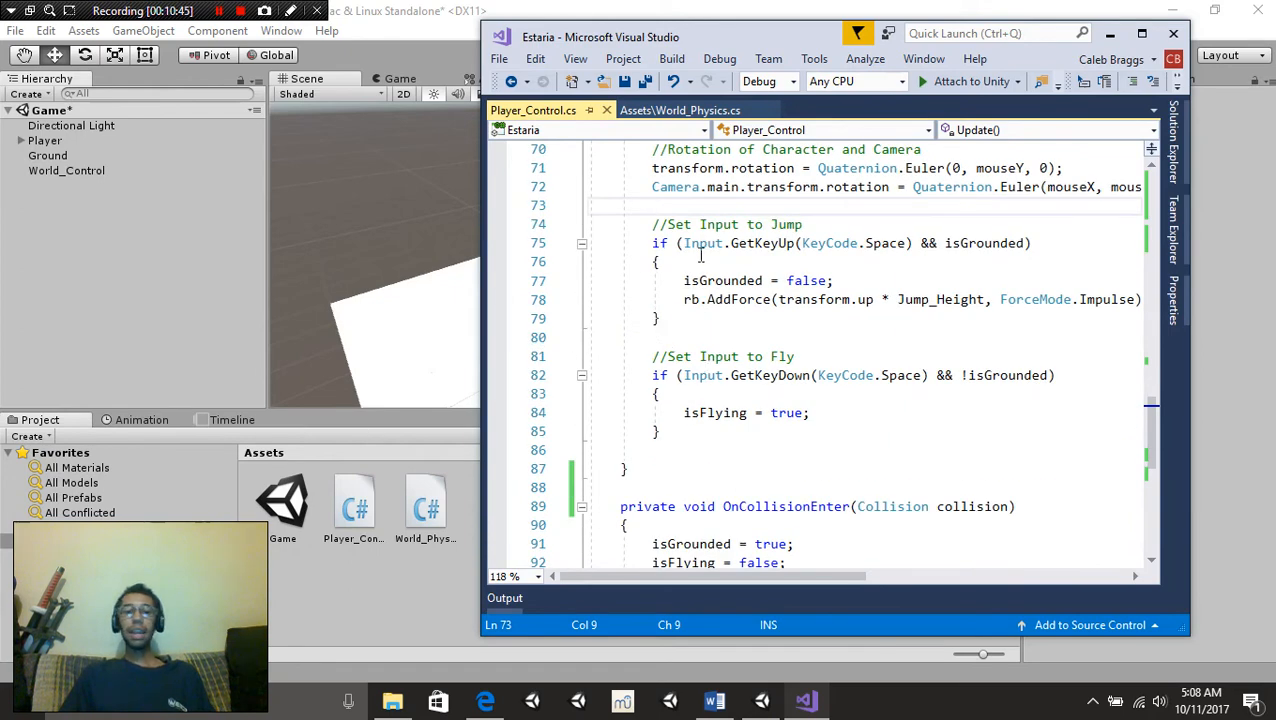
mouse_move(703, 243)
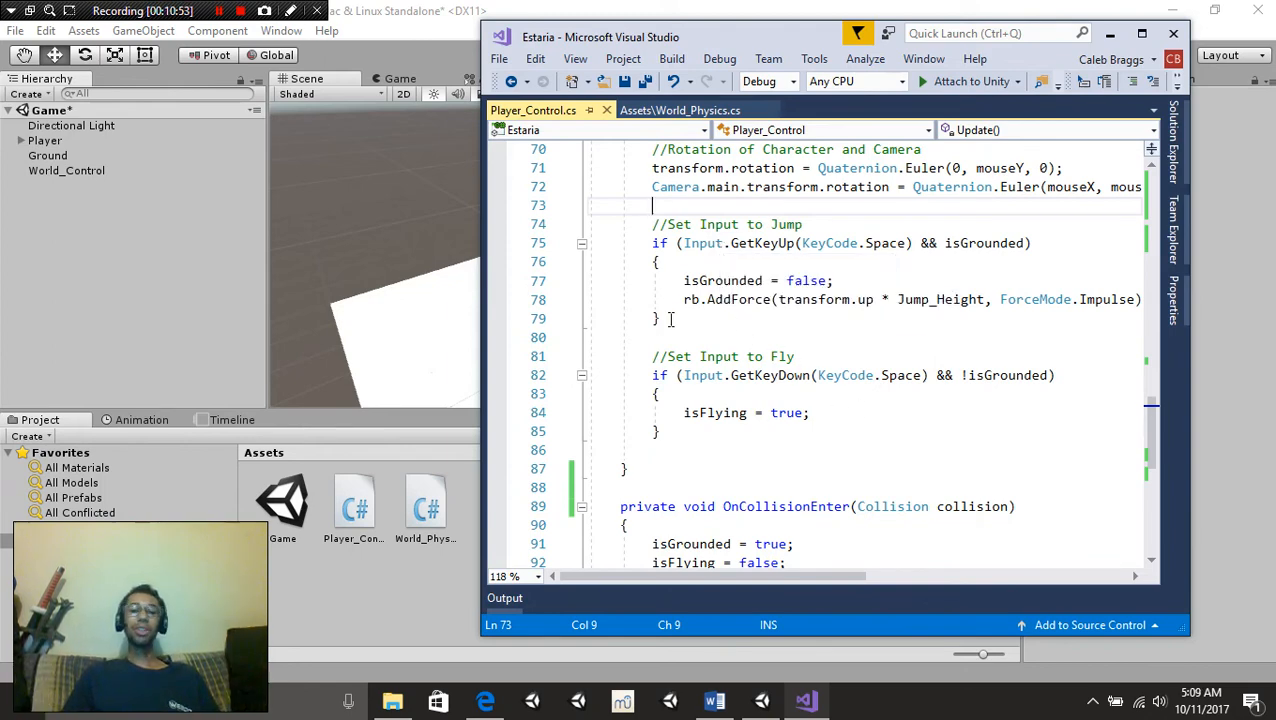
left_click_drag(652, 224, 660, 318)
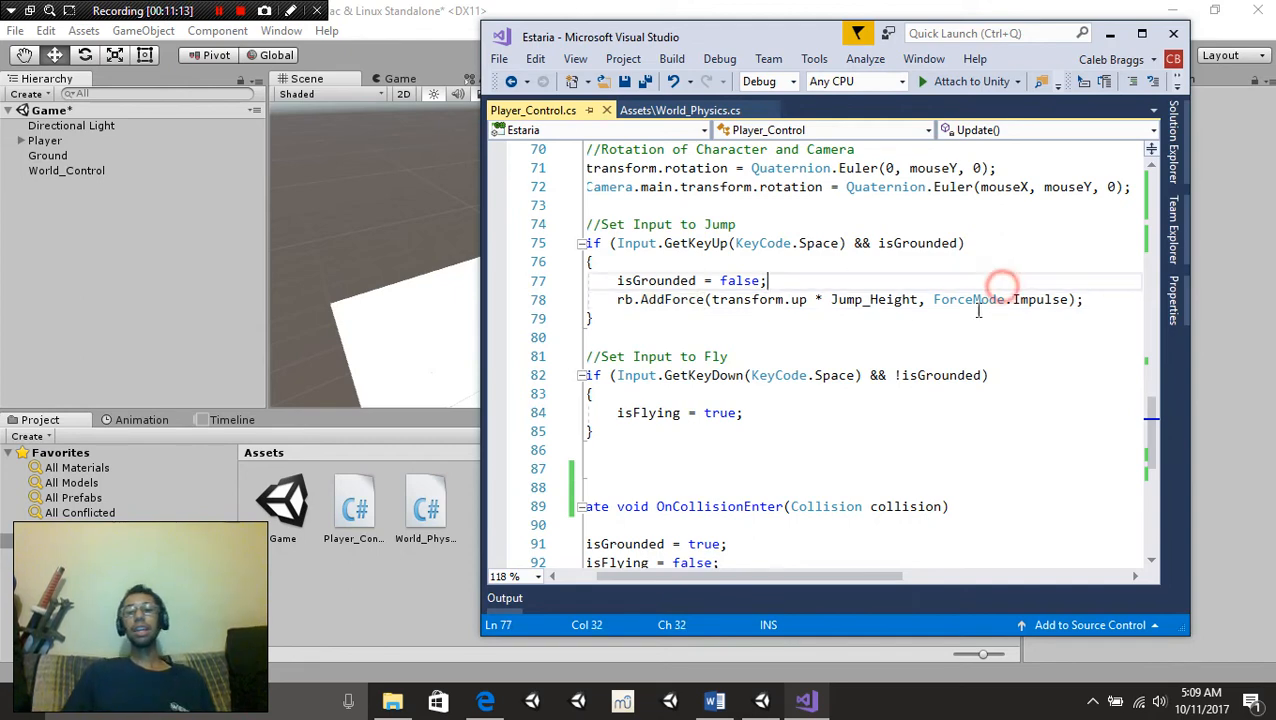
double_click(873, 299)
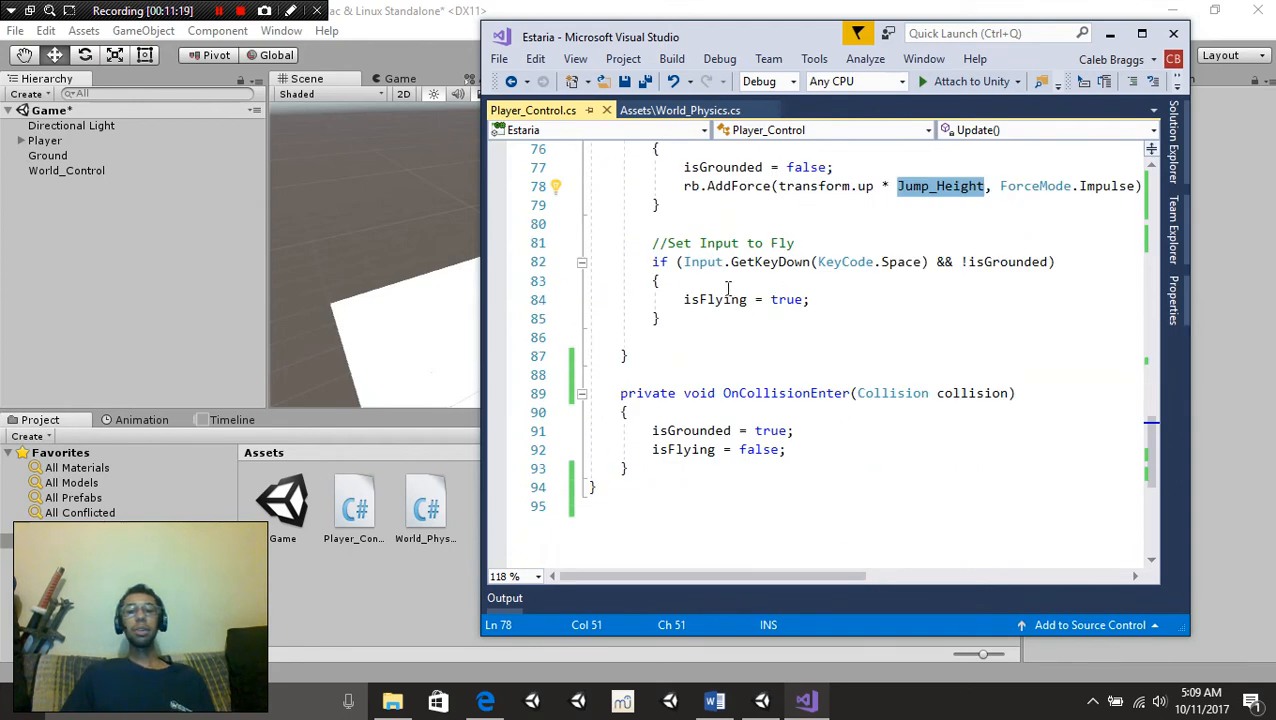
mouse_move(777, 261)
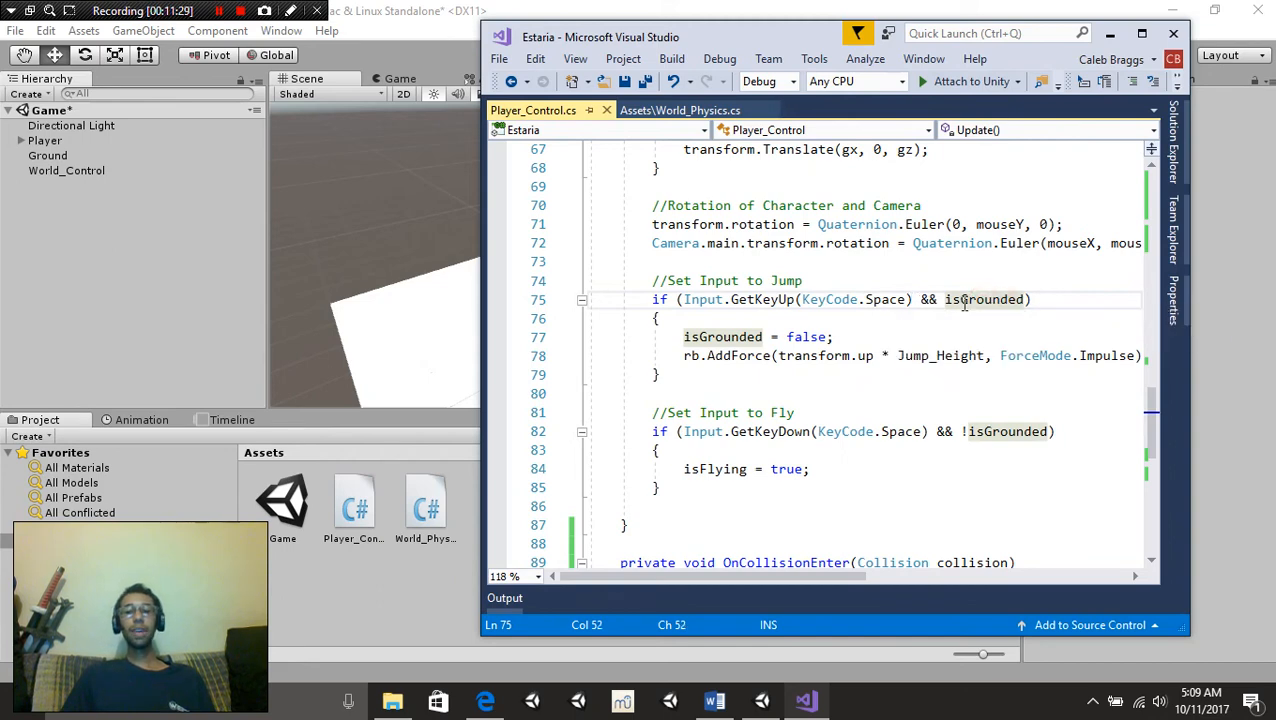
scroll("down", 3)
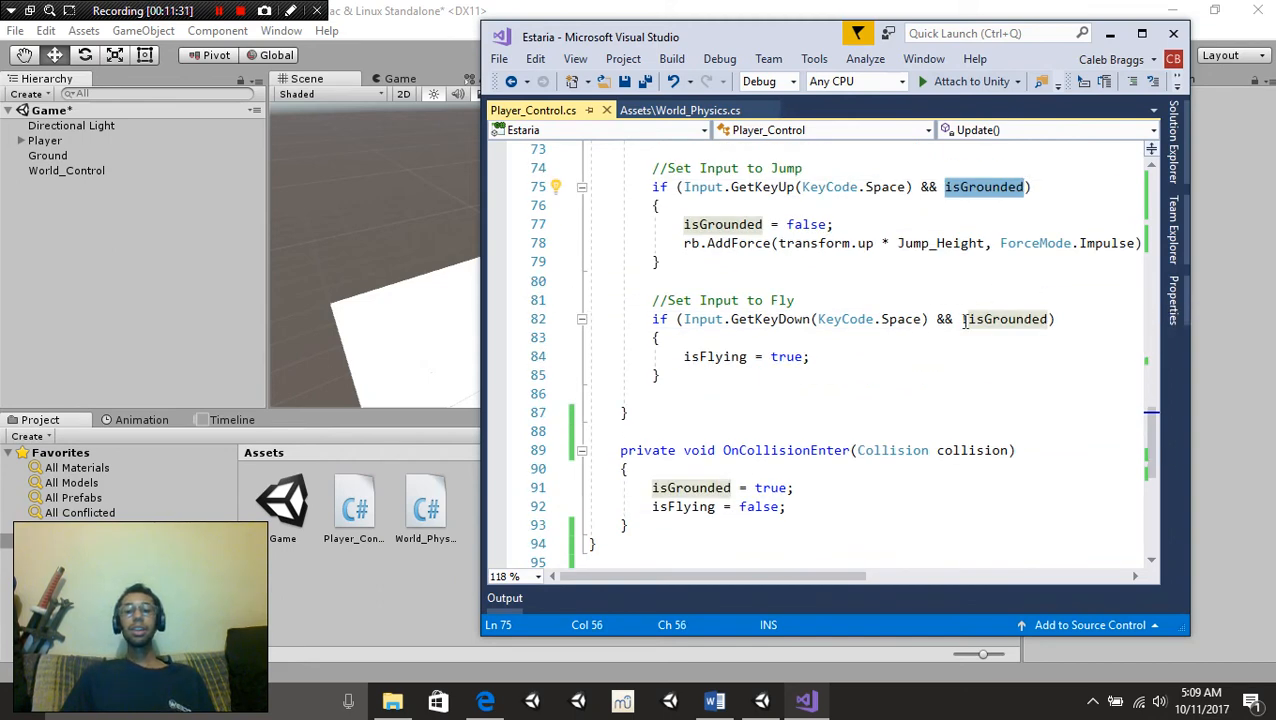
type("!")
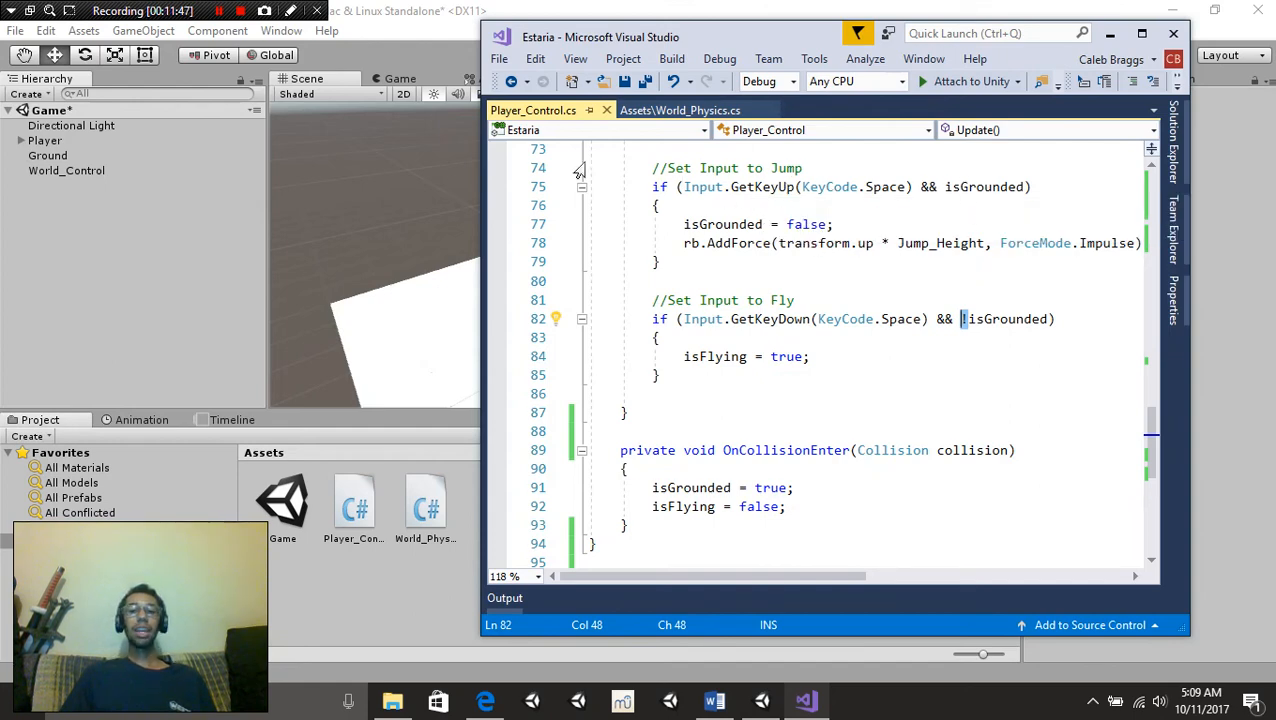
mouse_move(796, 258)
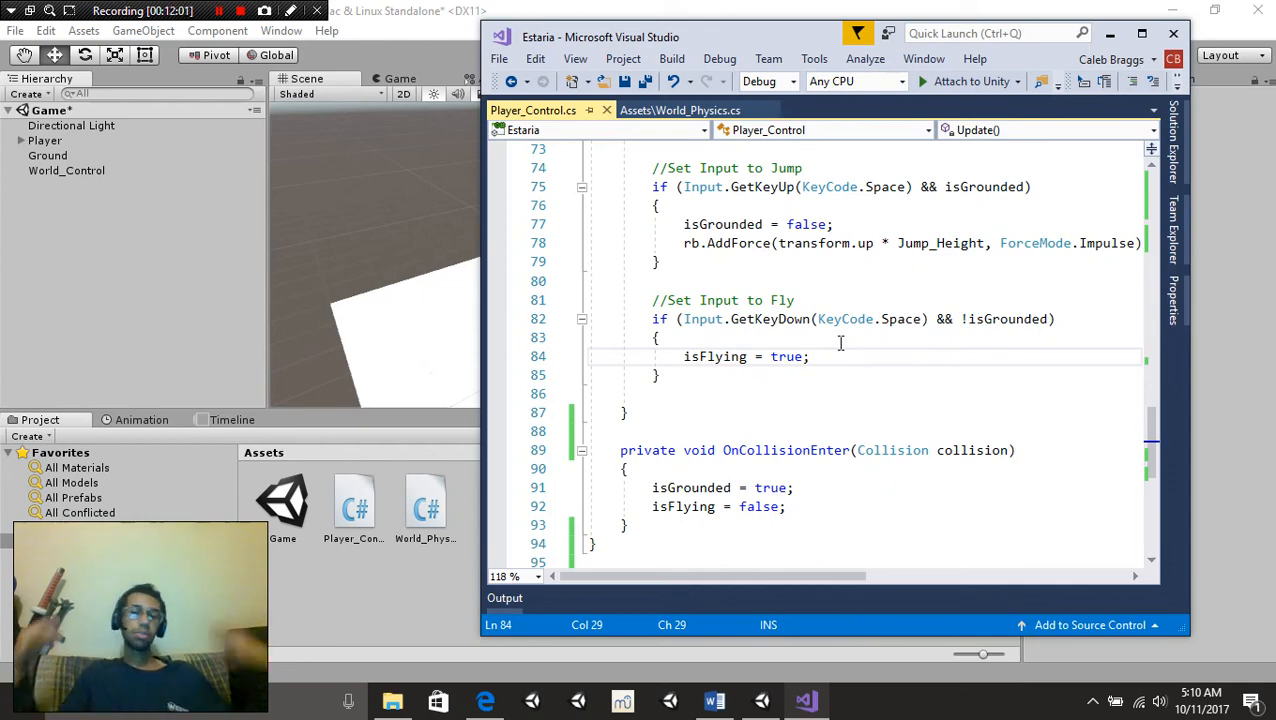
scroll("down", 3)
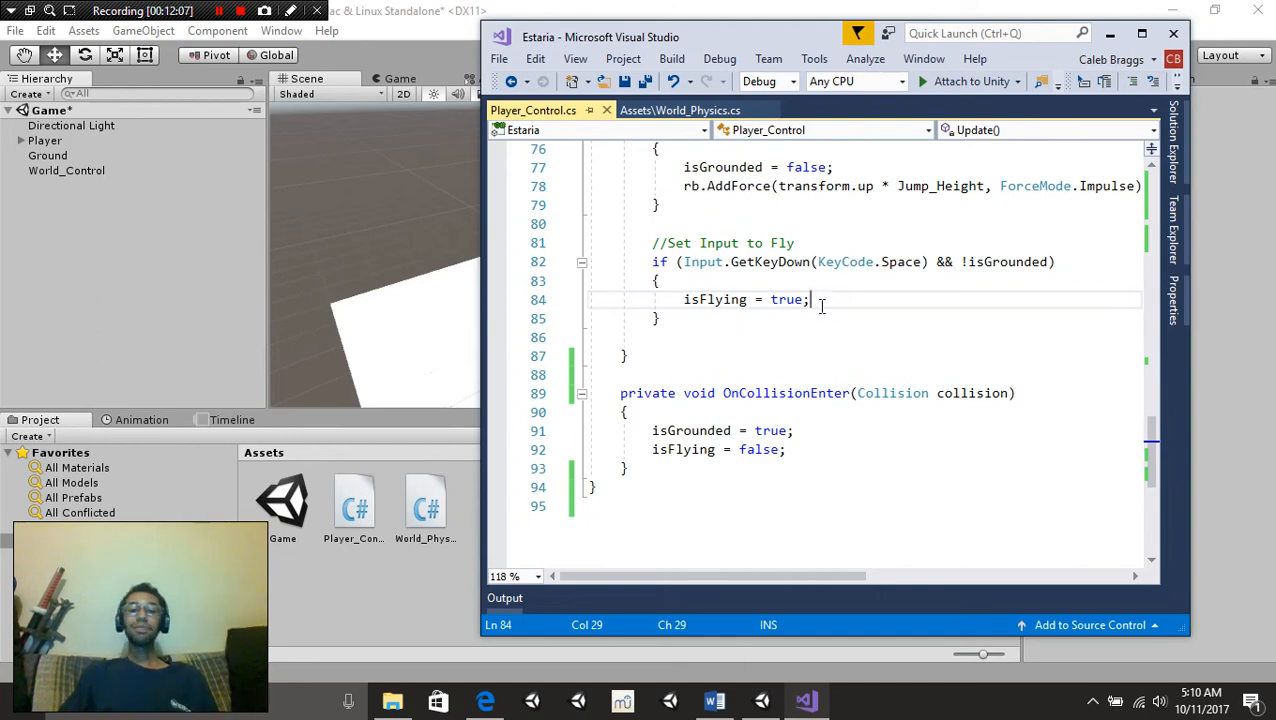
scroll("down", 3)
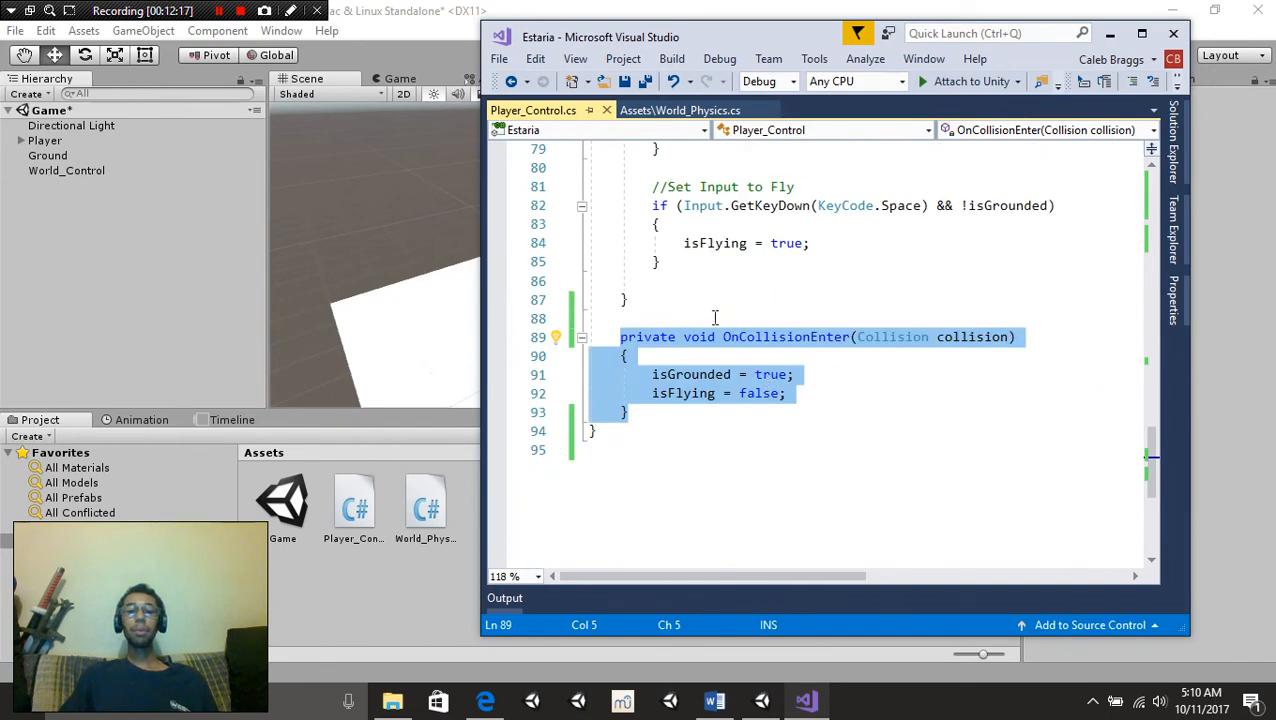
mouse_move(908, 354)
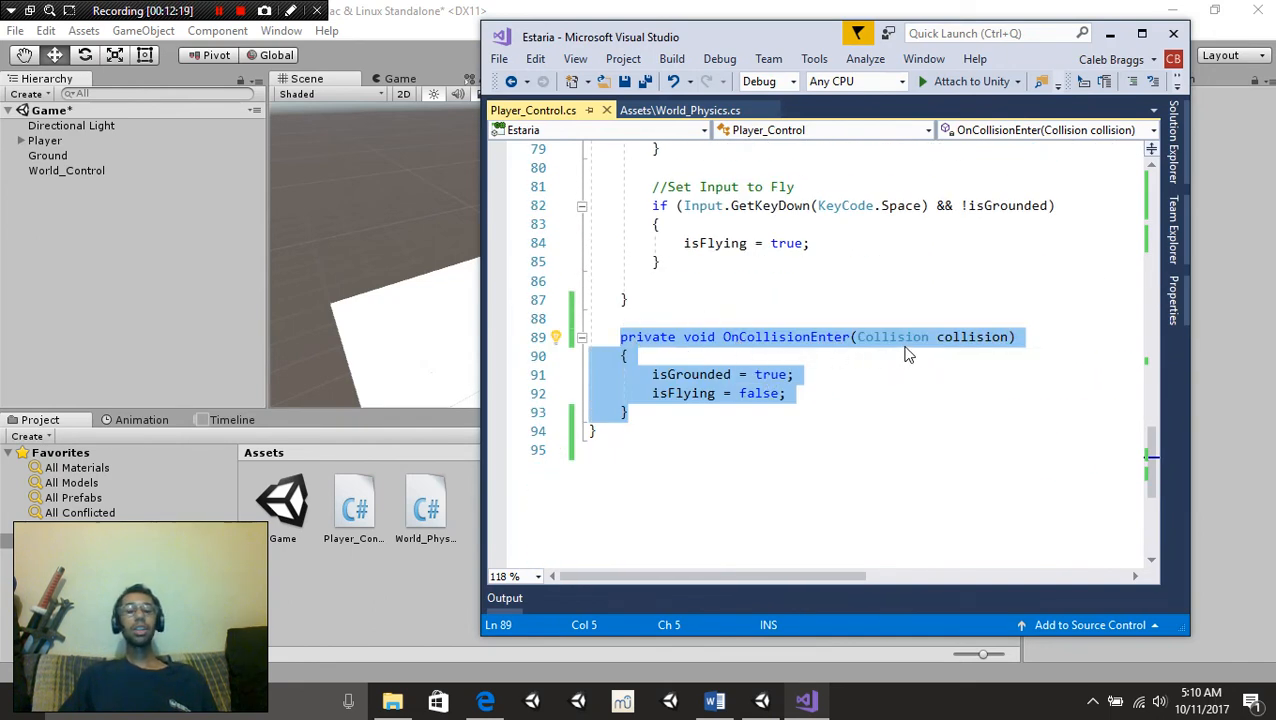
left_click(987, 337)
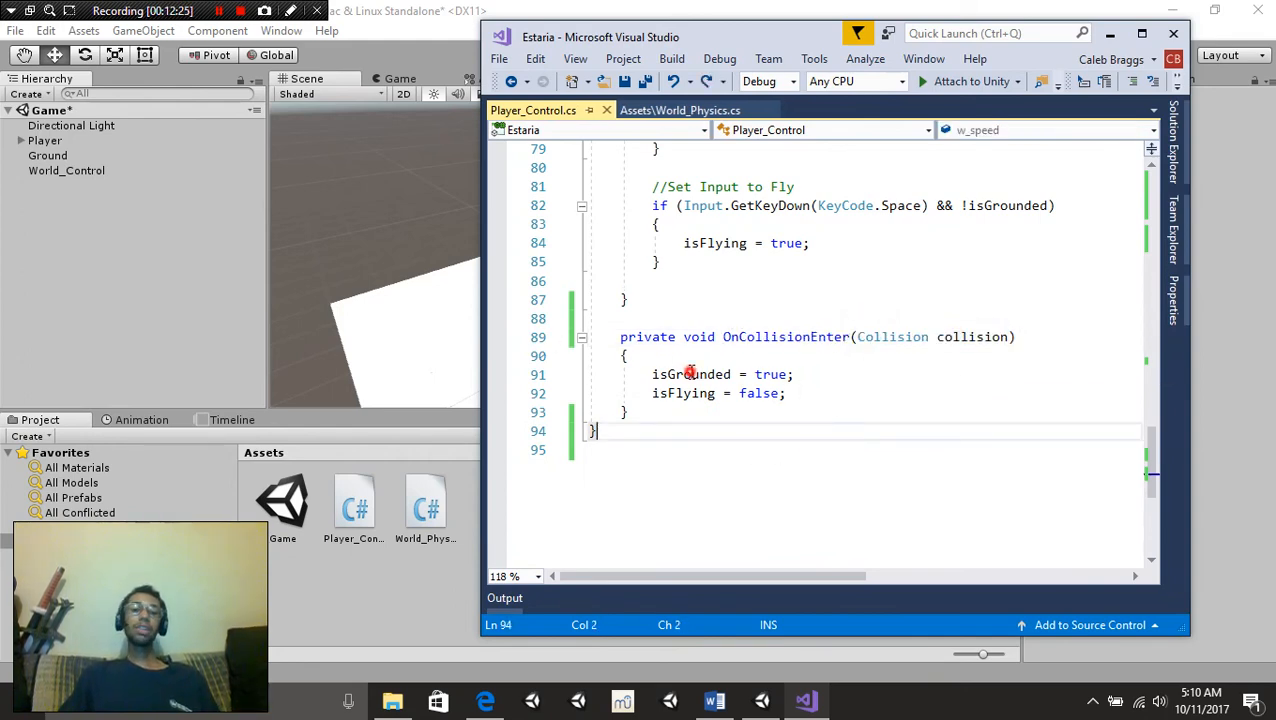
left_click(762, 393)
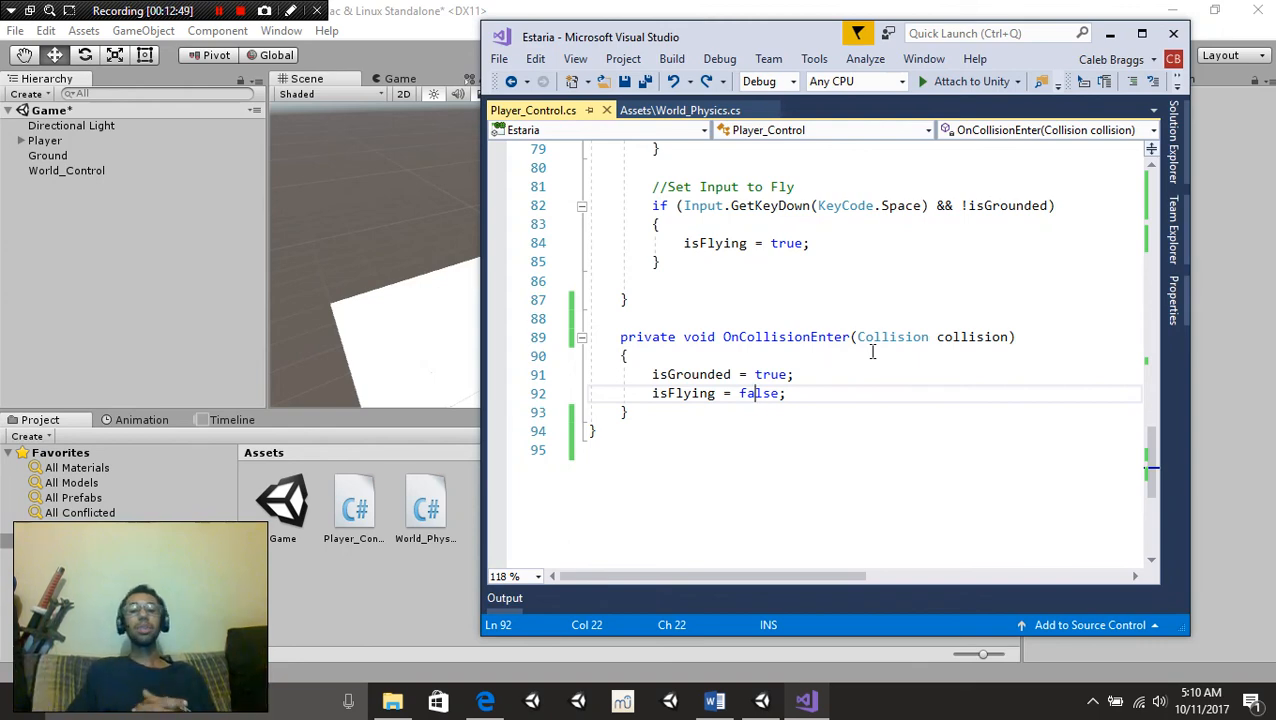
mouse_move(879, 380)
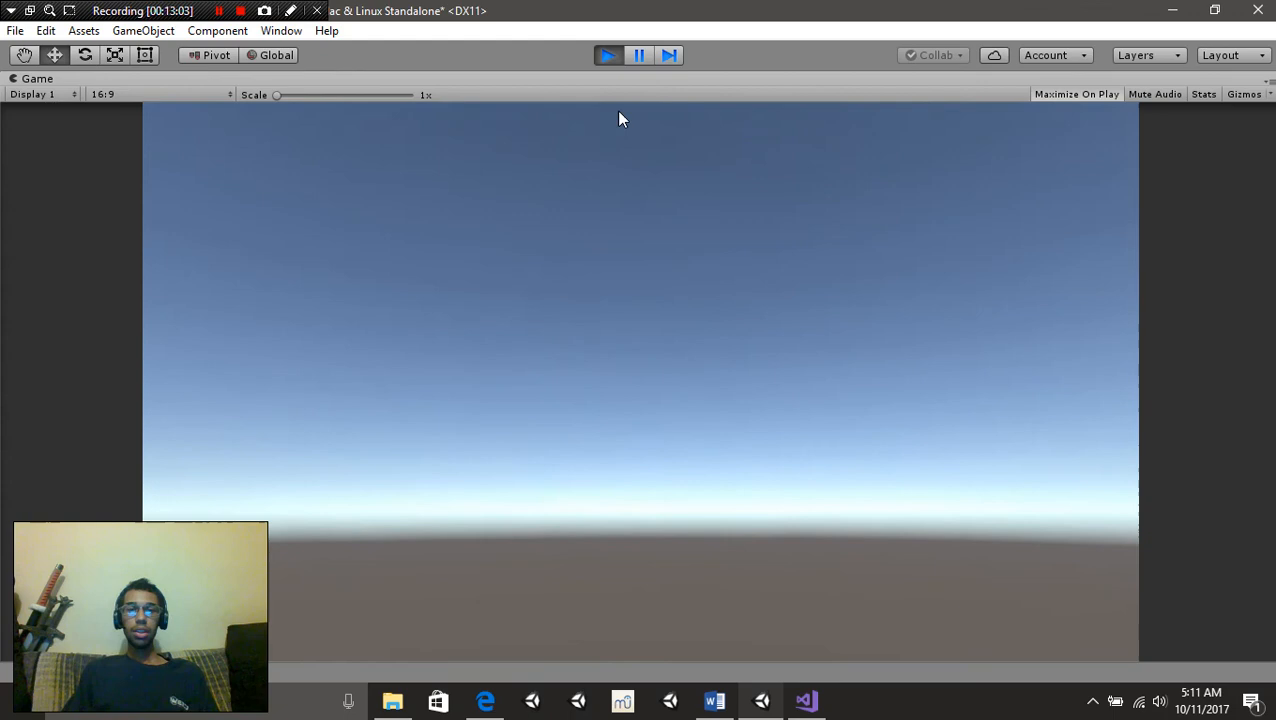
Stop play mode after testing player movement, returning to the editor
left_click(607, 55)
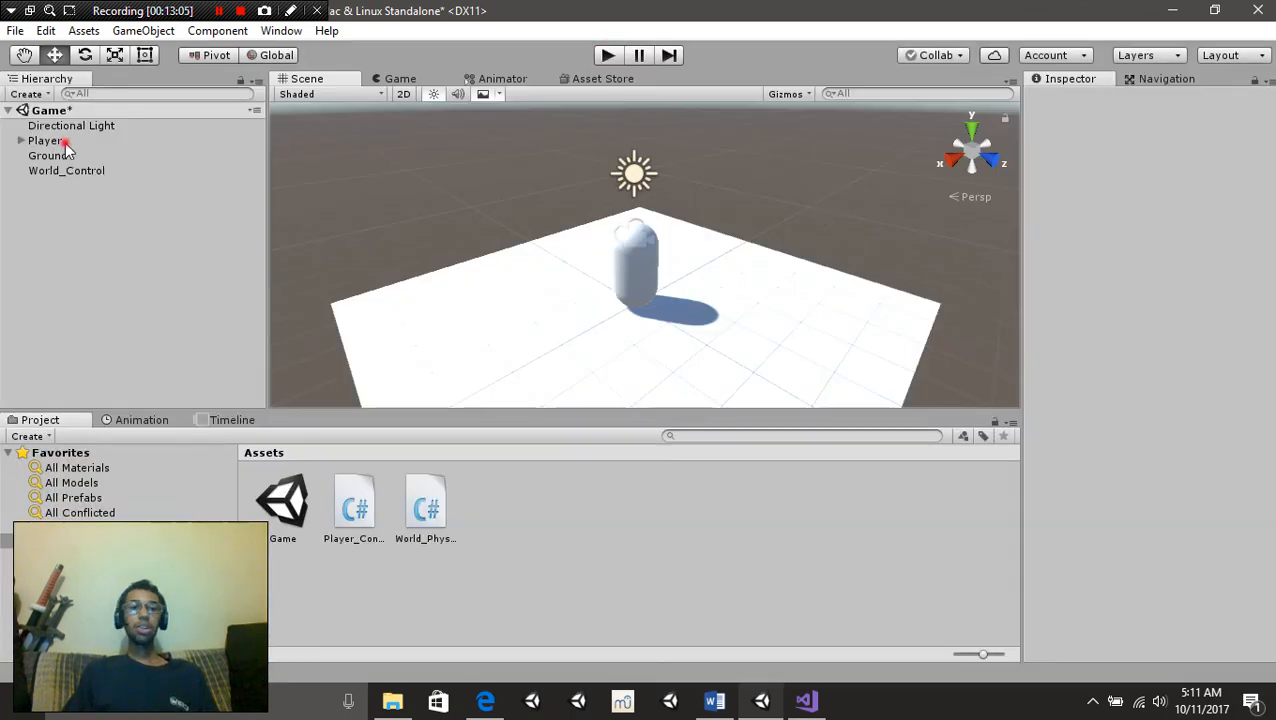
Select Player to show its Player_Control values, then World_Control to show gravity strength 25
left_click(45, 140)
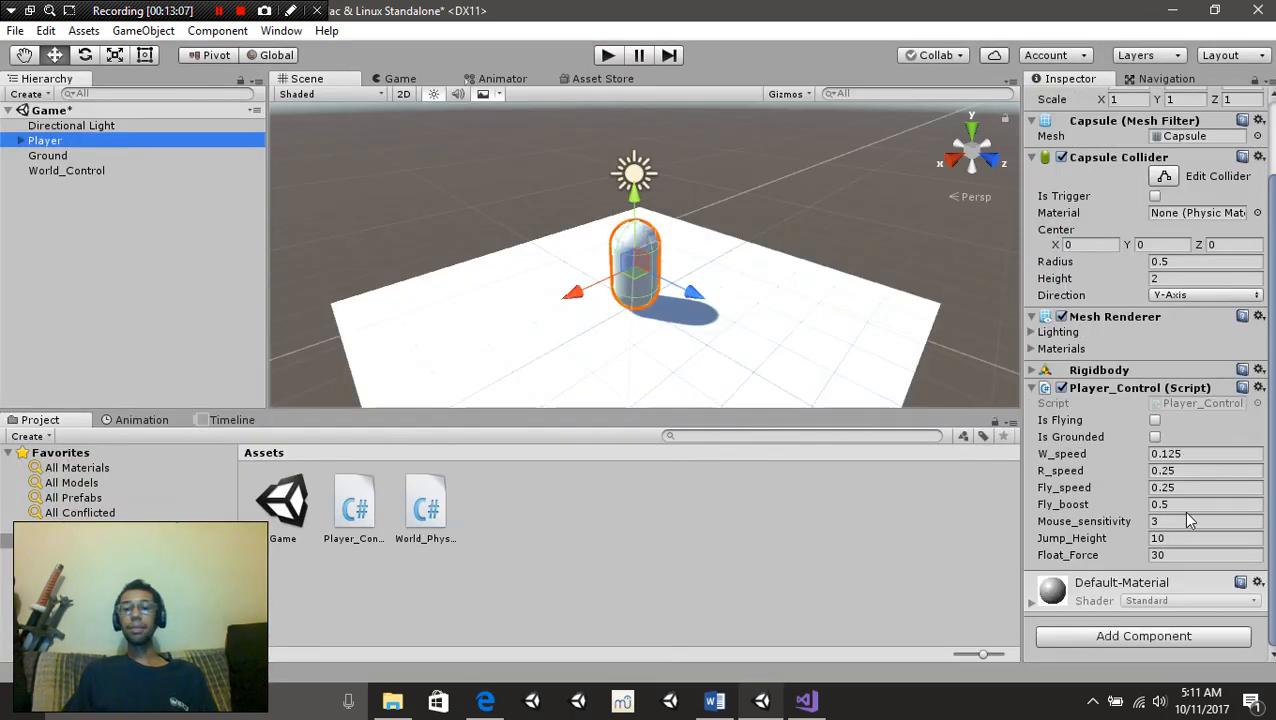
mouse_move(1230, 418)
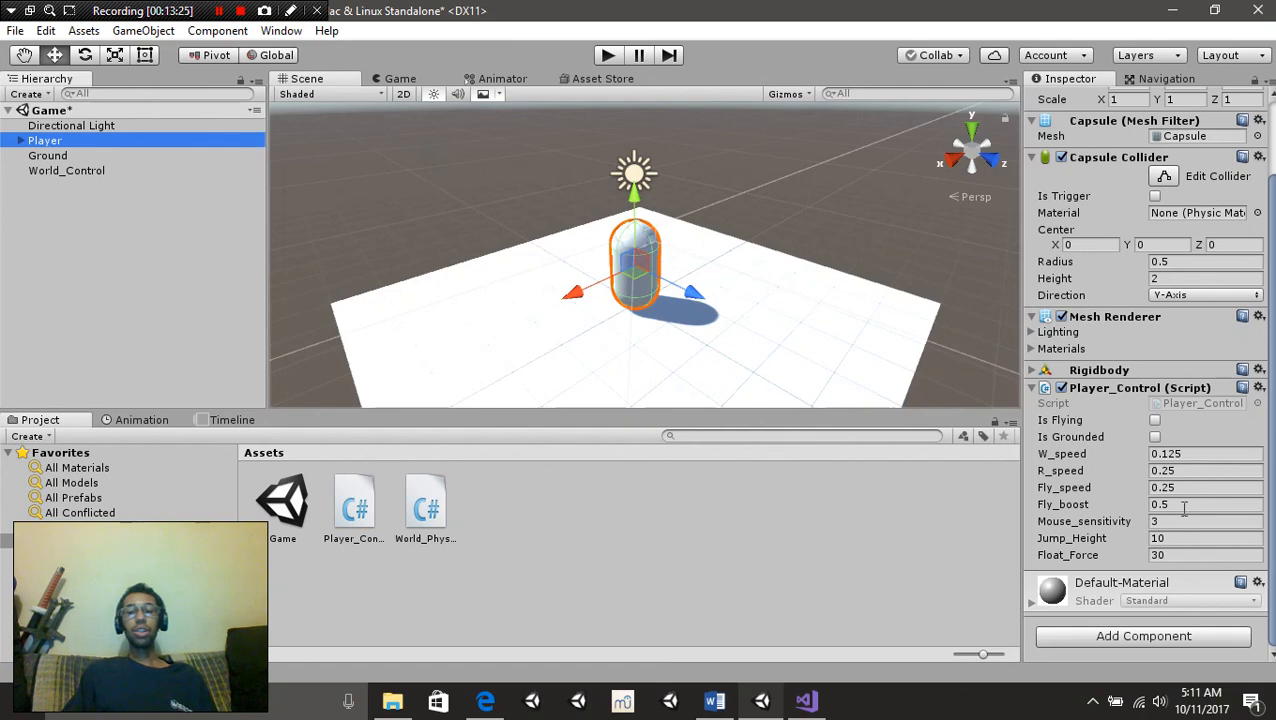
mouse_move(1184, 424)
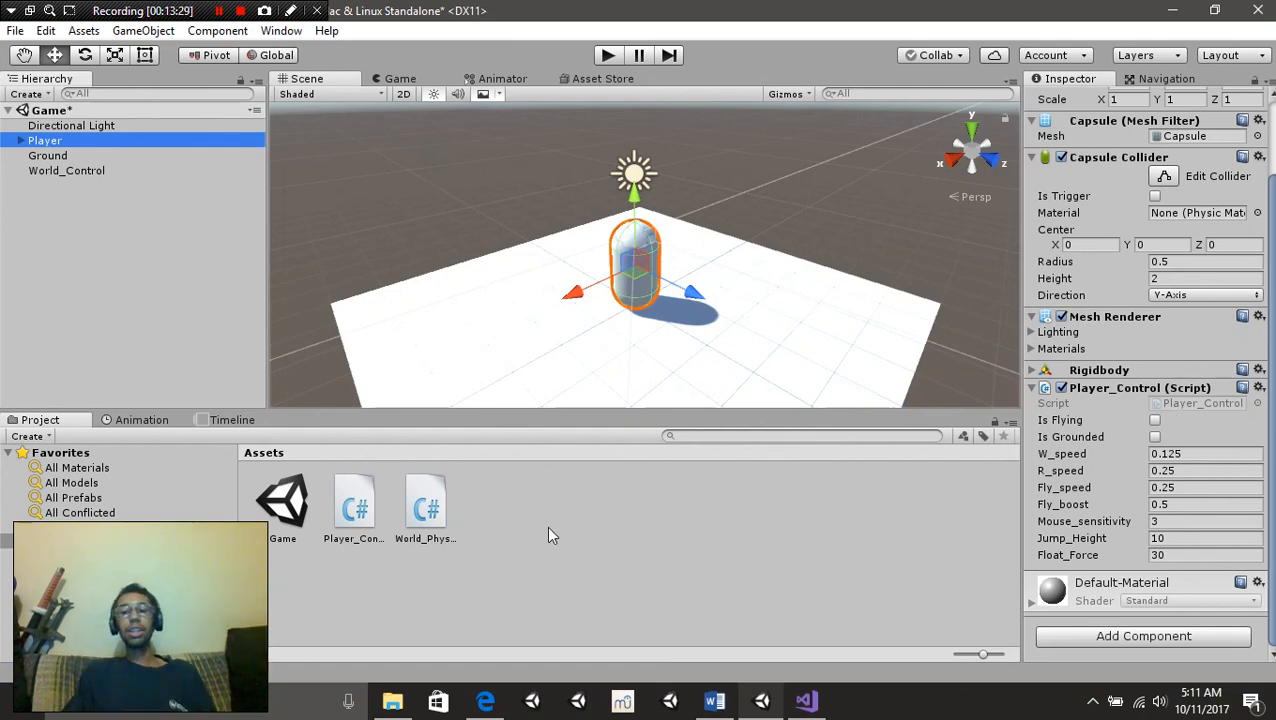
left_click(67, 170)
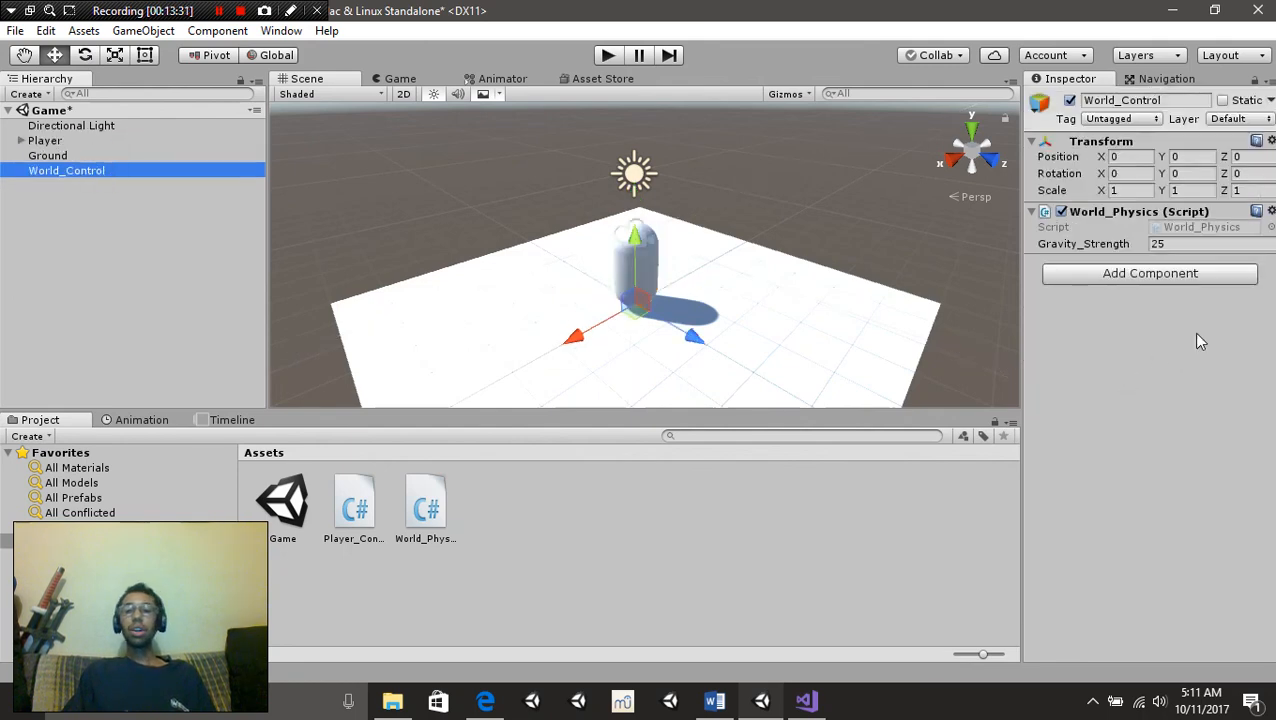